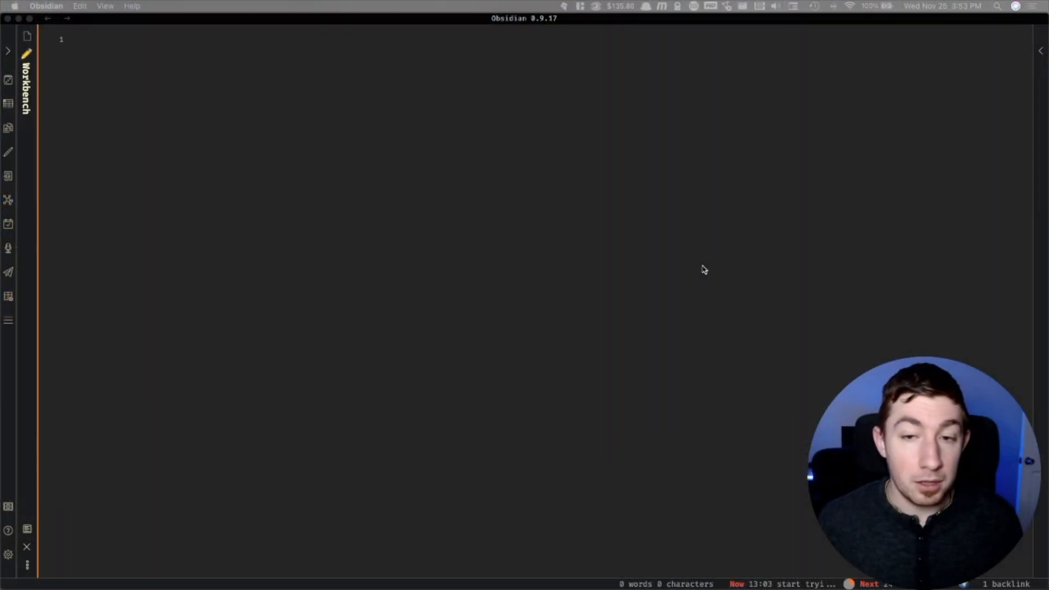
mouse_move(544, 178)
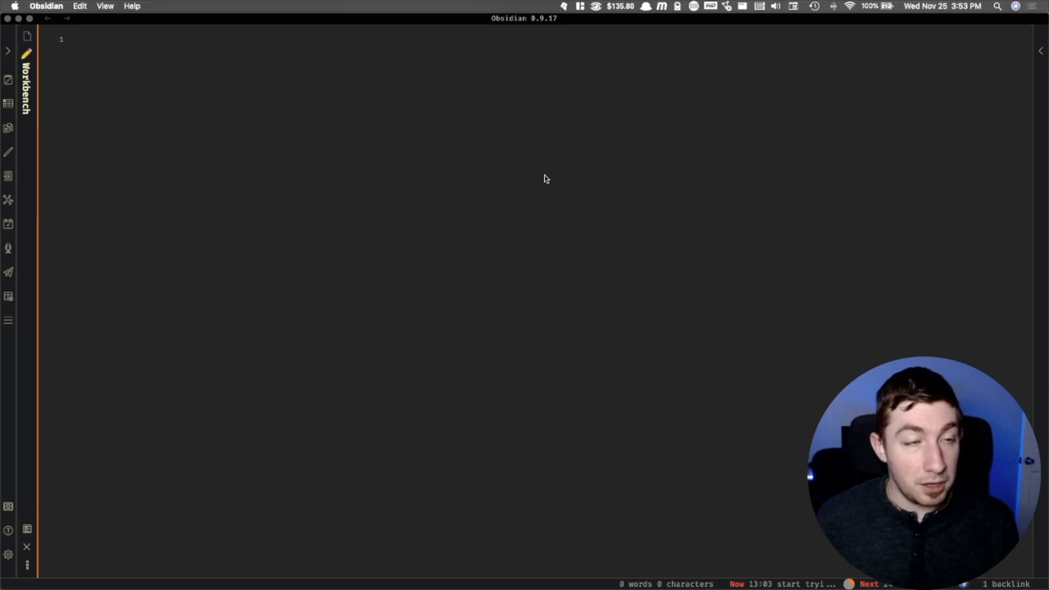
Step: Show the Core plugins page with Command palette, Daily notes and Templates enabled
left_click(7, 554)
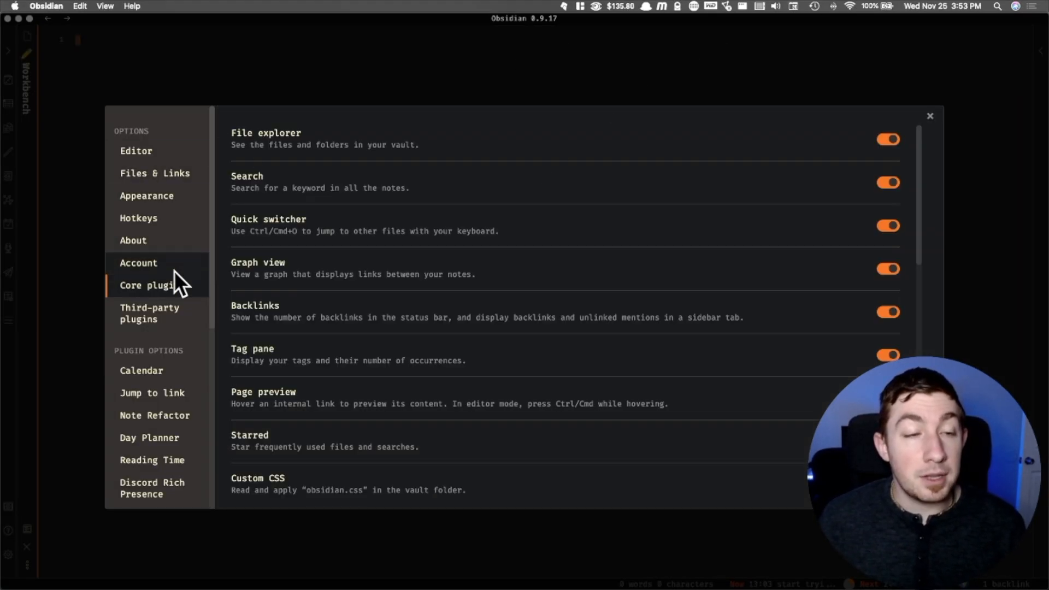
mouse_move(177, 318)
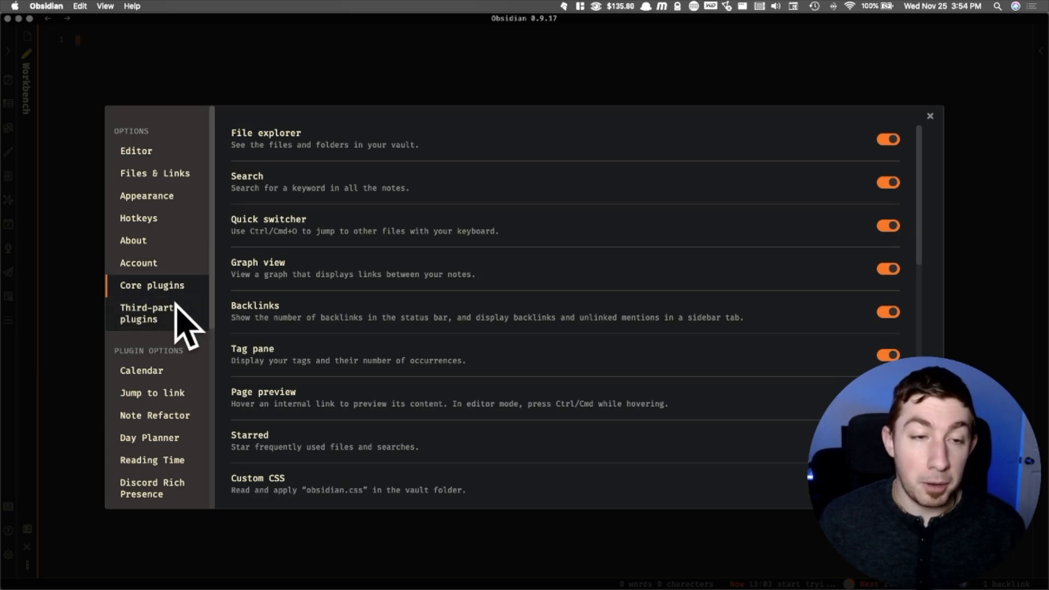
mouse_move(151, 297)
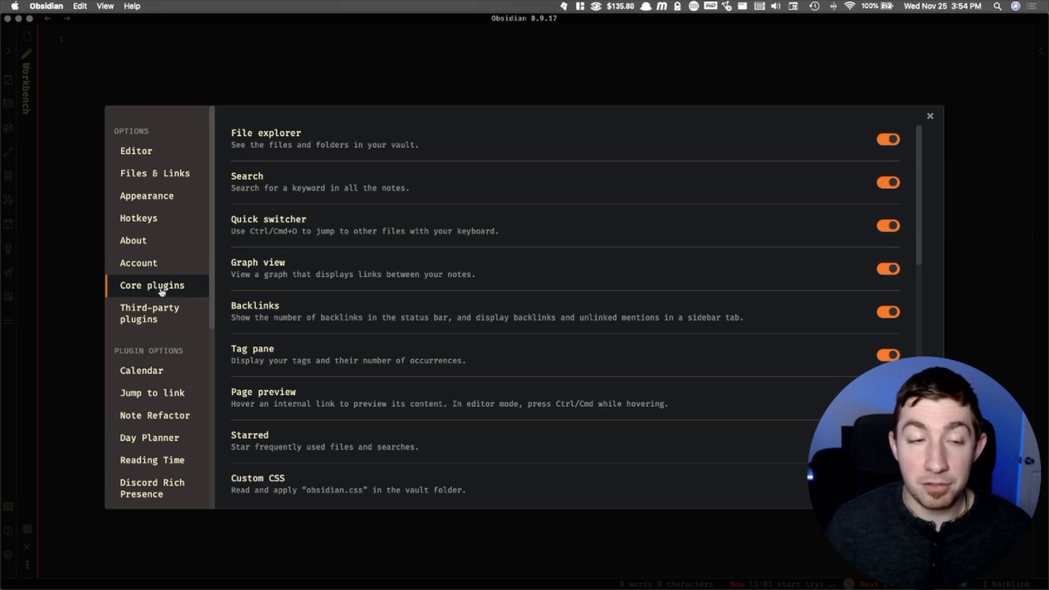
scroll("down", 3)
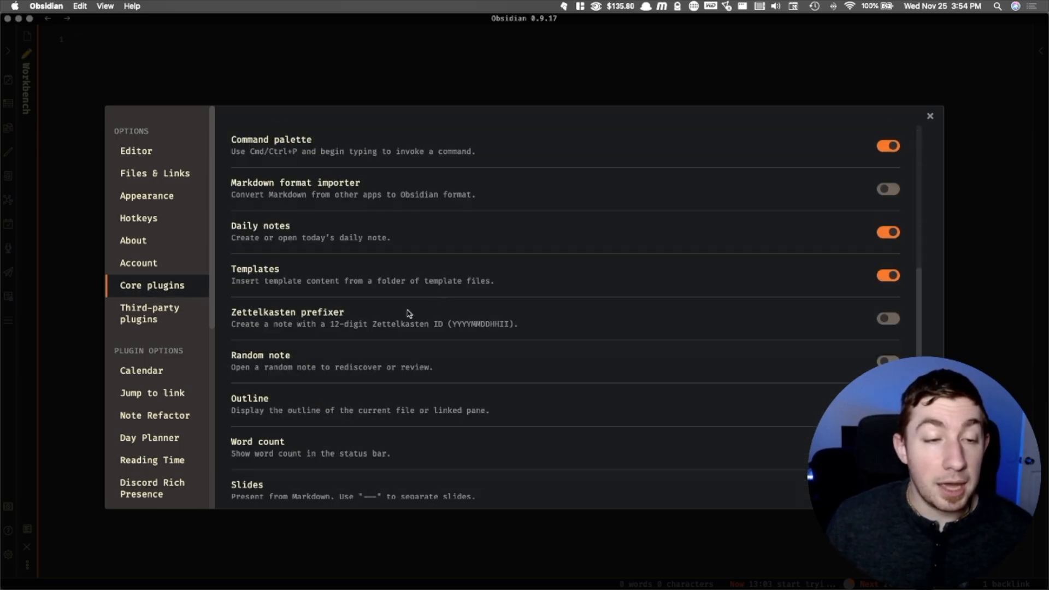
mouse_move(395, 282)
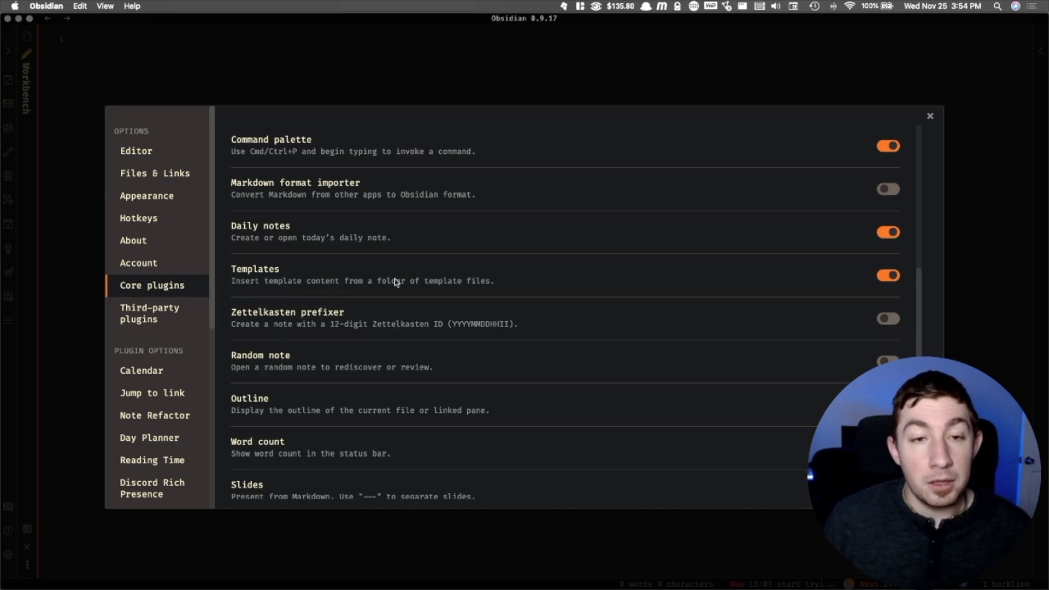
mouse_move(356, 285)
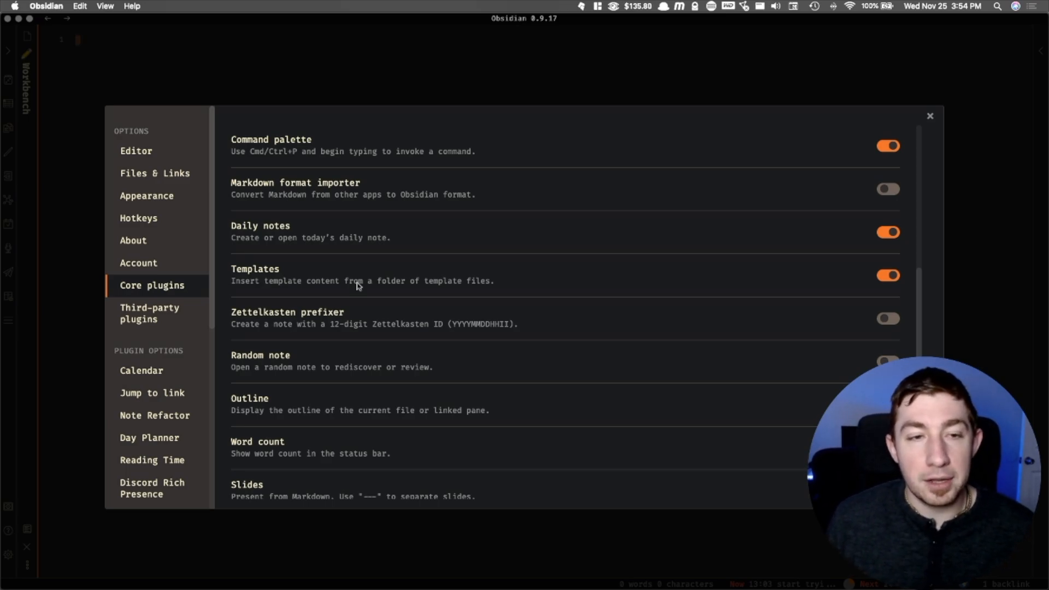
mouse_move(299, 276)
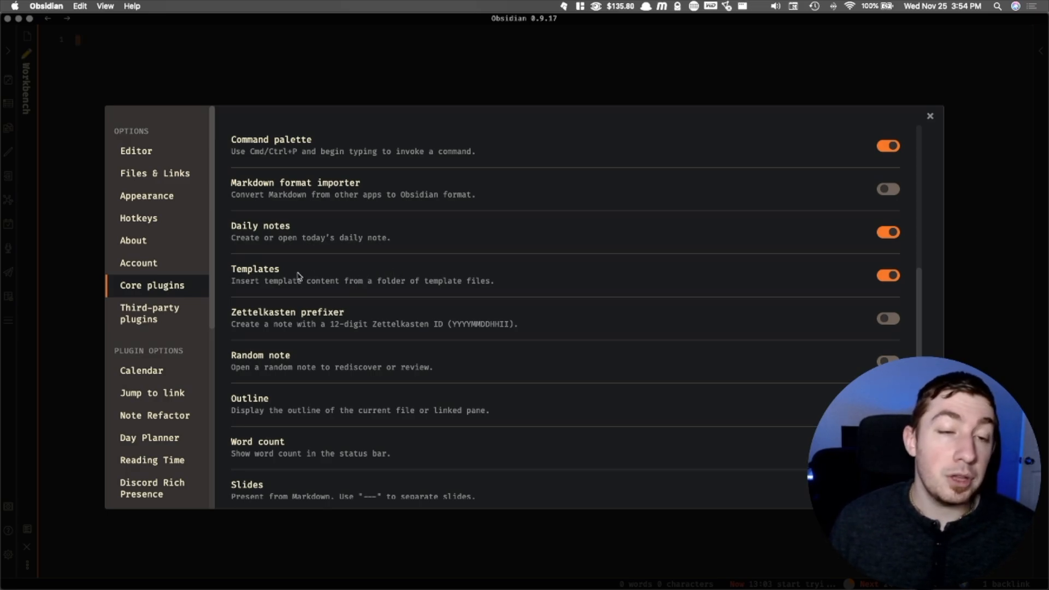
mouse_move(314, 278)
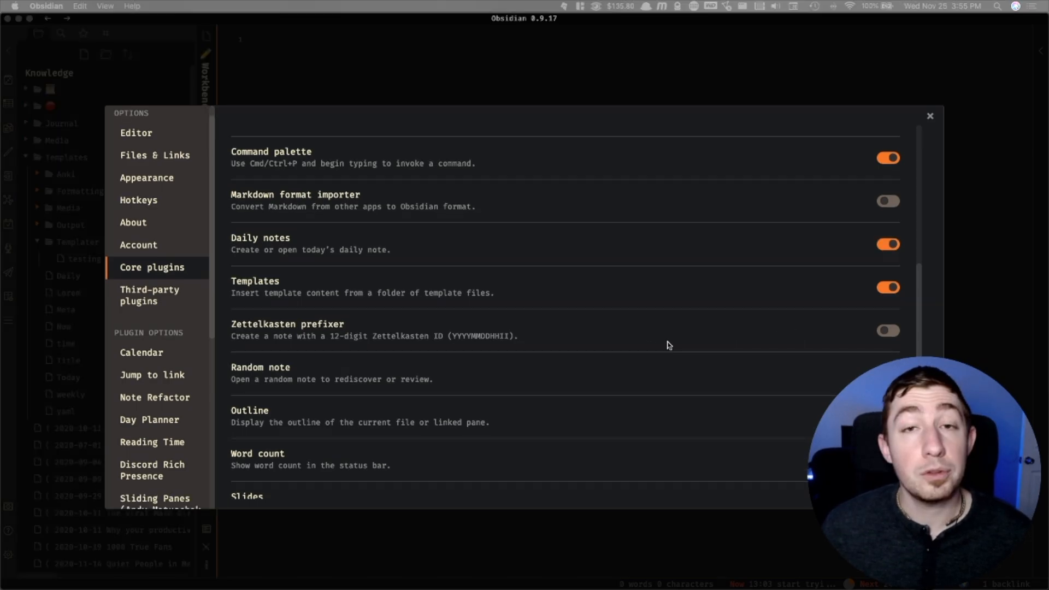
mouse_move(899, 282)
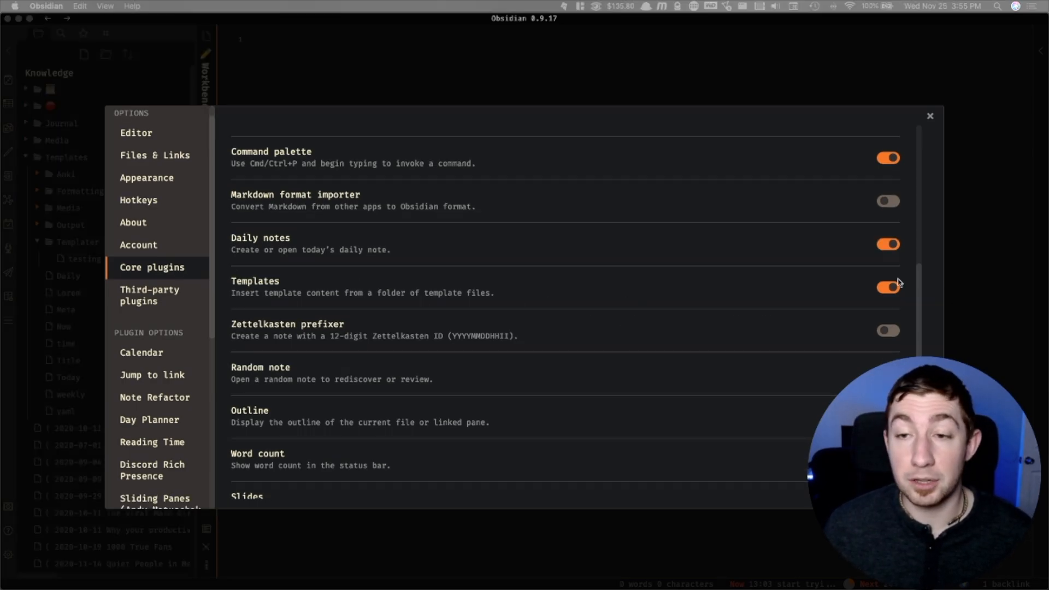
scroll("down", 3)
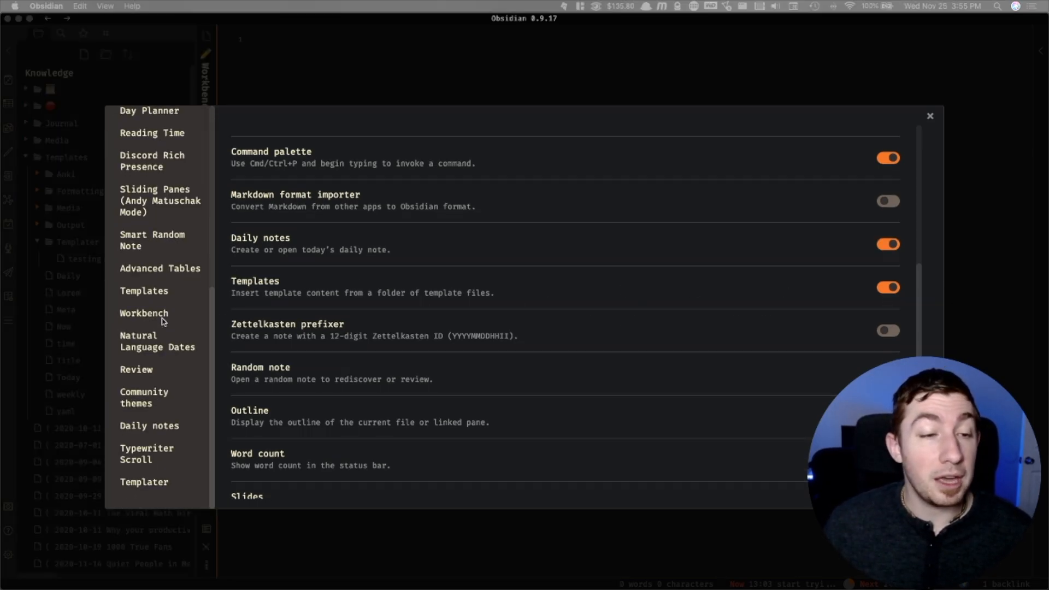
scroll("up", 3)
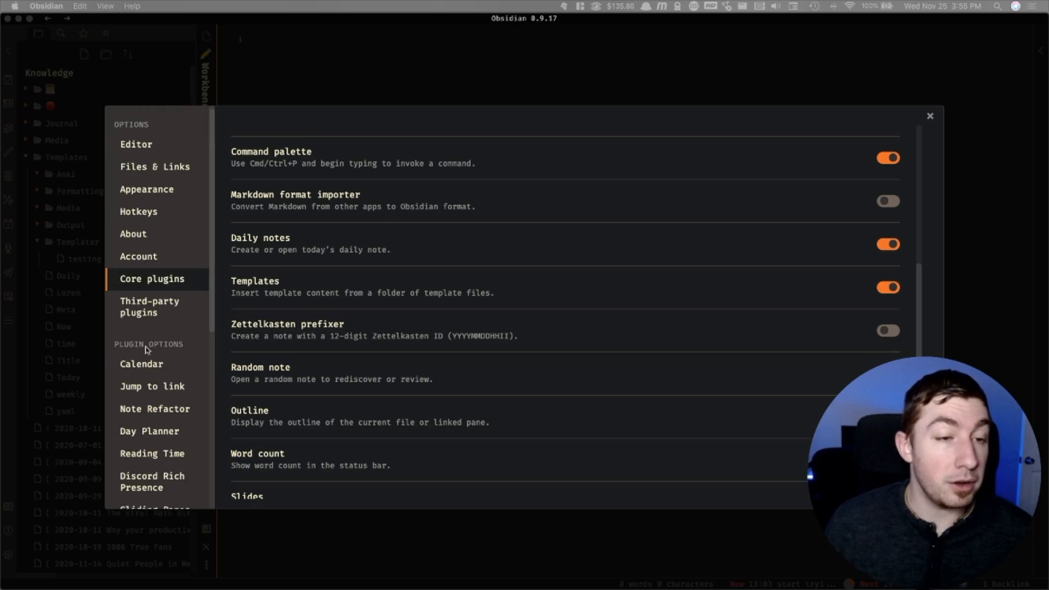
scroll("down", 3)
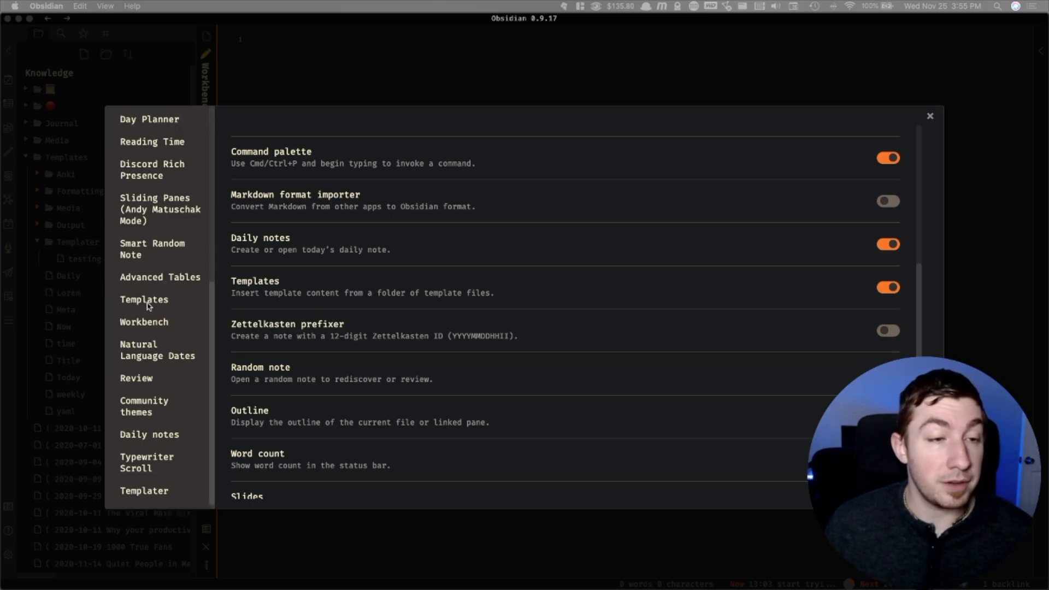
Step: Review the Templates options with folder 'Templates' and default date/time formats
left_click(144, 299)
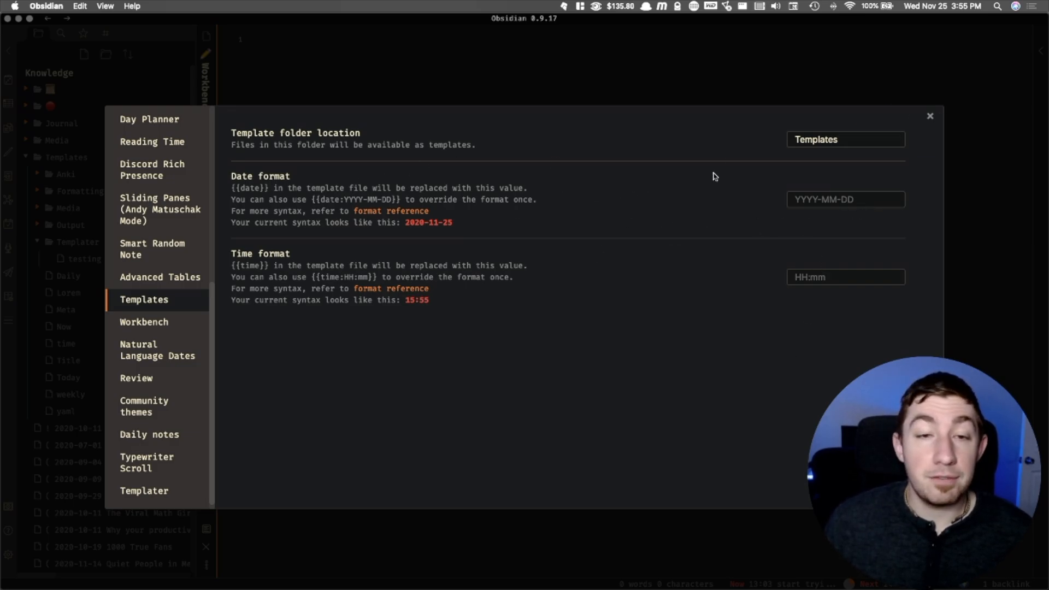
mouse_move(895, 213)
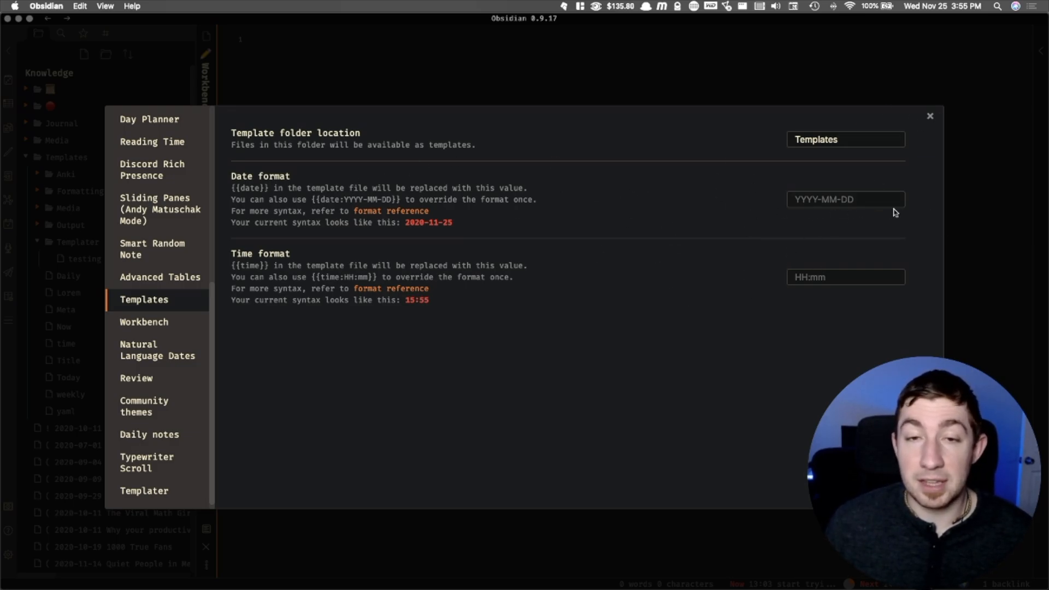
mouse_move(913, 279)
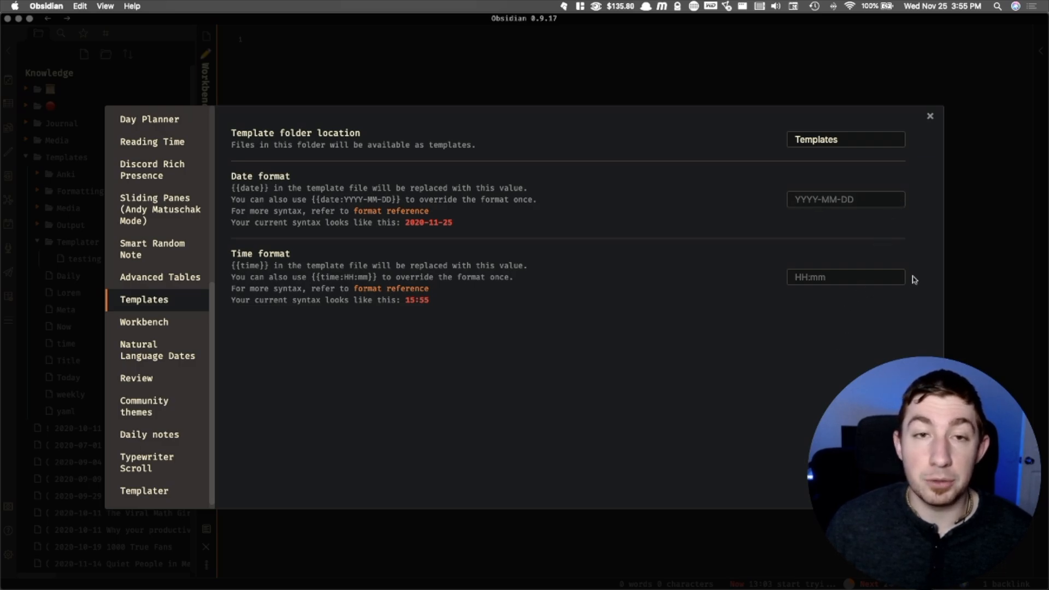
mouse_move(387, 242)
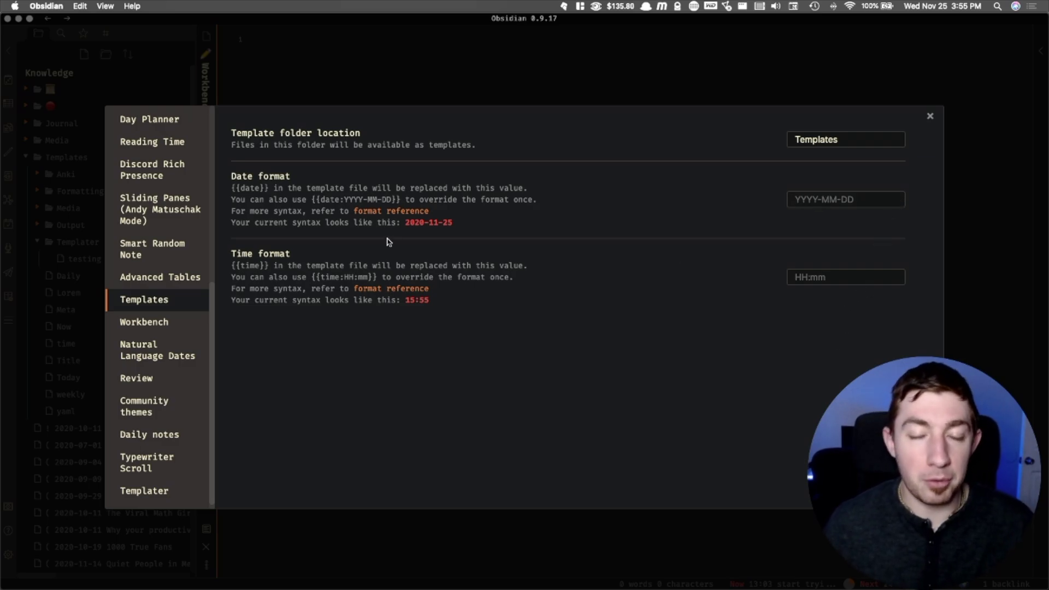
mouse_move(845, 201)
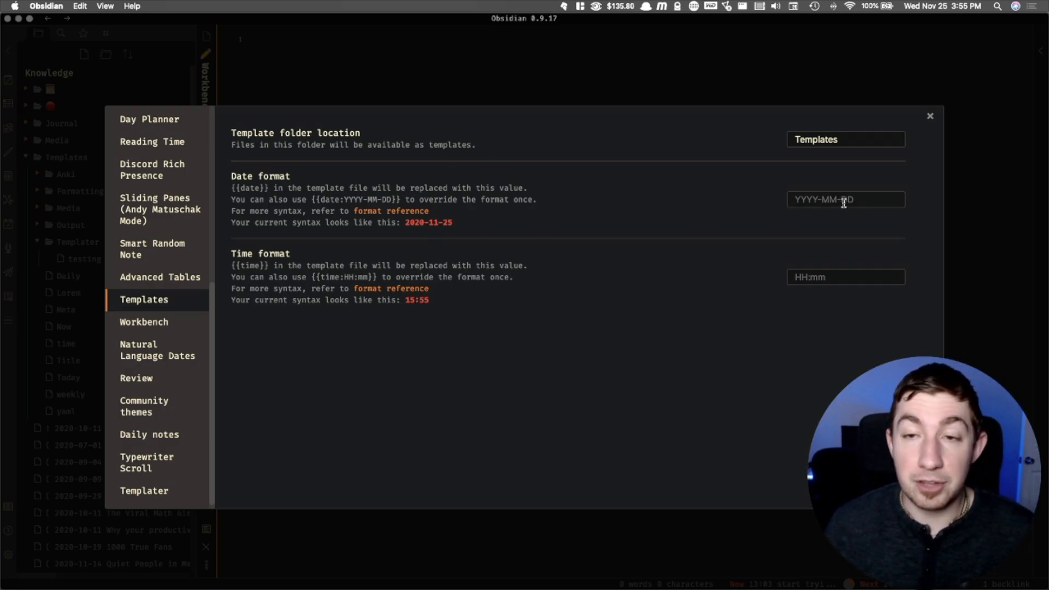
mouse_move(838, 228)
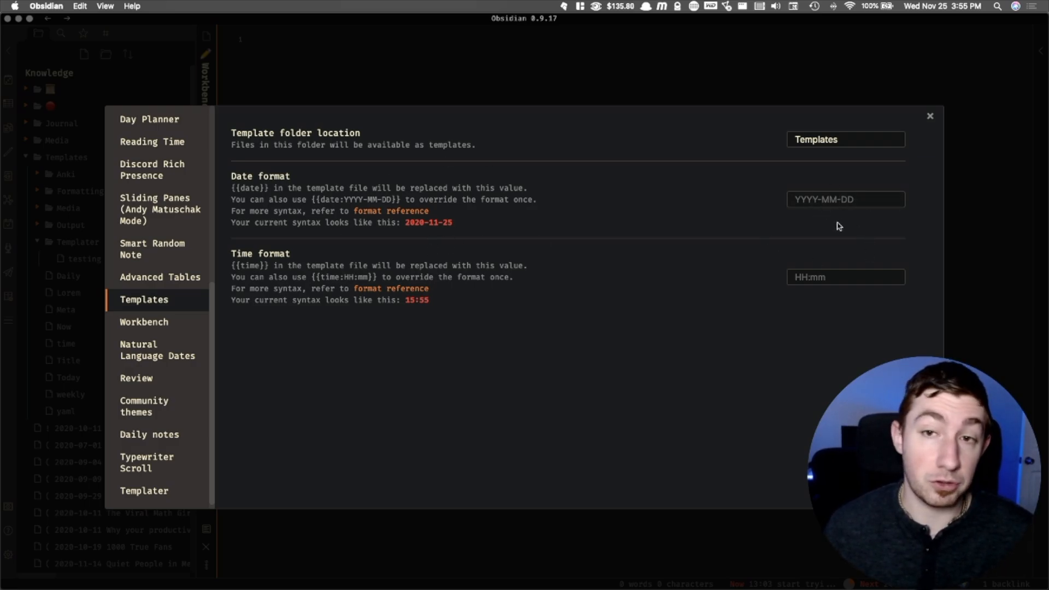
mouse_move(917, 133)
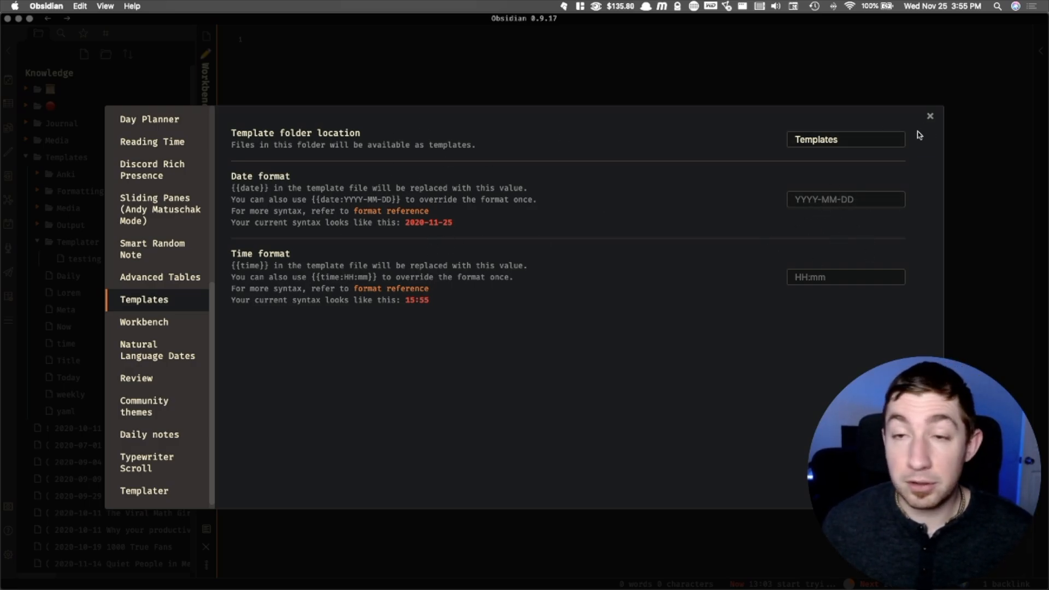
left_click(845, 138)
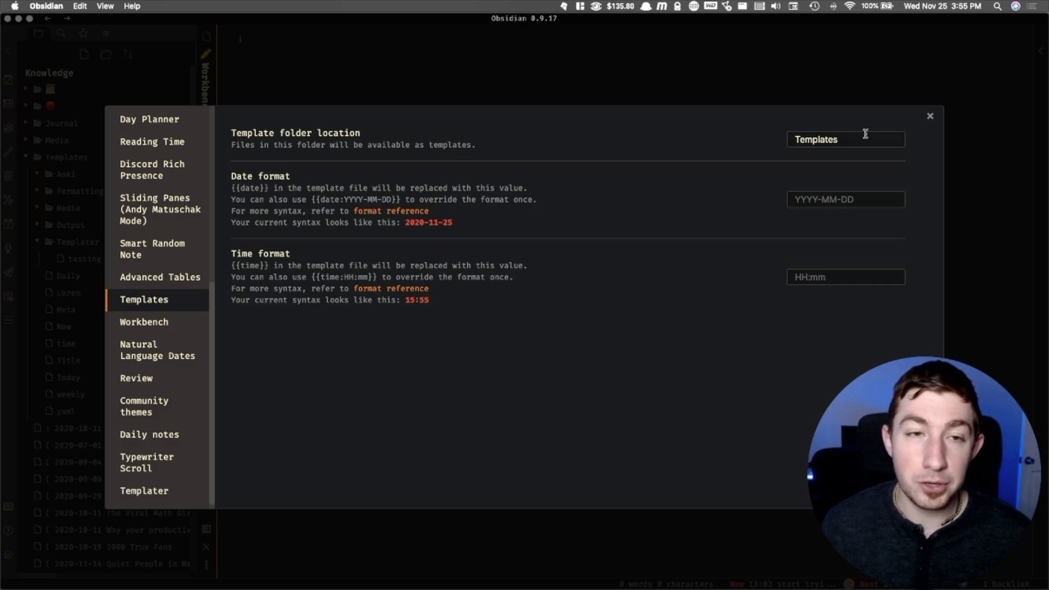
mouse_move(855, 139)
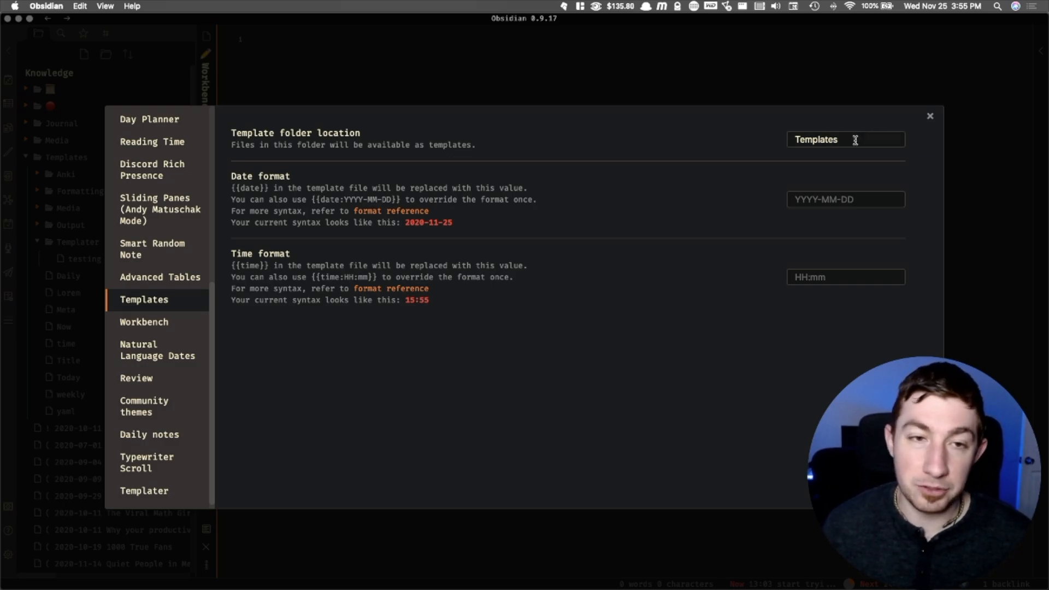
mouse_move(935, 137)
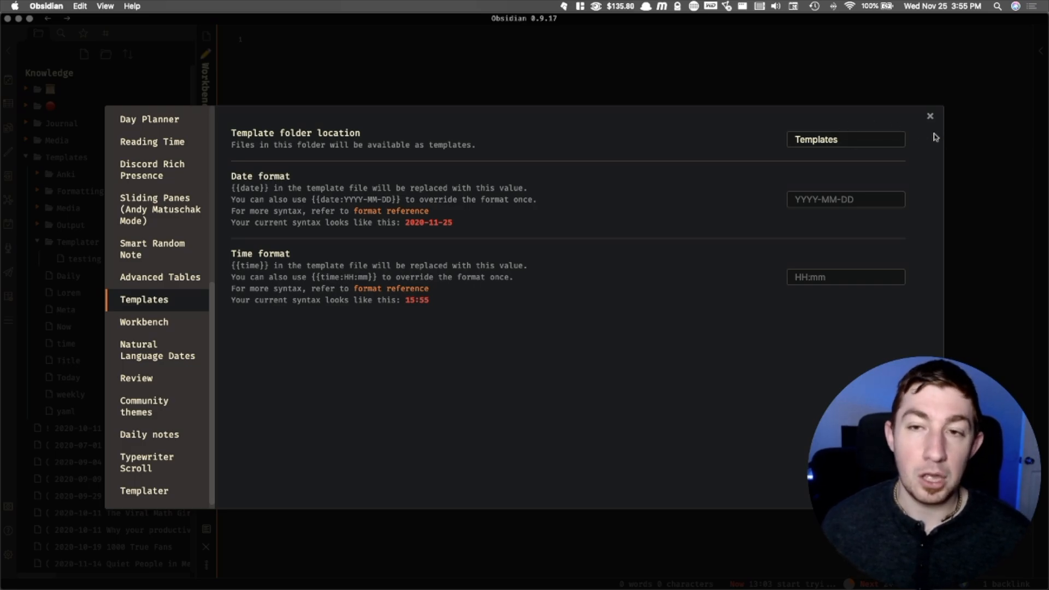
Step: Return to the Workbench note and collapse the Templater subfolder in the file tree
left_click(929, 117)
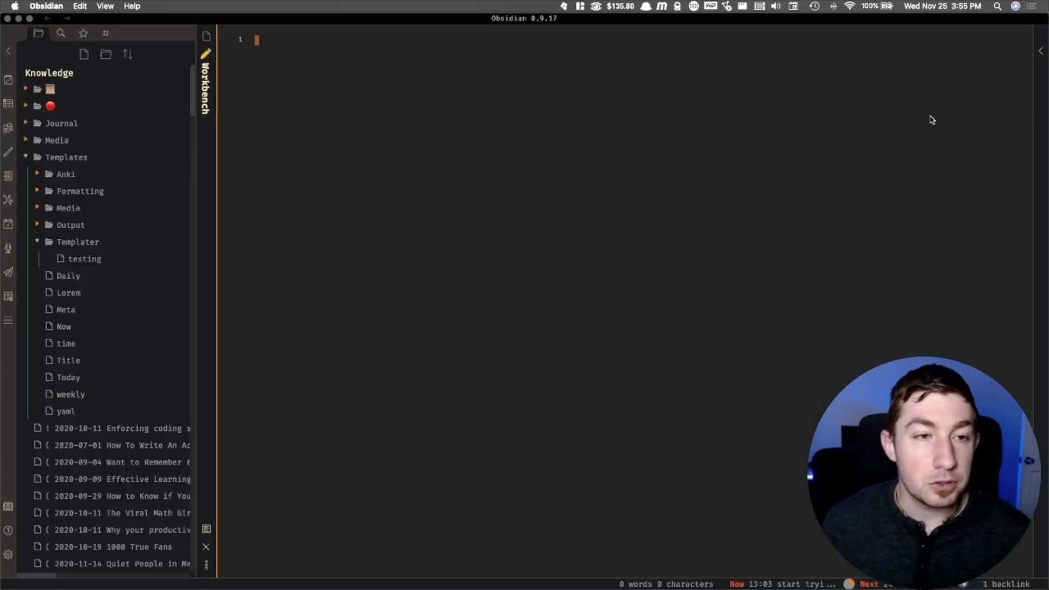
mouse_move(50, 106)
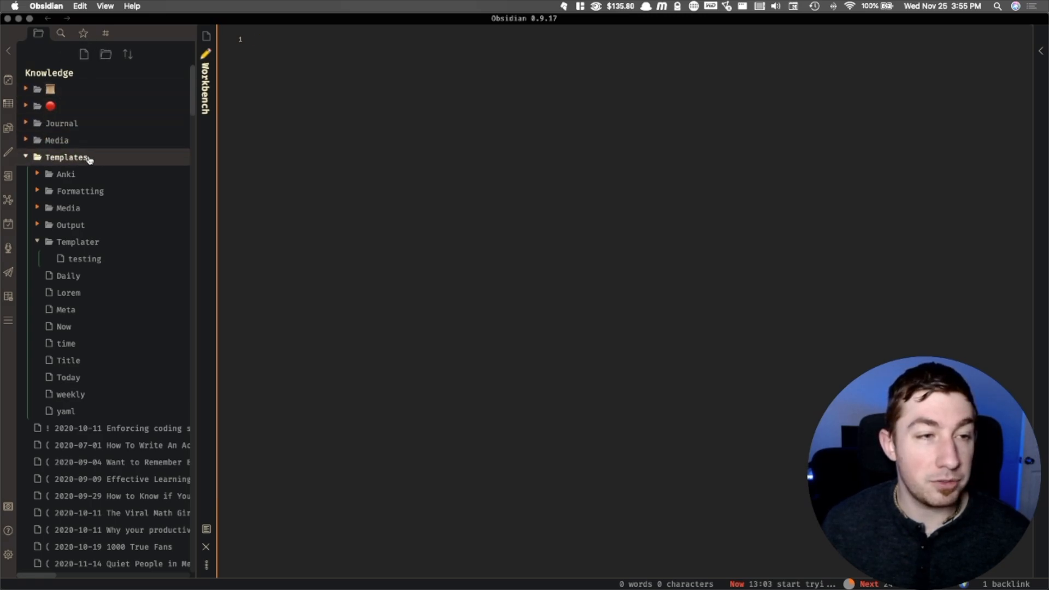
left_click(85, 259)
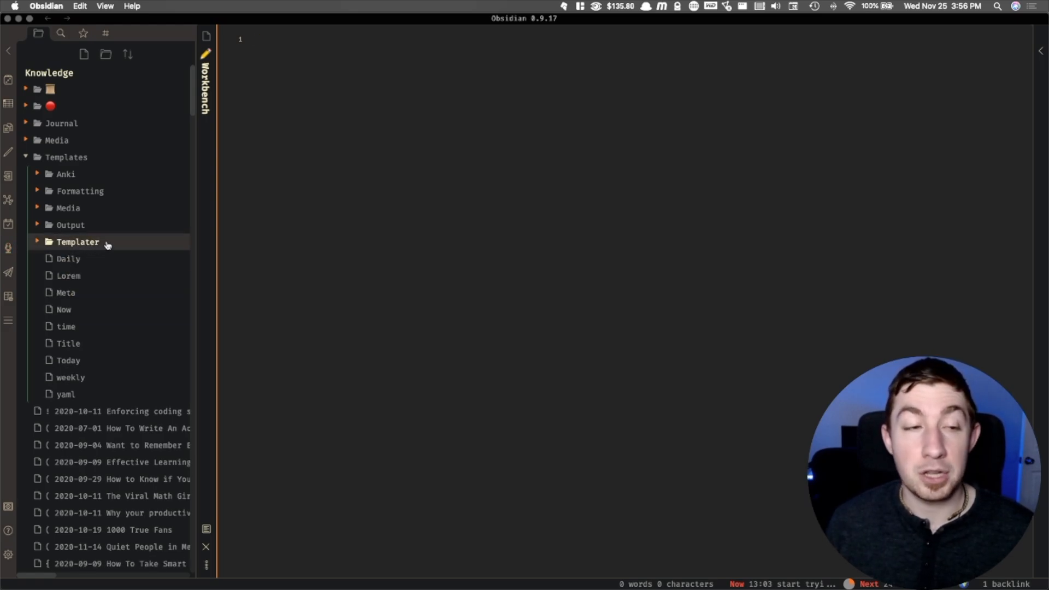
Step: Create a 'test' note in Templates containing 'this is an example'
left_click(84, 53)
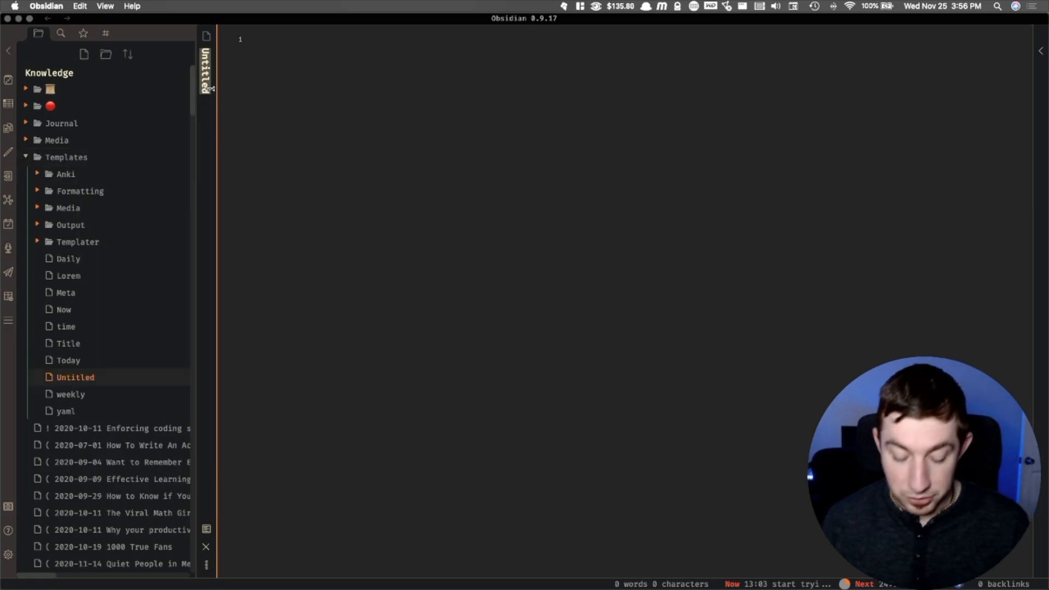
type("test")
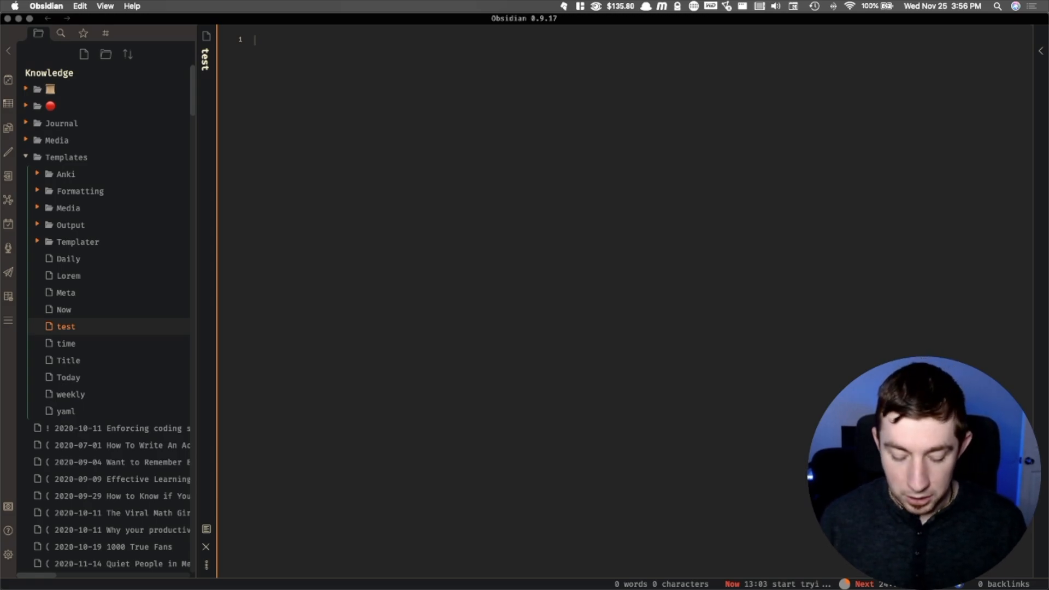
type("this is a")
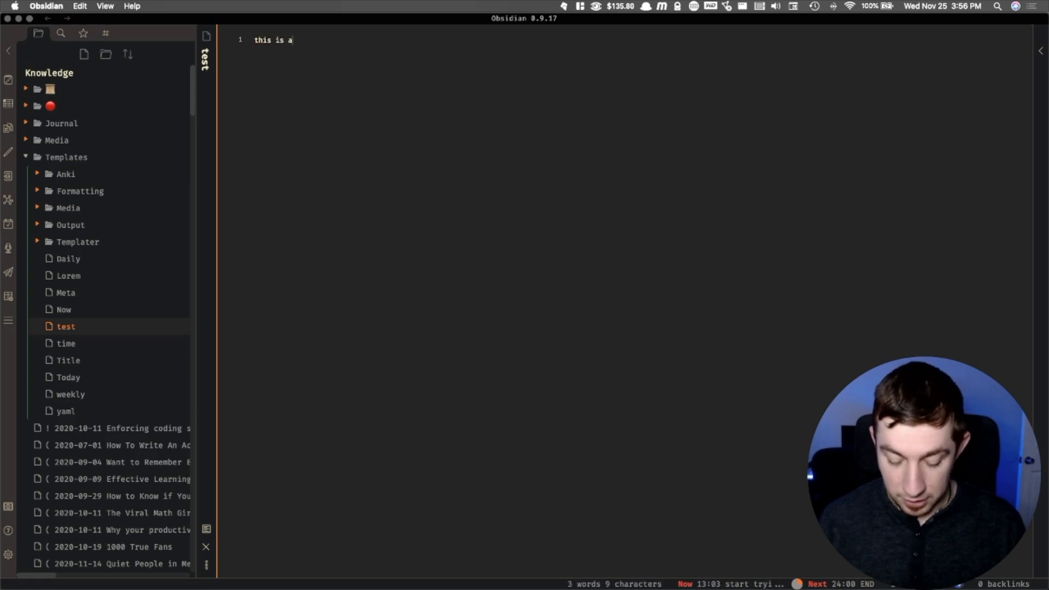
type("n example")
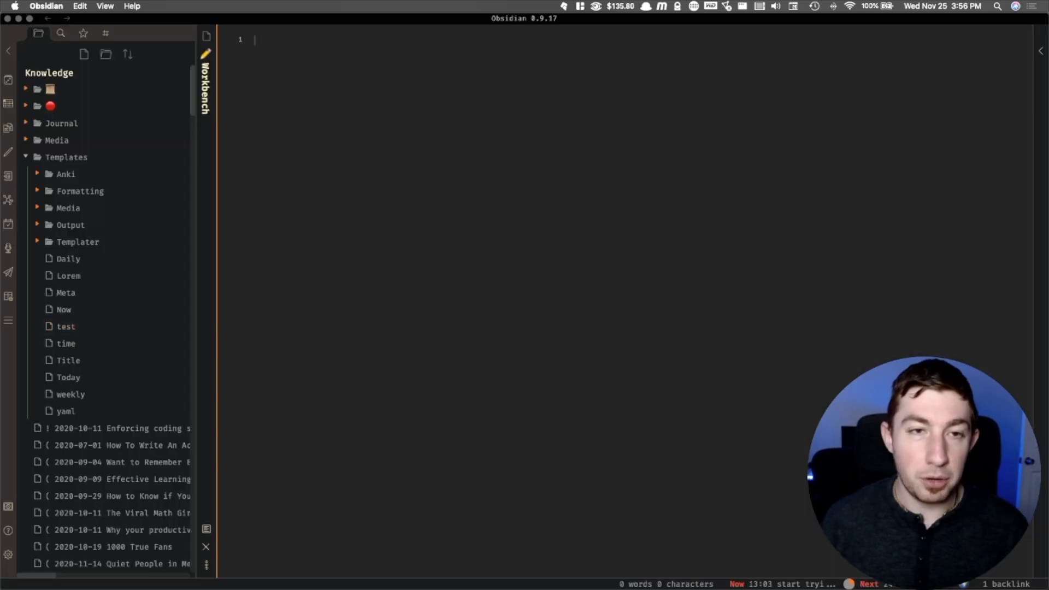
mouse_move(243, 138)
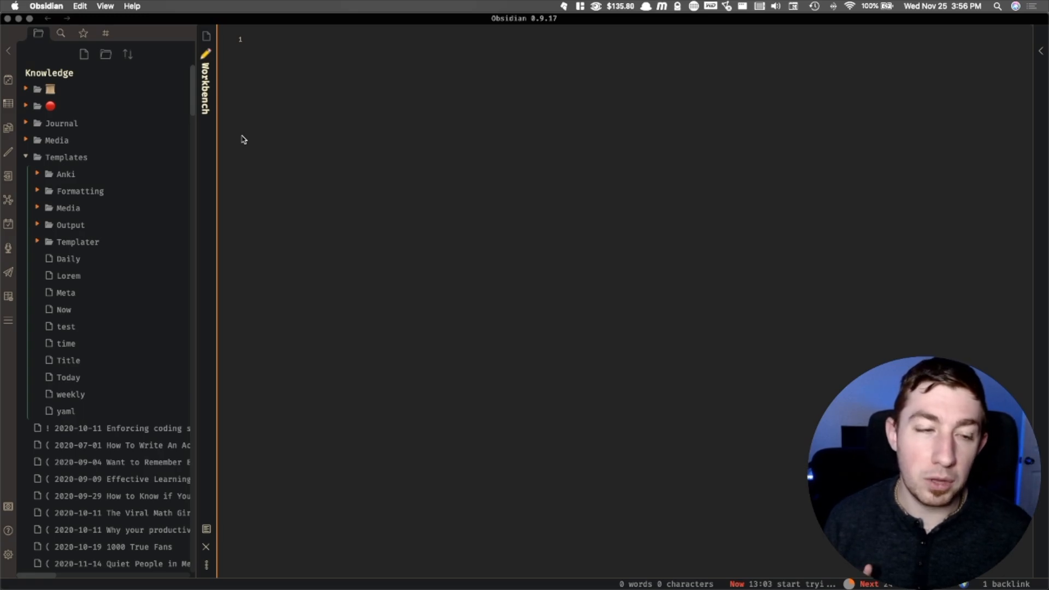
Step: Insert the 'test' template into Workbench via the template picker (Cmd+Shift+I)
key("cmd+shift+i")
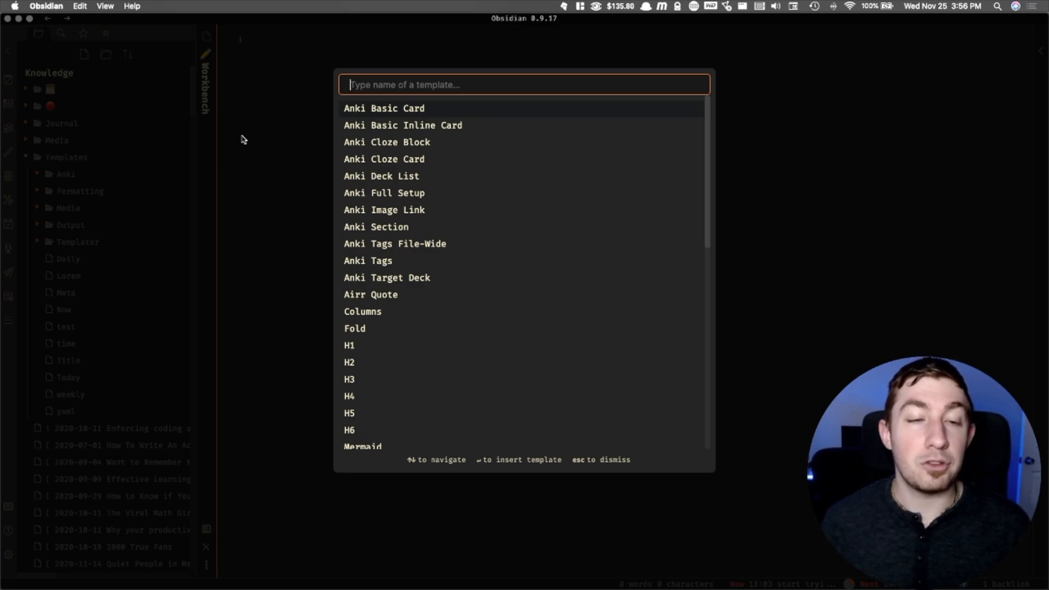
scroll("down", 3)
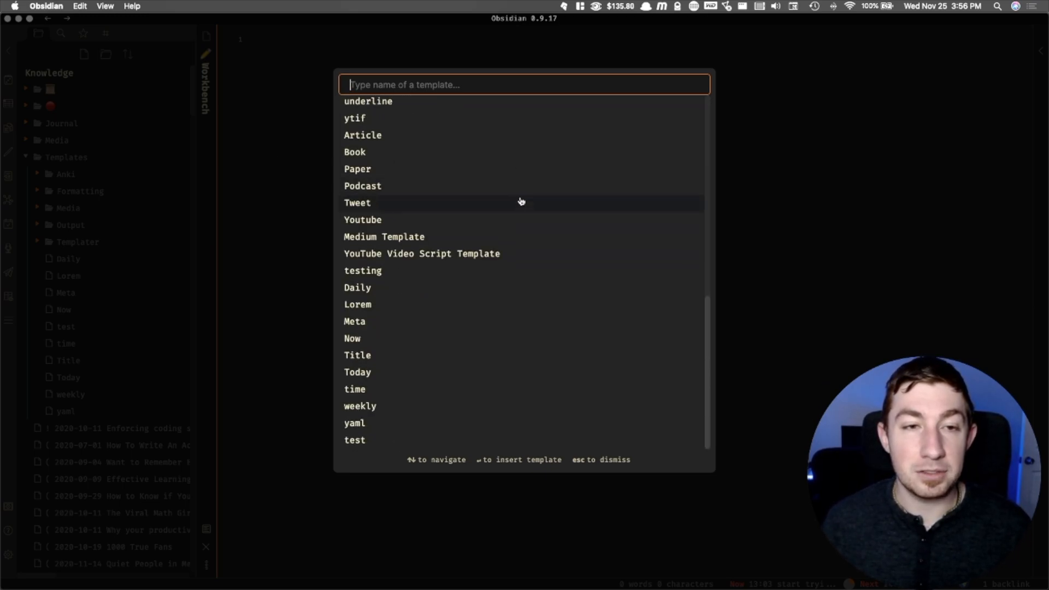
scroll("up", 3)
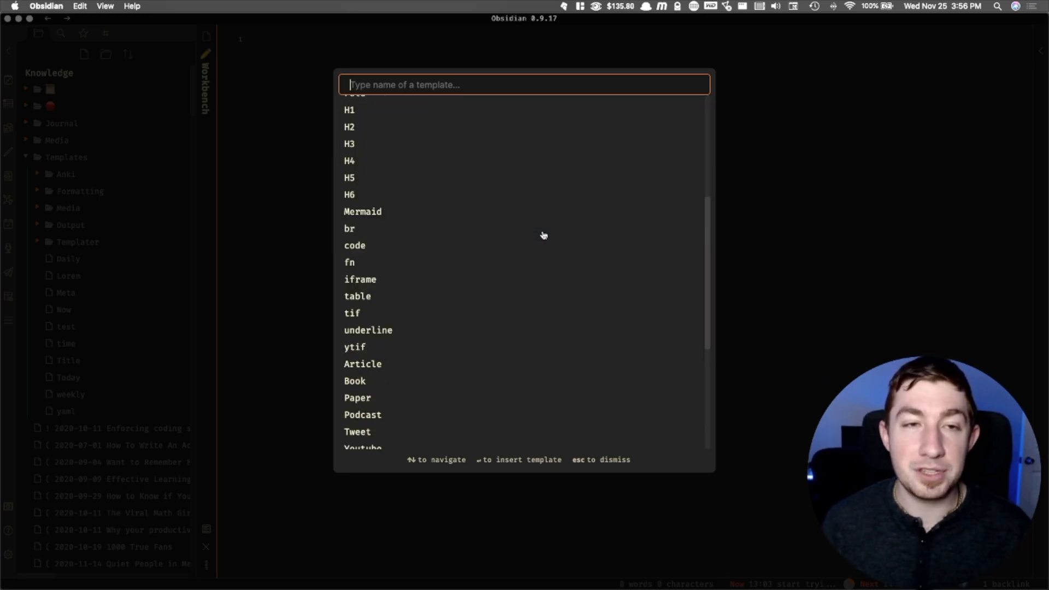
scroll("up", 3)
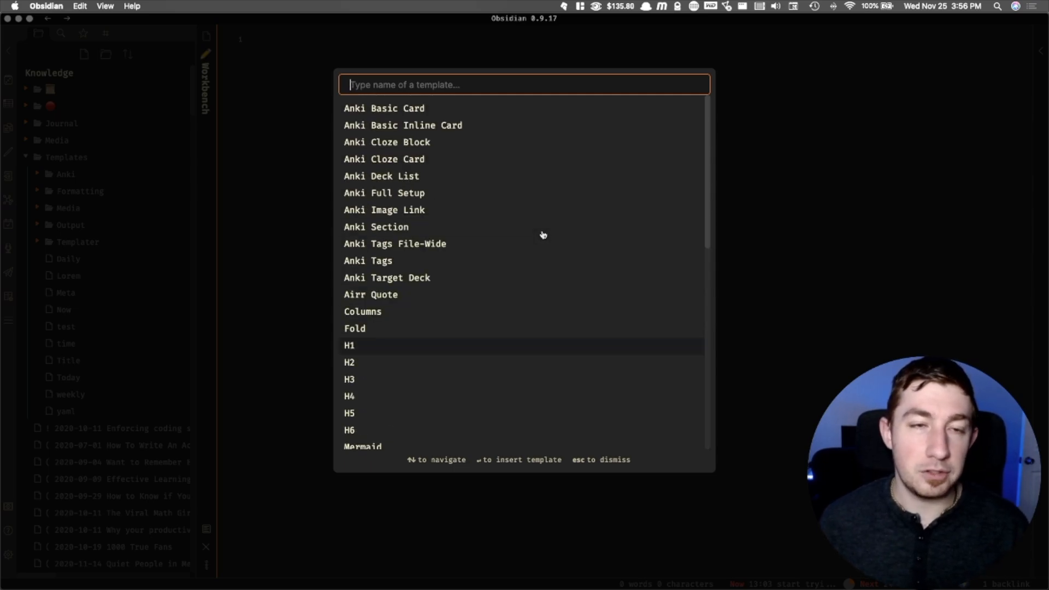
type("tes")
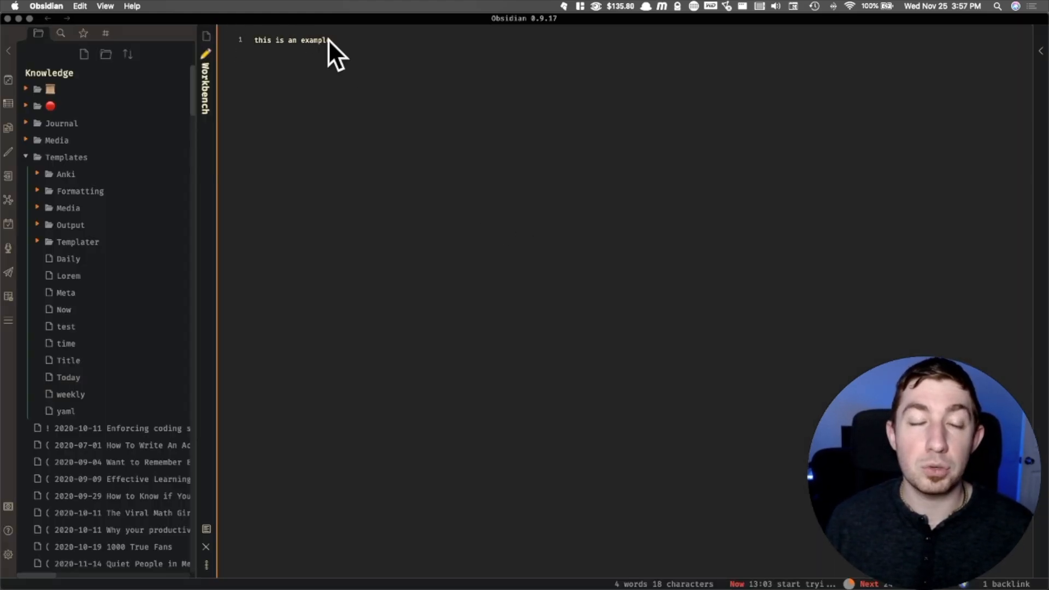
Step: Clear the inserted example text from Workbench and switch to the Meta template
left_click(65, 327)
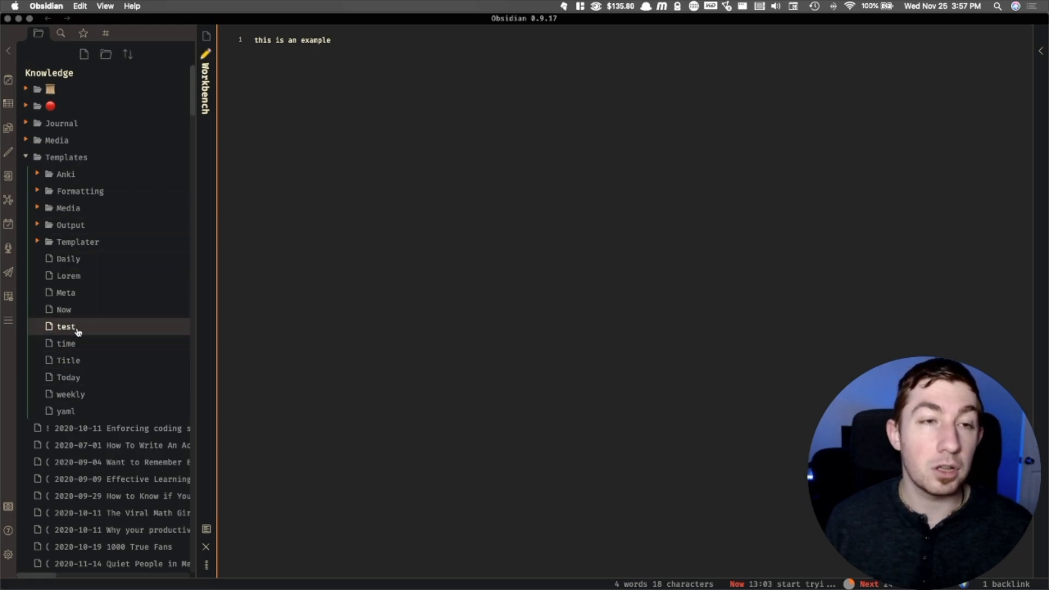
left_click(65, 326)
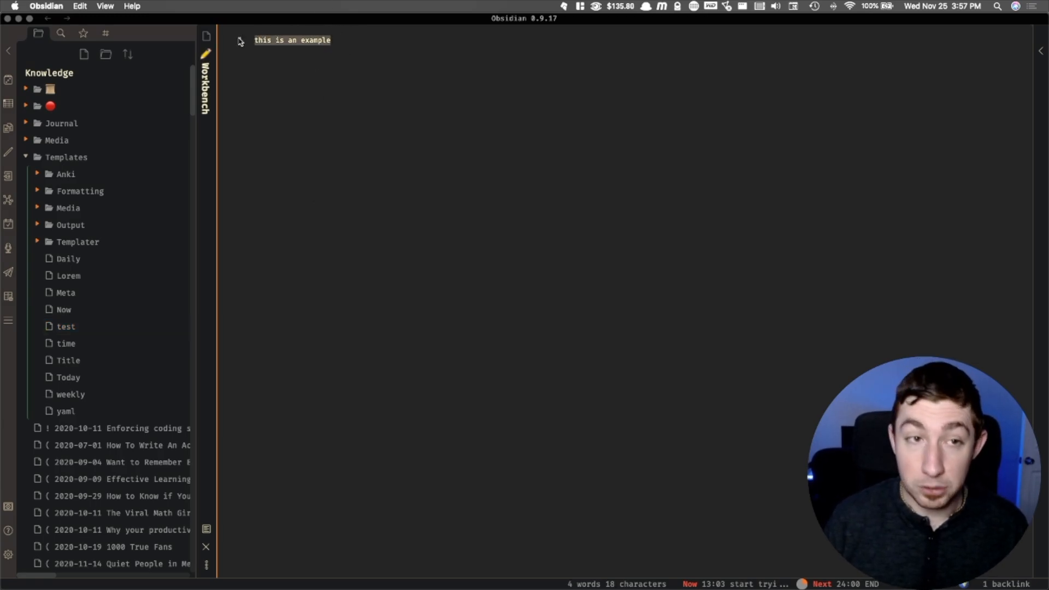
left_click(66, 343)
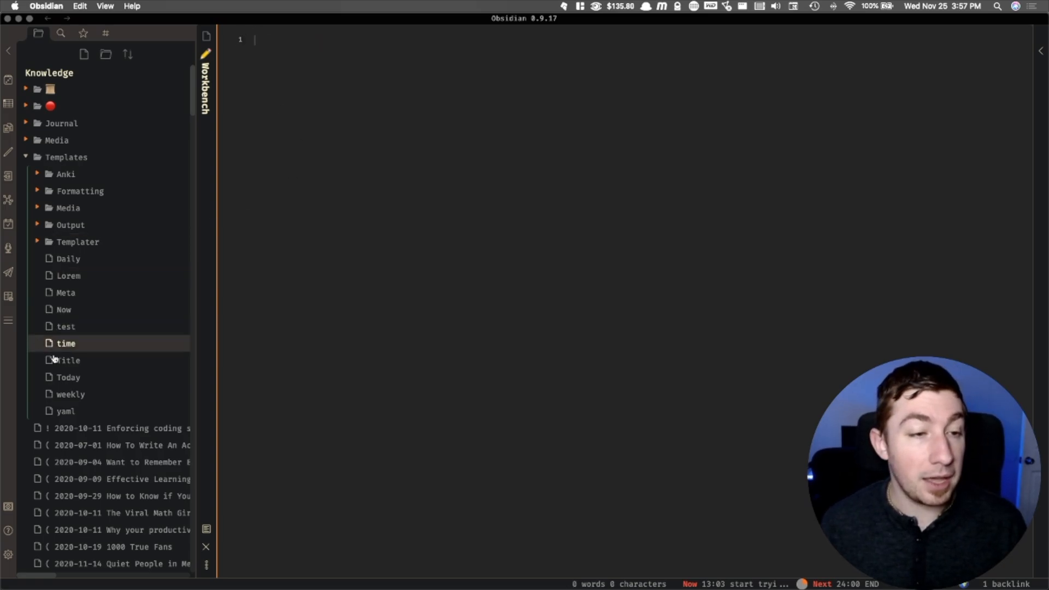
left_click(64, 293)
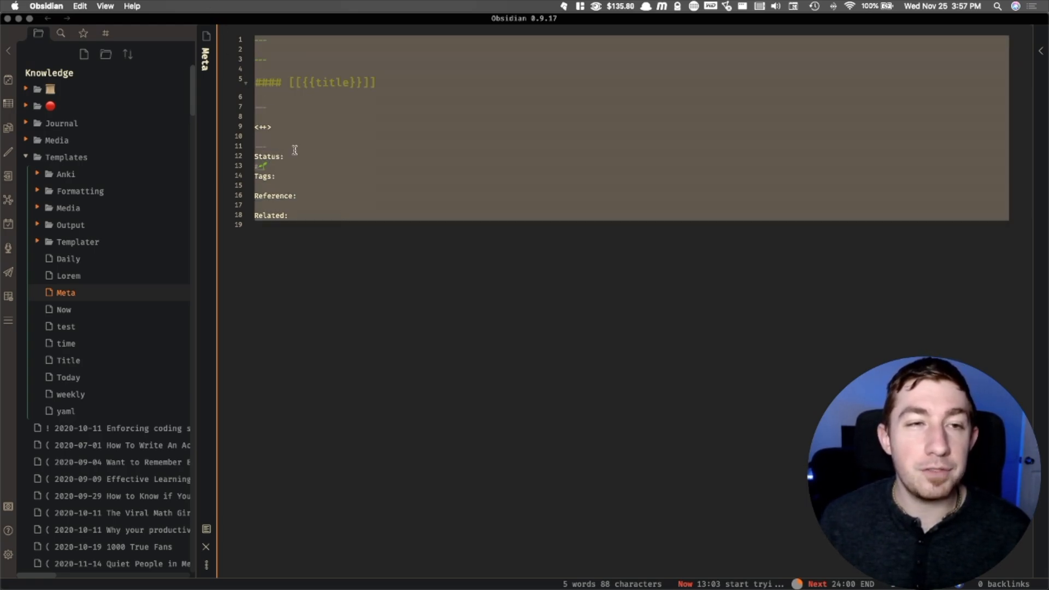
Step: Highlight the {{title}} placeholder in the Meta template's heading
left_click(324, 81)
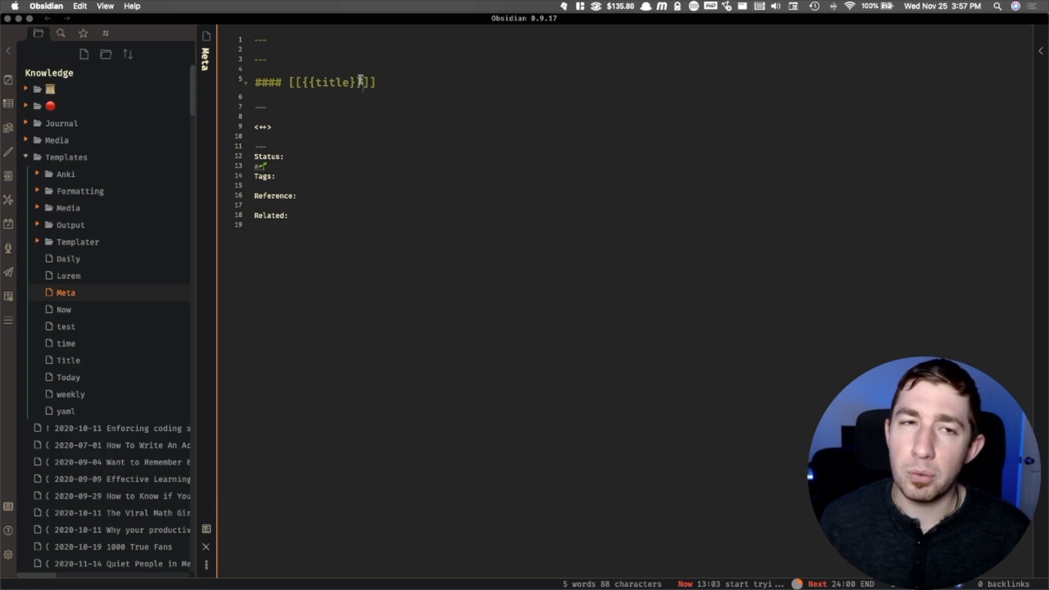
double_click(328, 82)
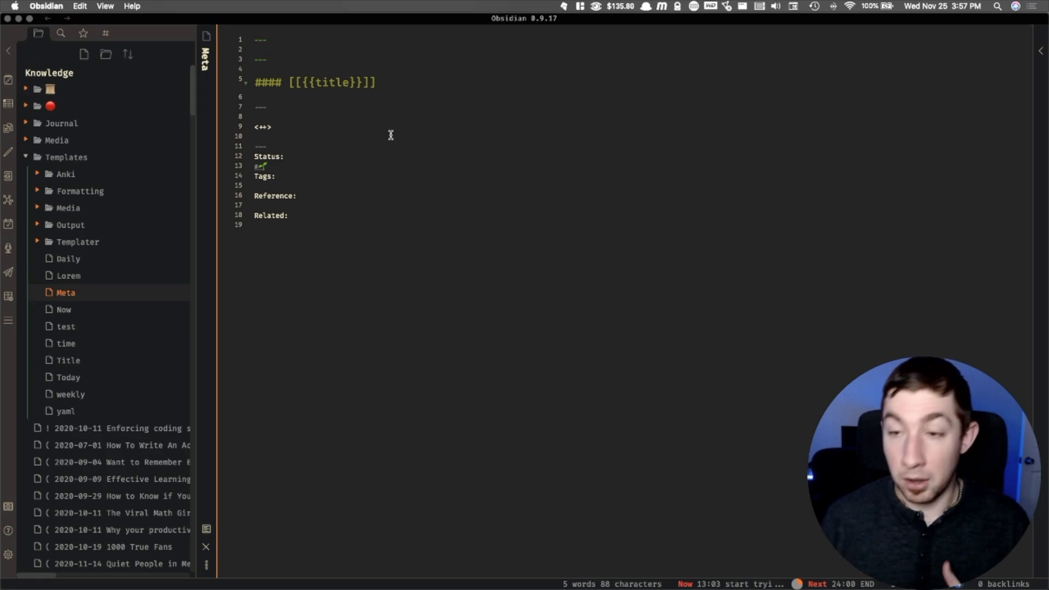
mouse_move(217, 231)
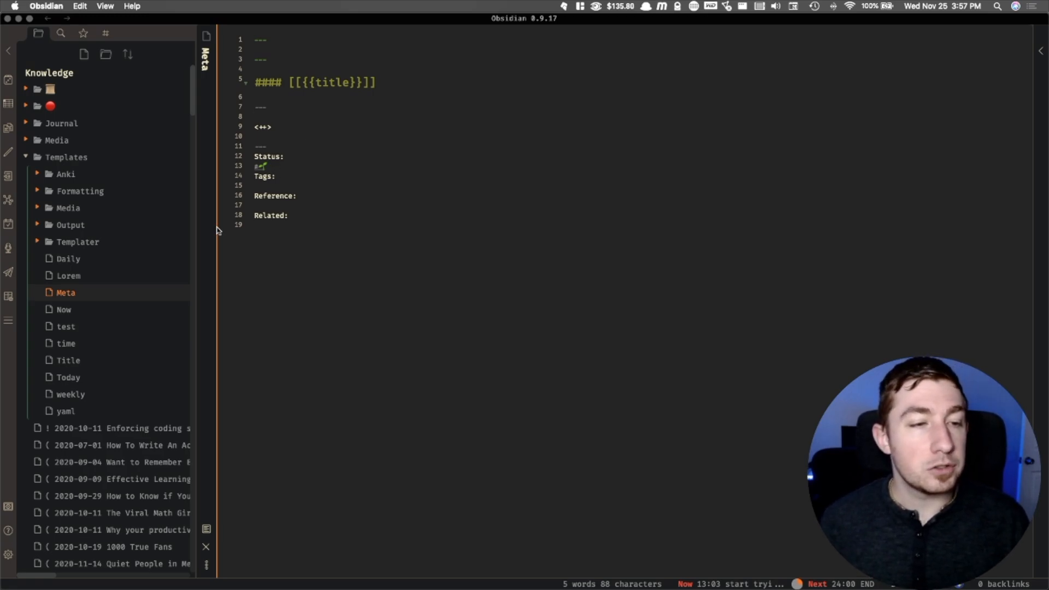
left_click(66, 325)
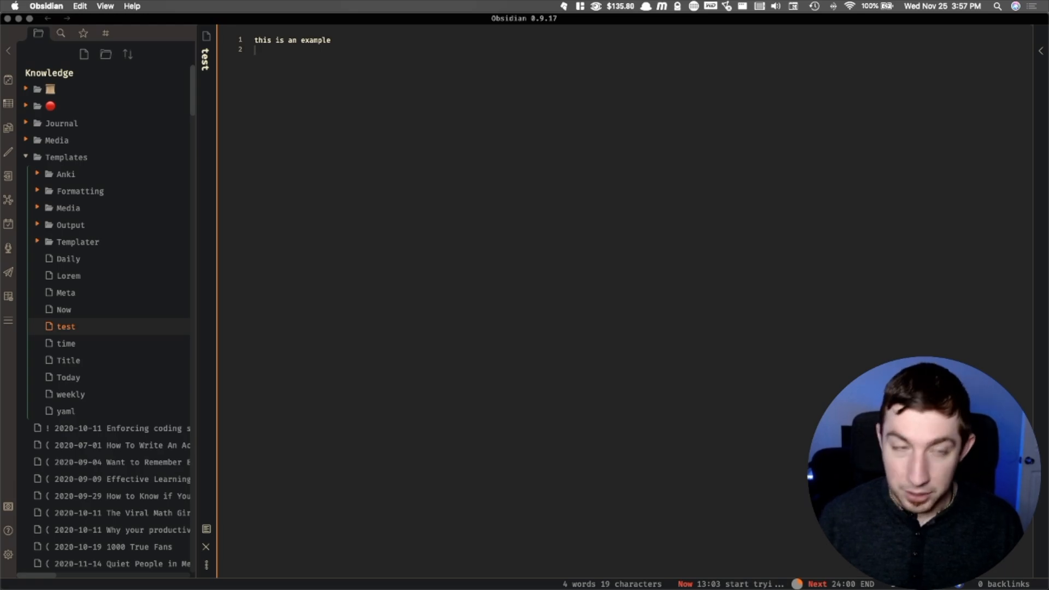
type("{{title}}")
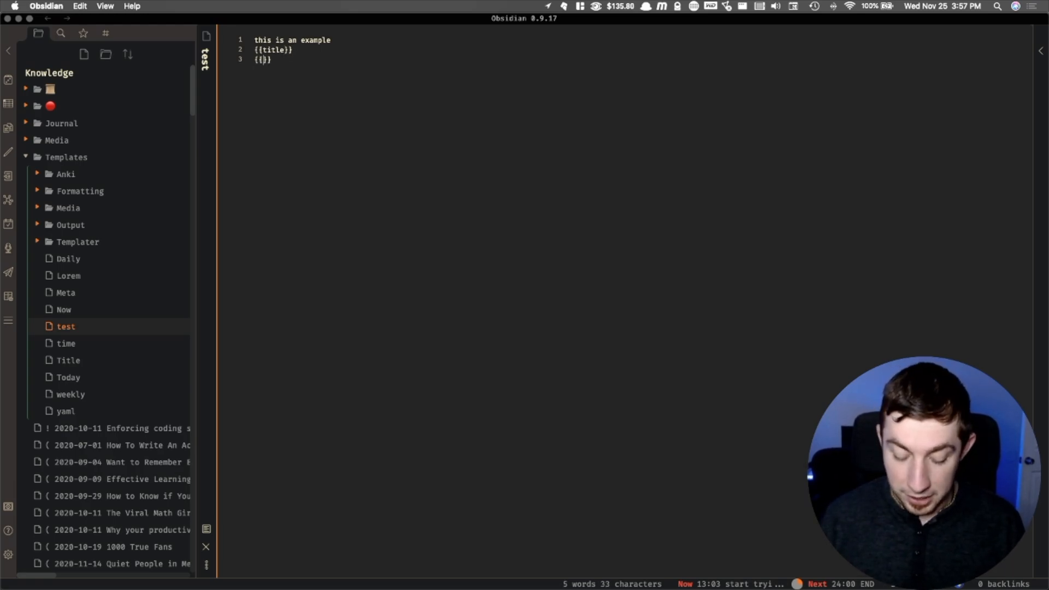
type("date")
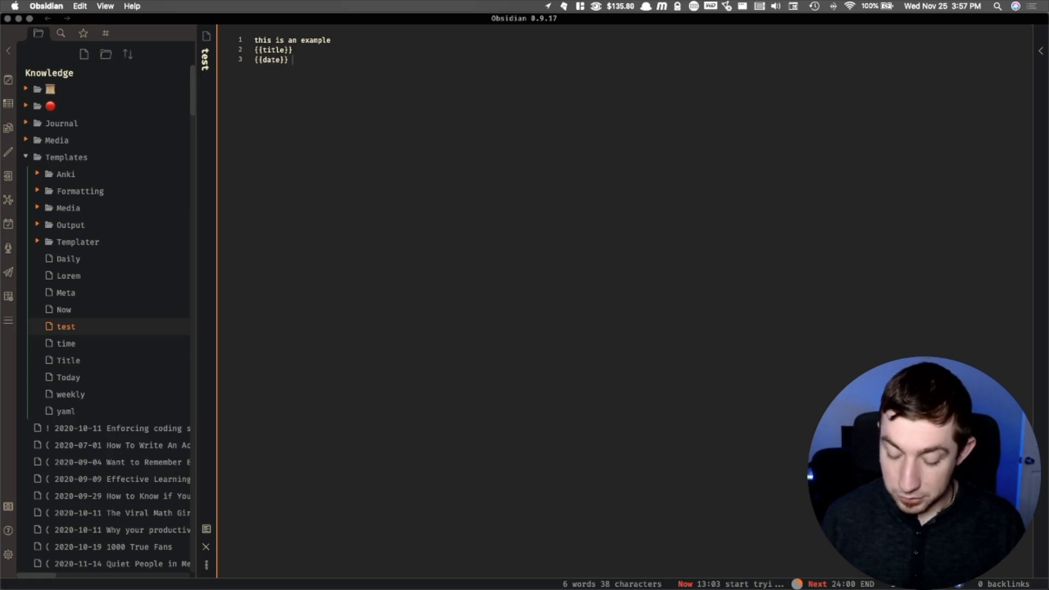
type("{{time}}")
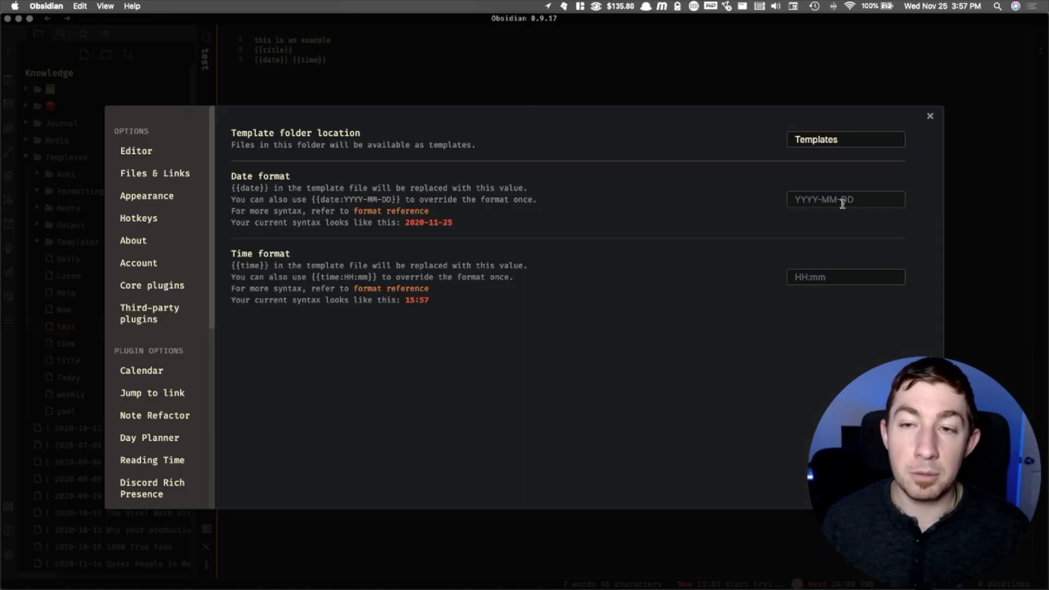
left_click(928, 114)
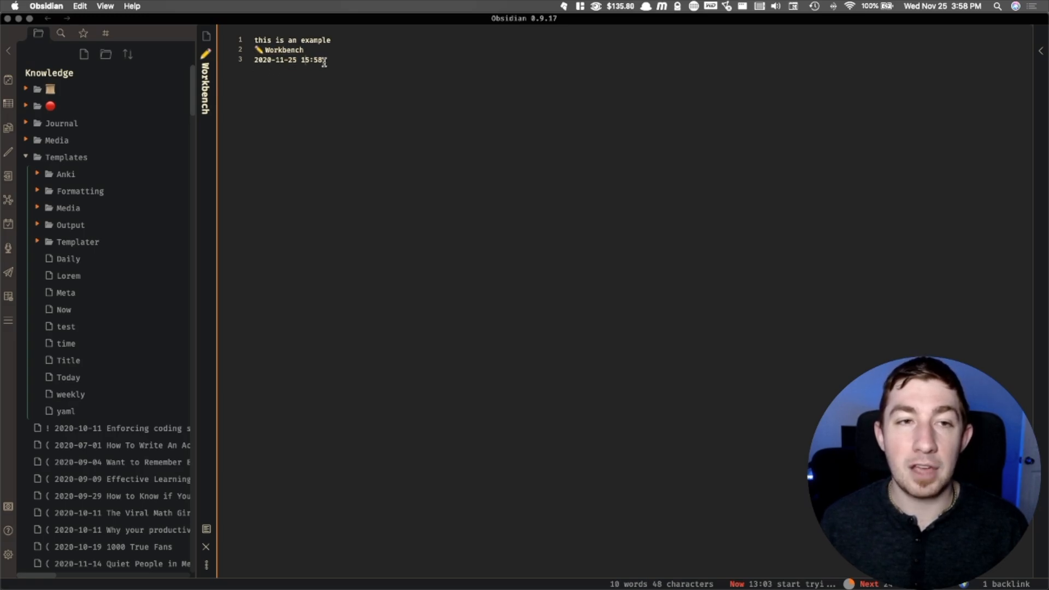
mouse_move(356, 82)
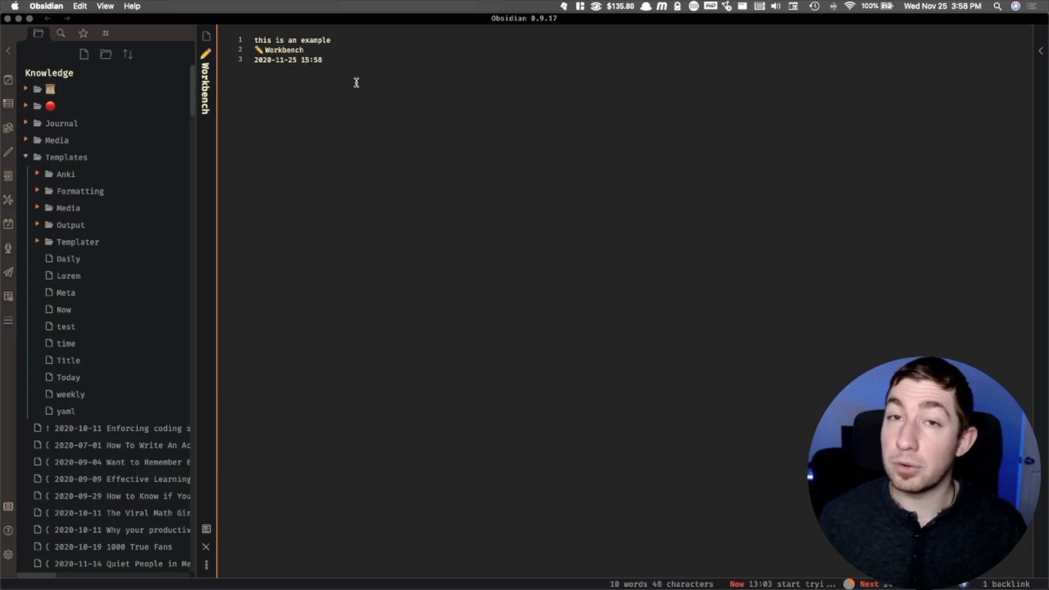
mouse_move(383, 67)
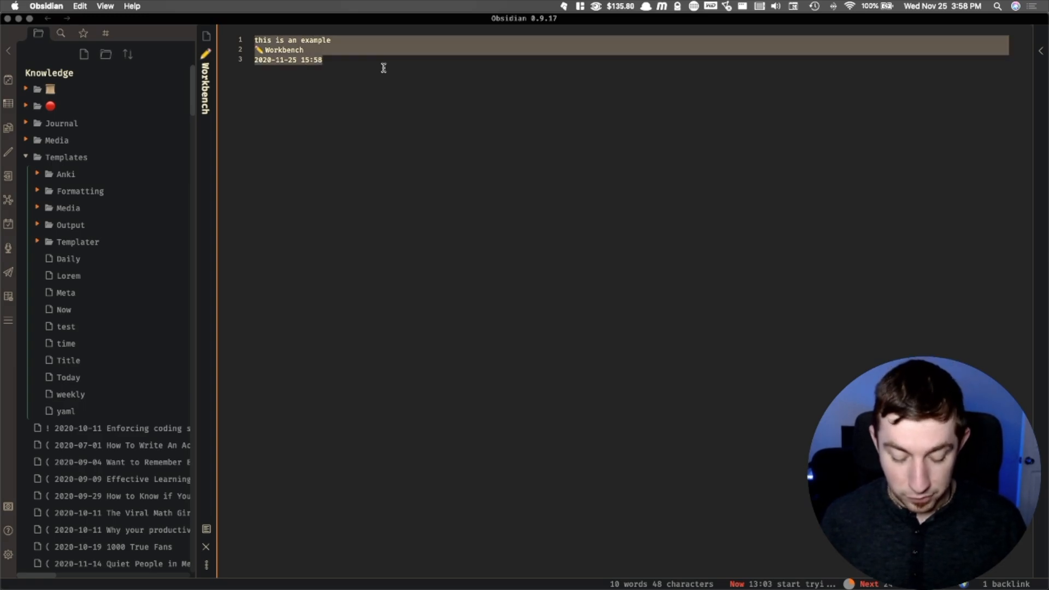
Step: Wrap {{title}} in [[ ]] and highlight the date line in 'test', then preview the re-inserted result
left_click(66, 326)
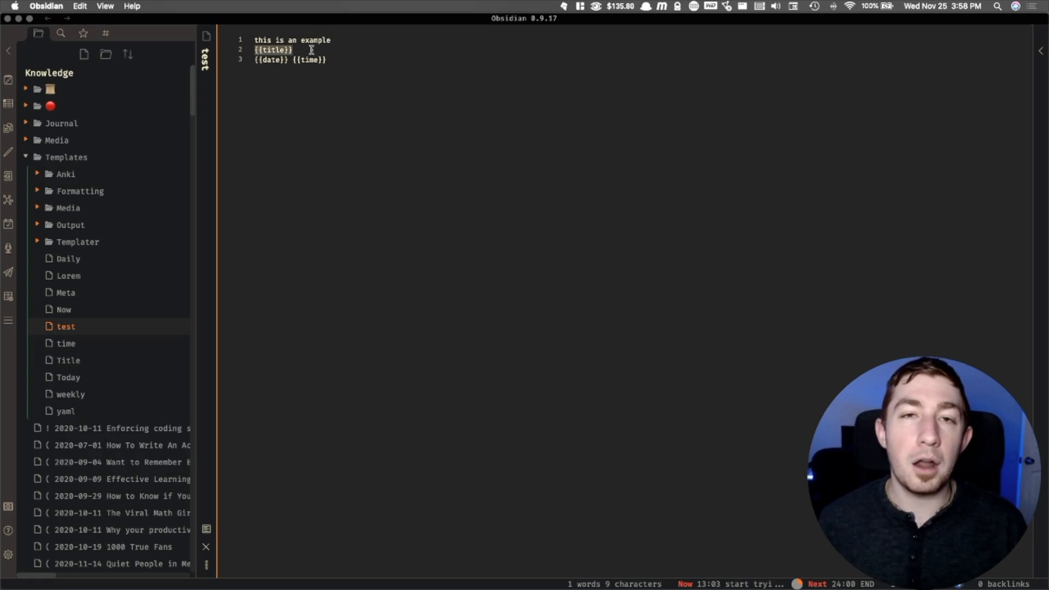
mouse_move(334, 26)
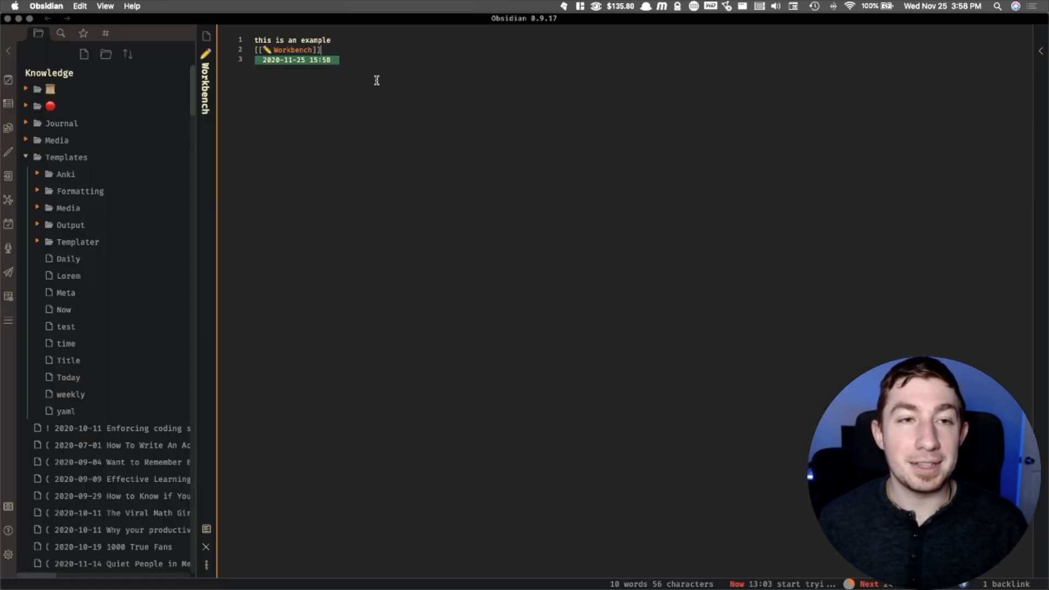
left_click(207, 60)
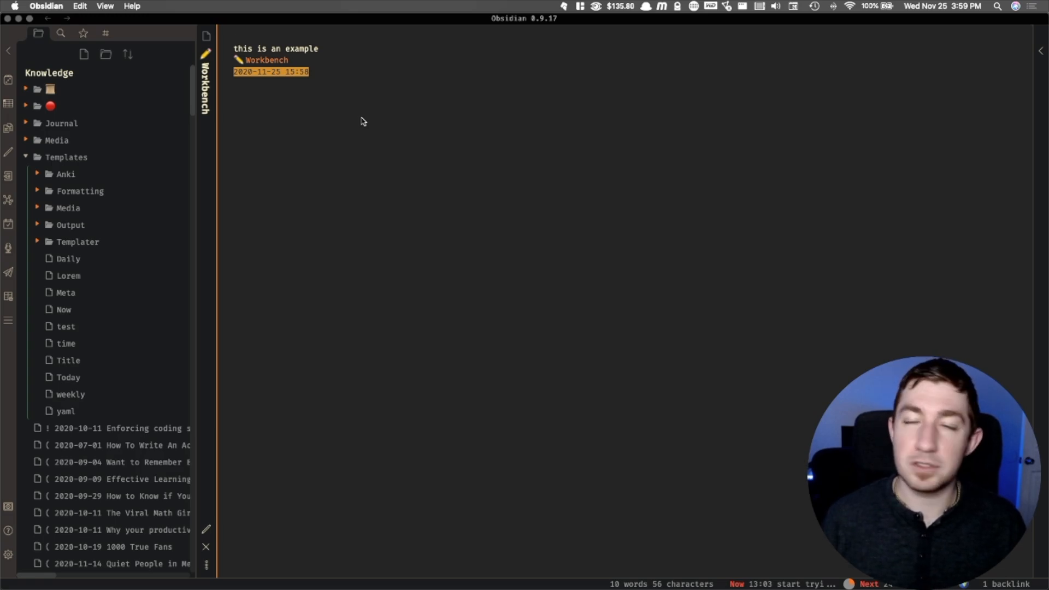
mouse_move(379, 107)
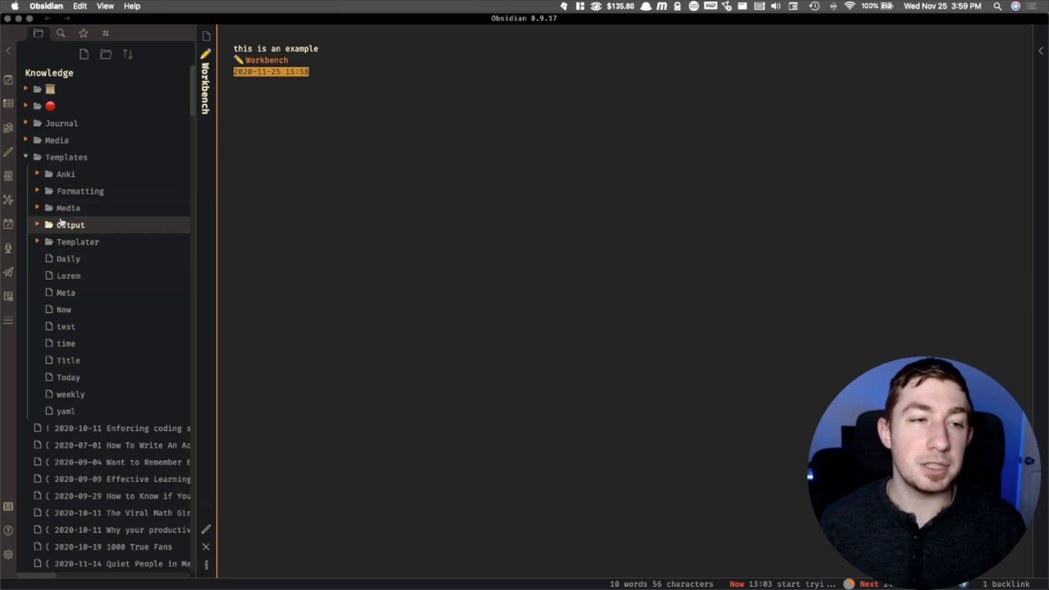
mouse_move(67, 207)
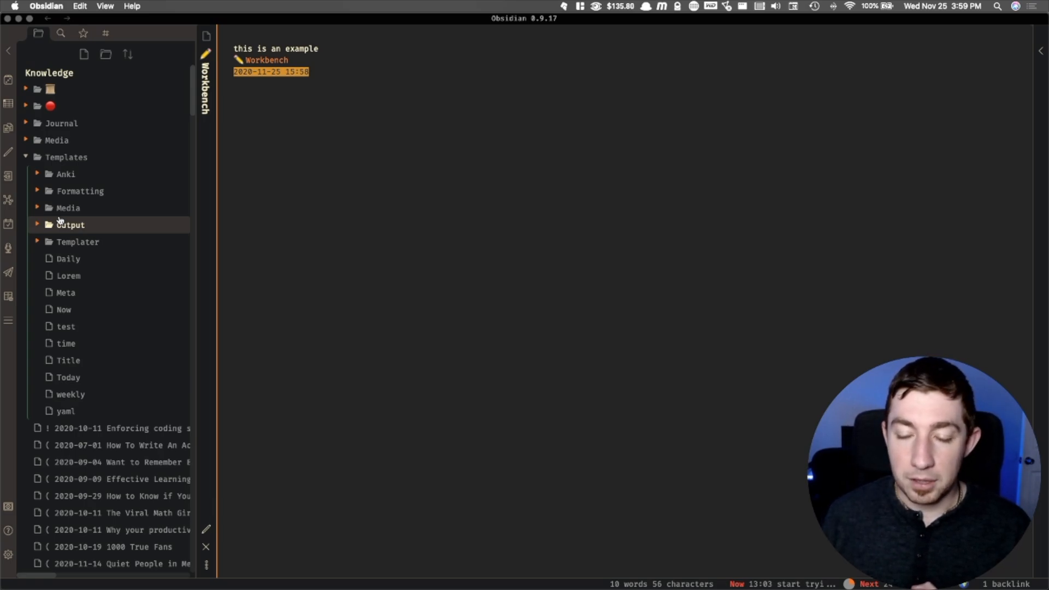
mouse_move(70, 224)
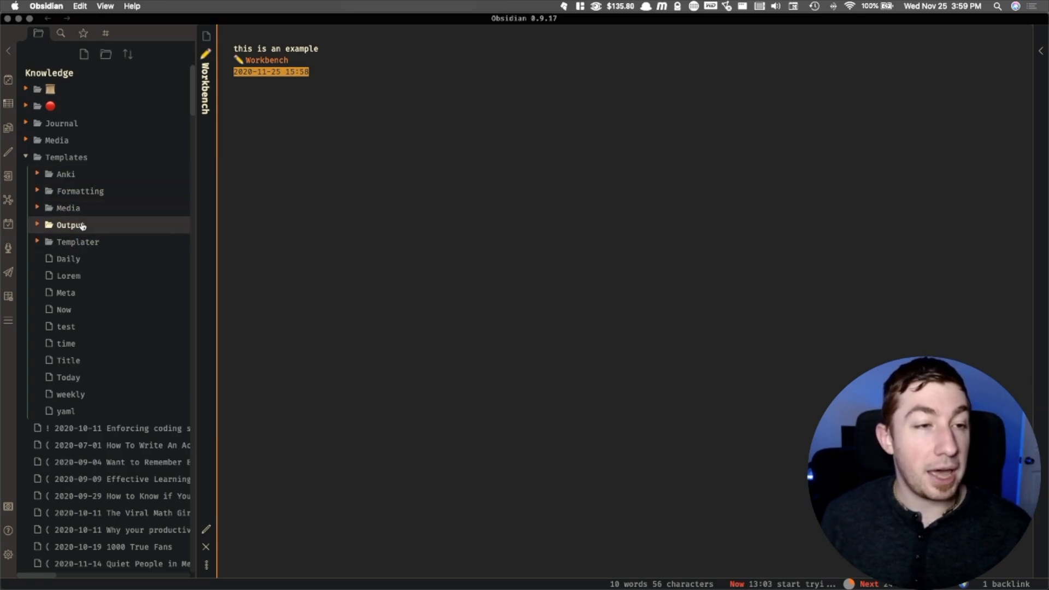
Step: Browse the Media templates Book, Paper, Youtube and Podcast, ending on Podcast's Host, Guest, Podcast and {{date}} fields
left_click(80, 190)
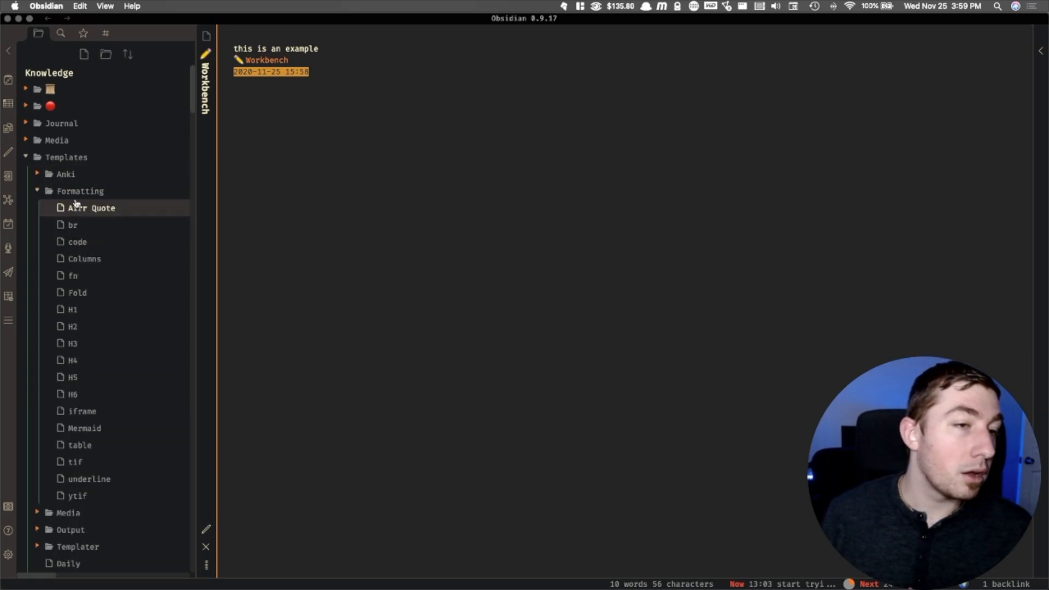
left_click(80, 190)
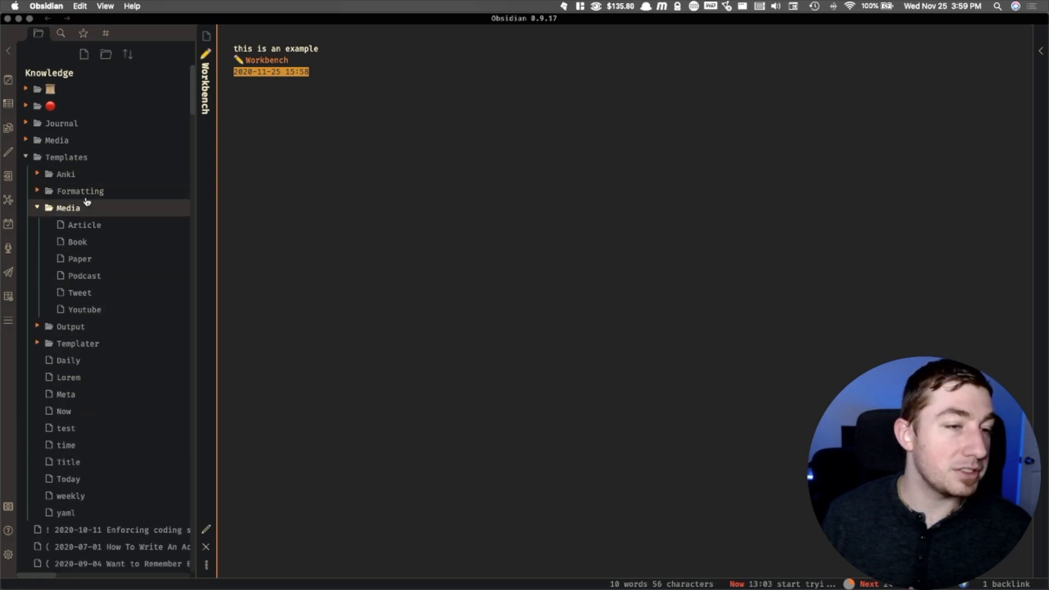
left_click(76, 241)
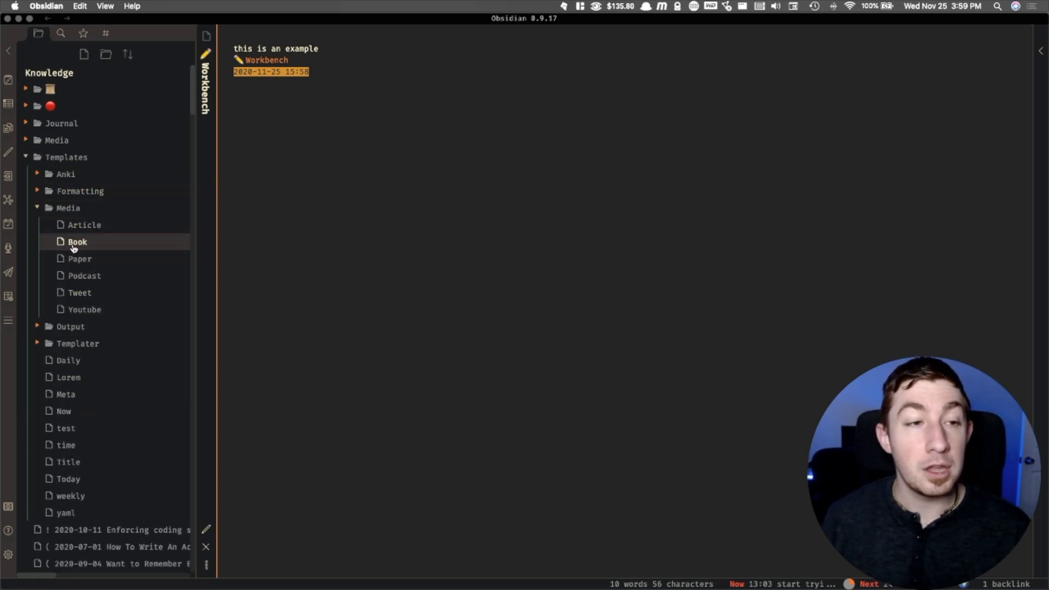
left_click(78, 242)
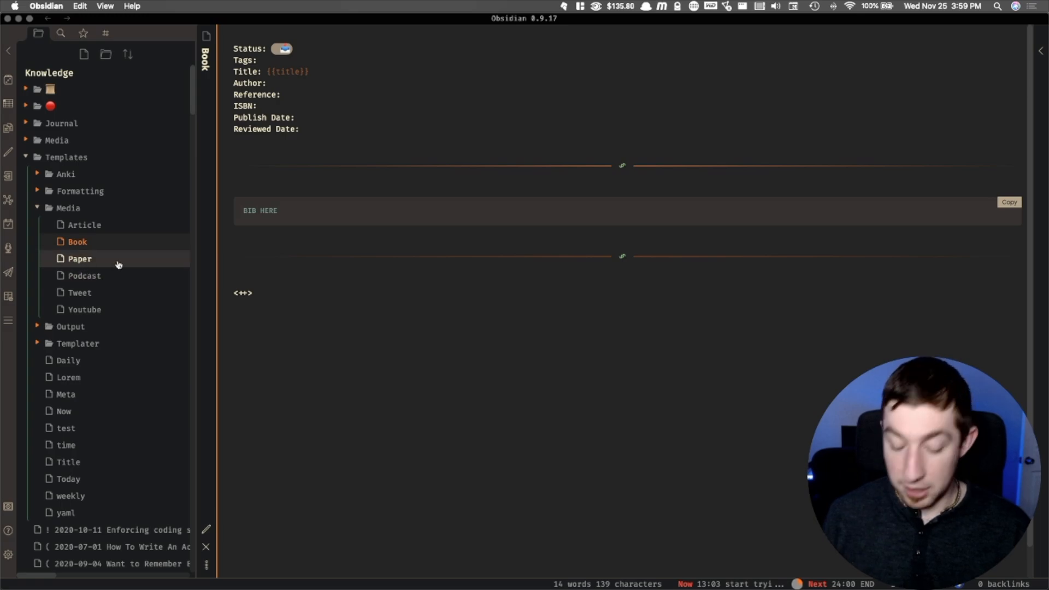
left_click(79, 259)
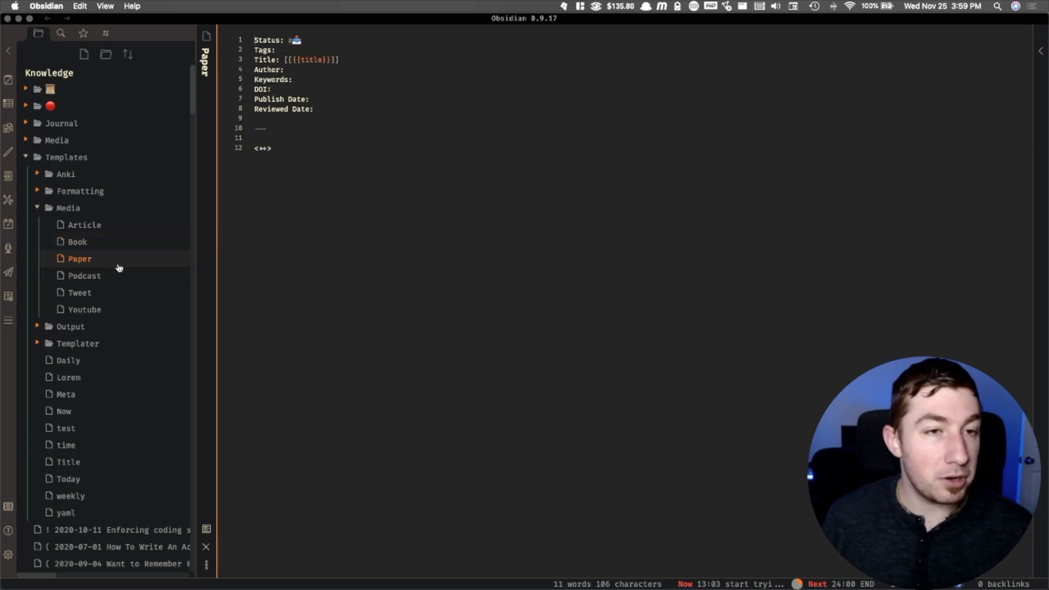
left_click(84, 309)
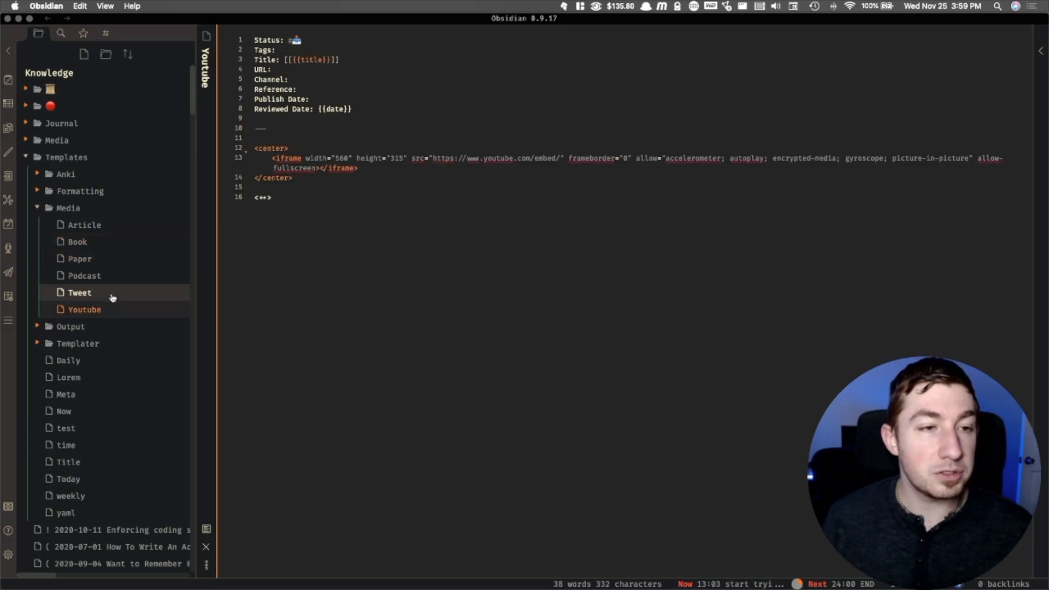
left_click(84, 275)
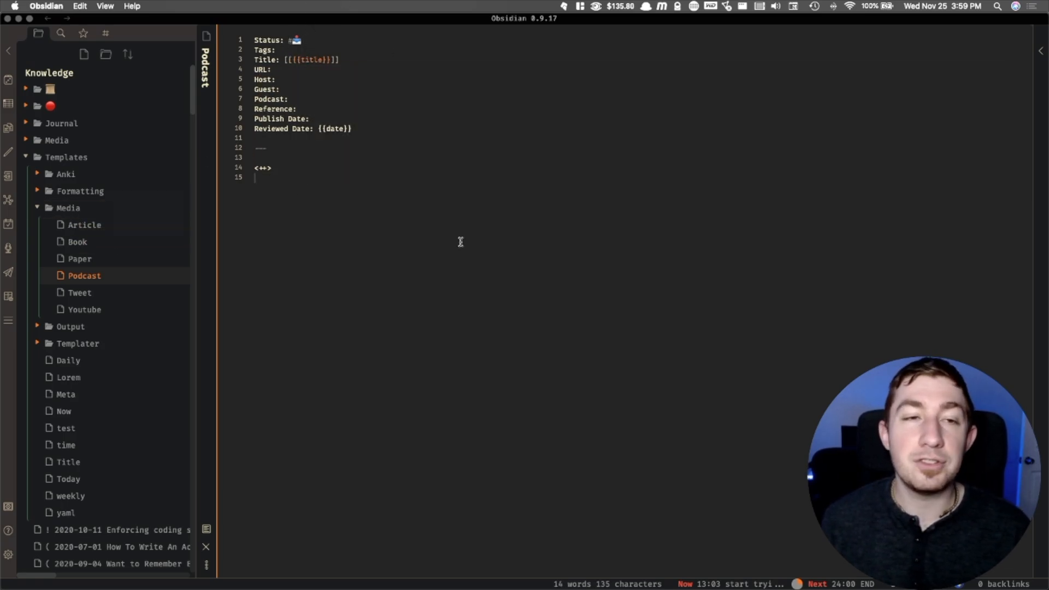
Step: Switch to the Workbench note and insert the Book template into it
key("cmd+o")
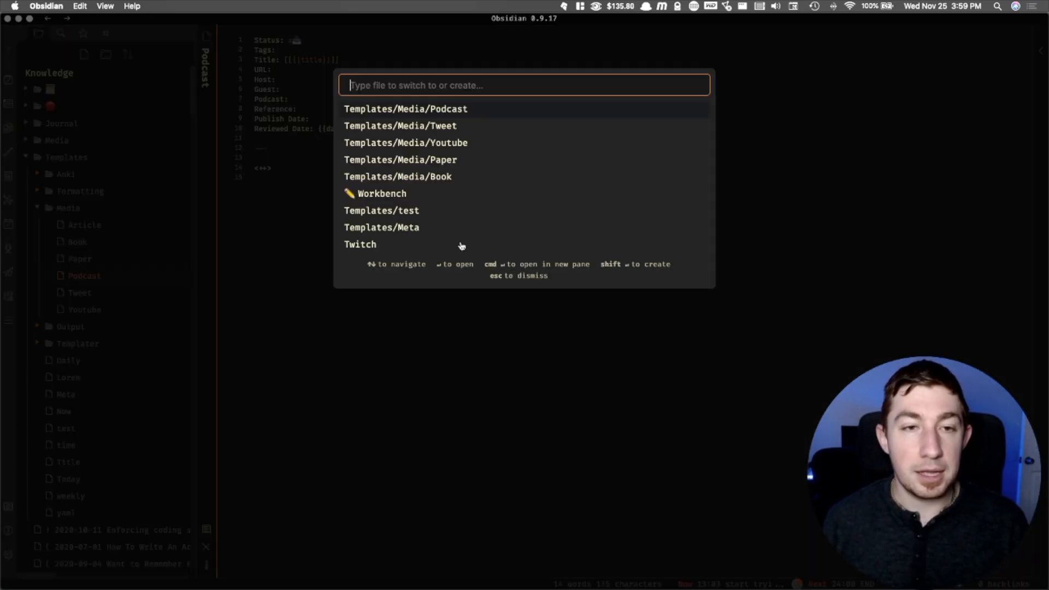
left_click(381, 194)
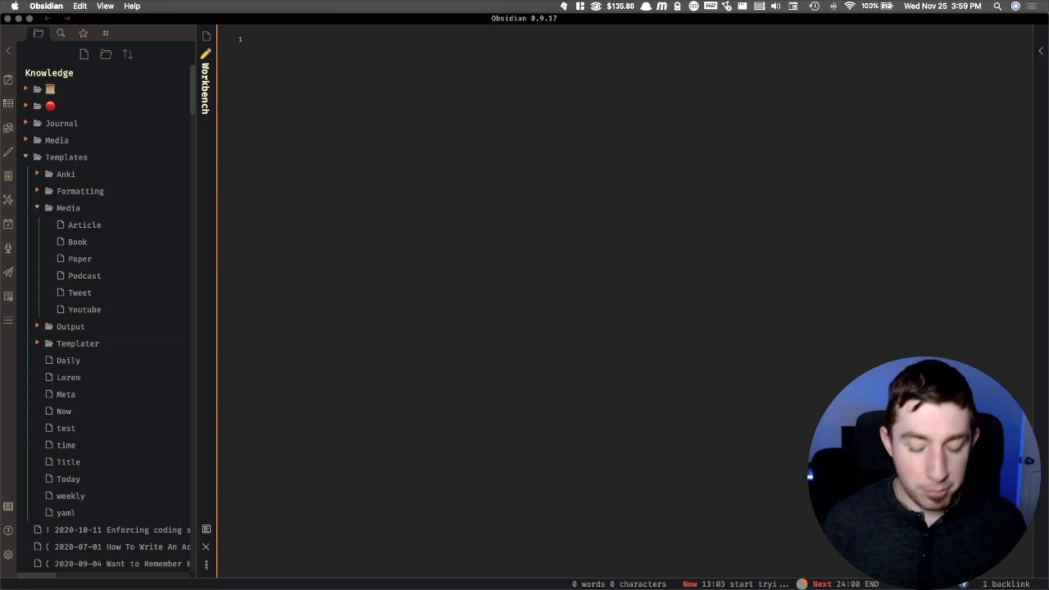
type("bo")
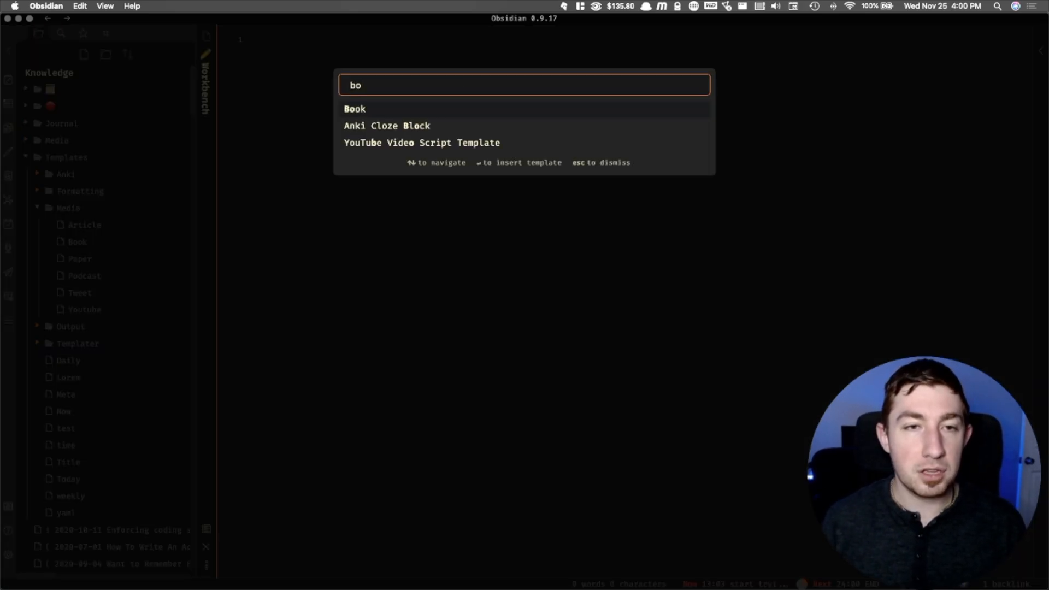
left_click(355, 108)
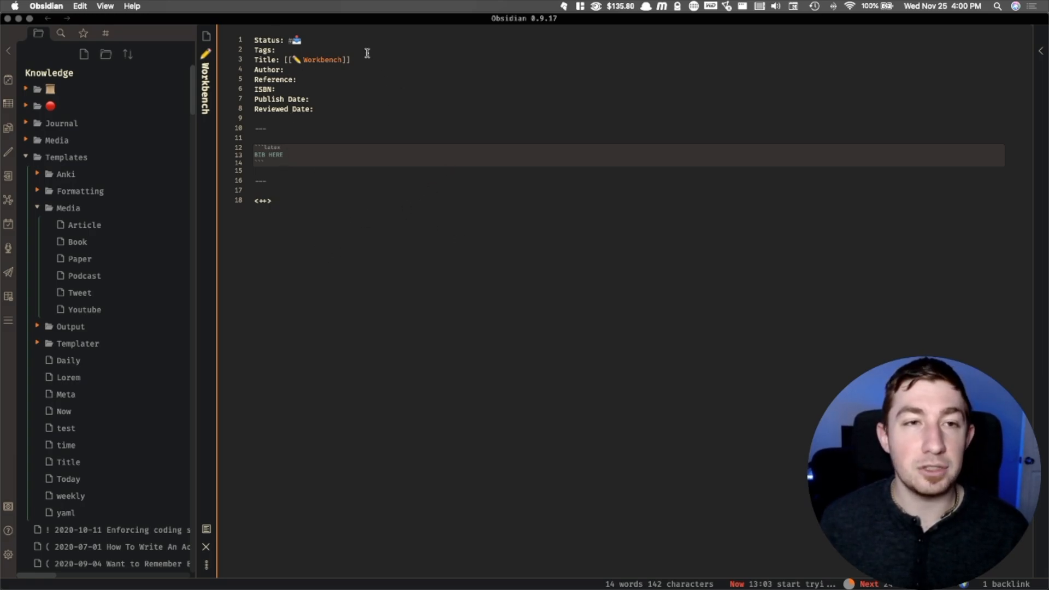
mouse_move(400, 181)
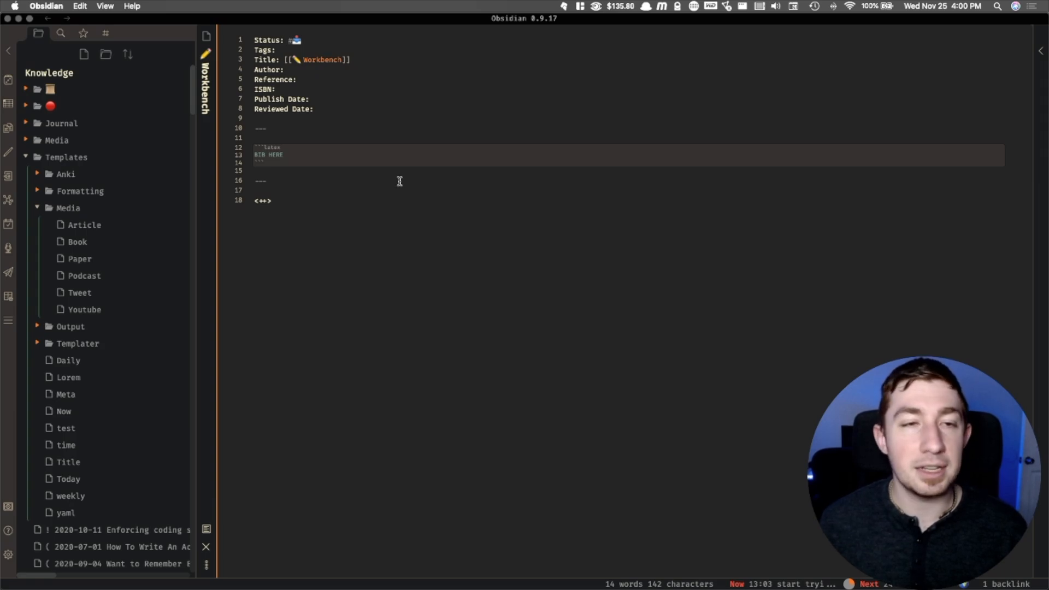
mouse_move(398, 230)
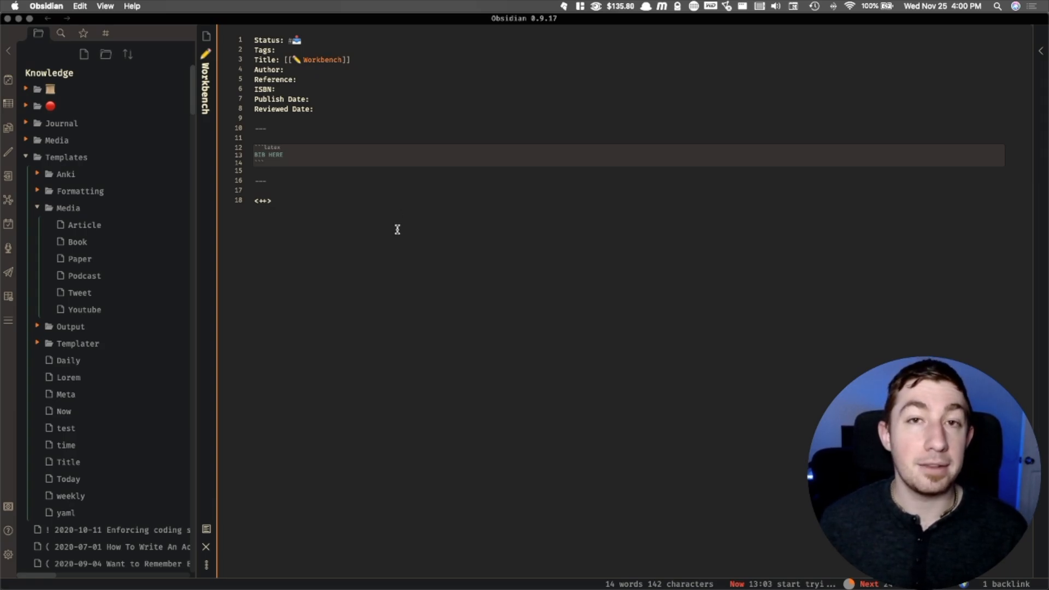
left_click(271, 200)
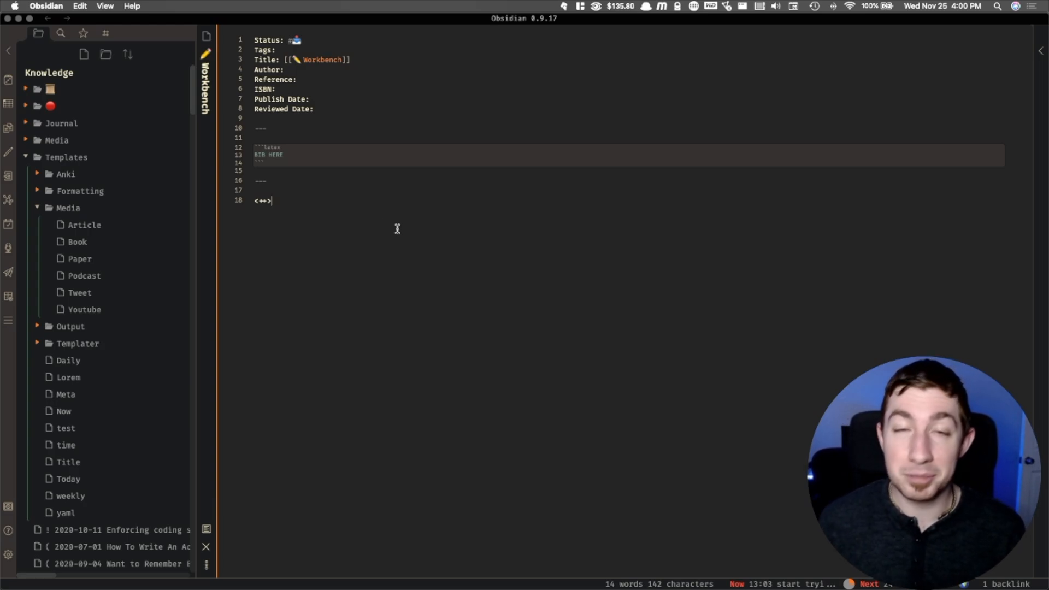
mouse_move(350, 225)
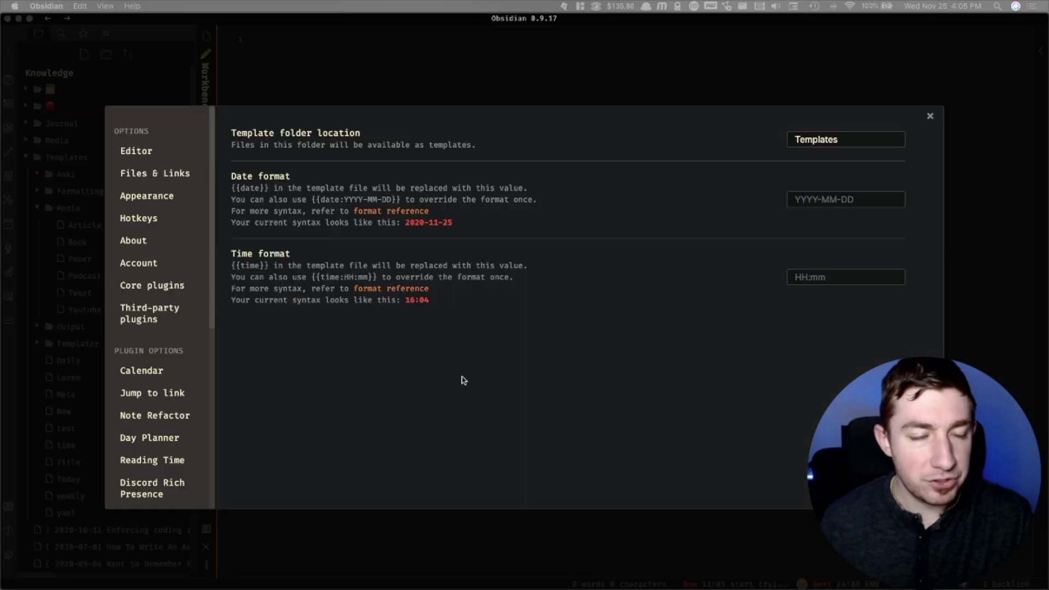
mouse_move(167, 291)
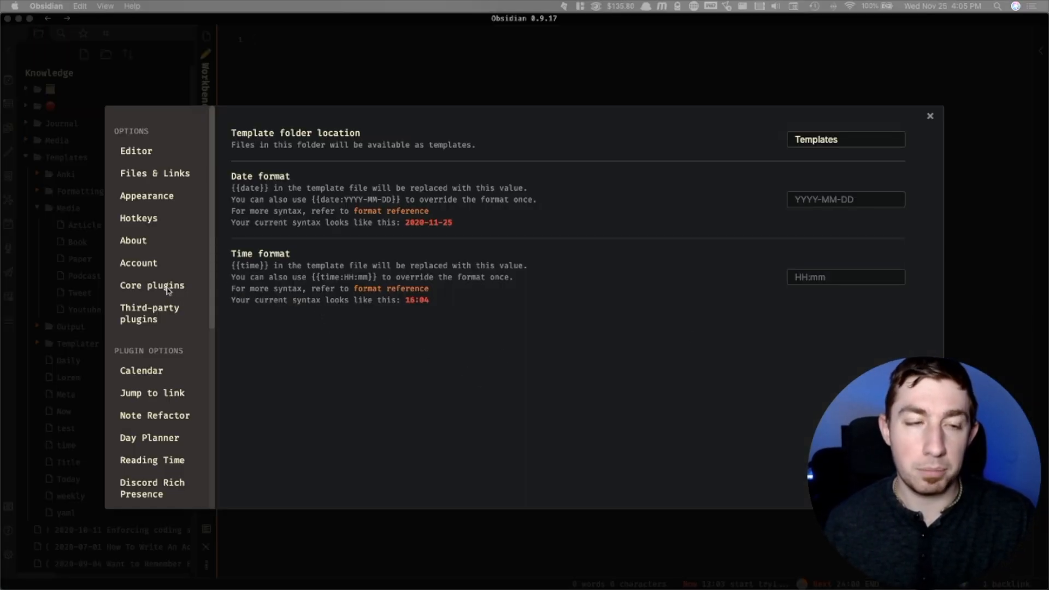
Step: Check Templater in the community plugin catalogue, then review the installed plugins list showing Templater 0.4.2 enabled
left_click(150, 314)
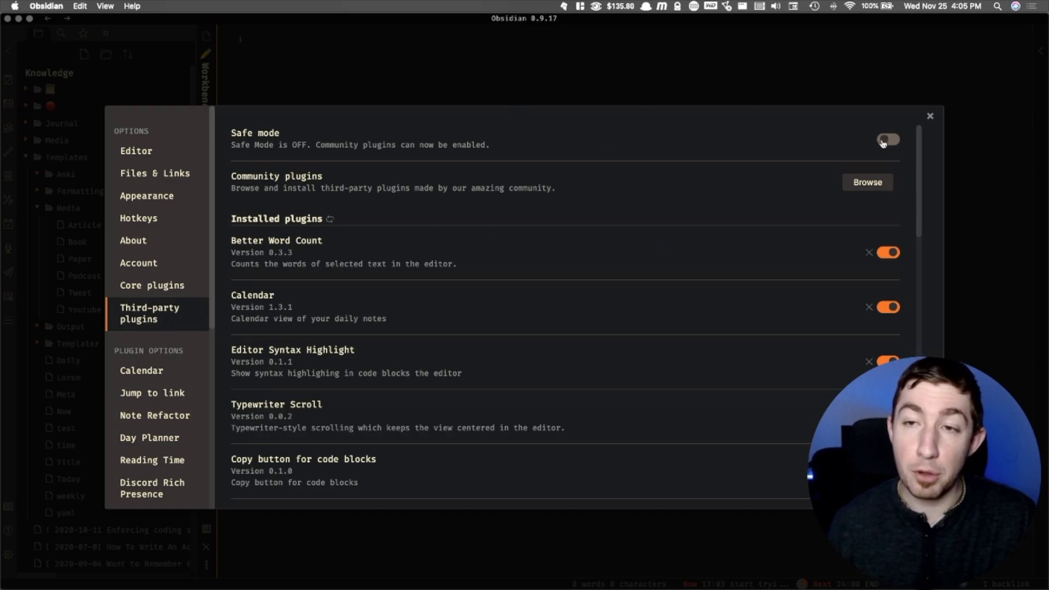
left_click(866, 182)
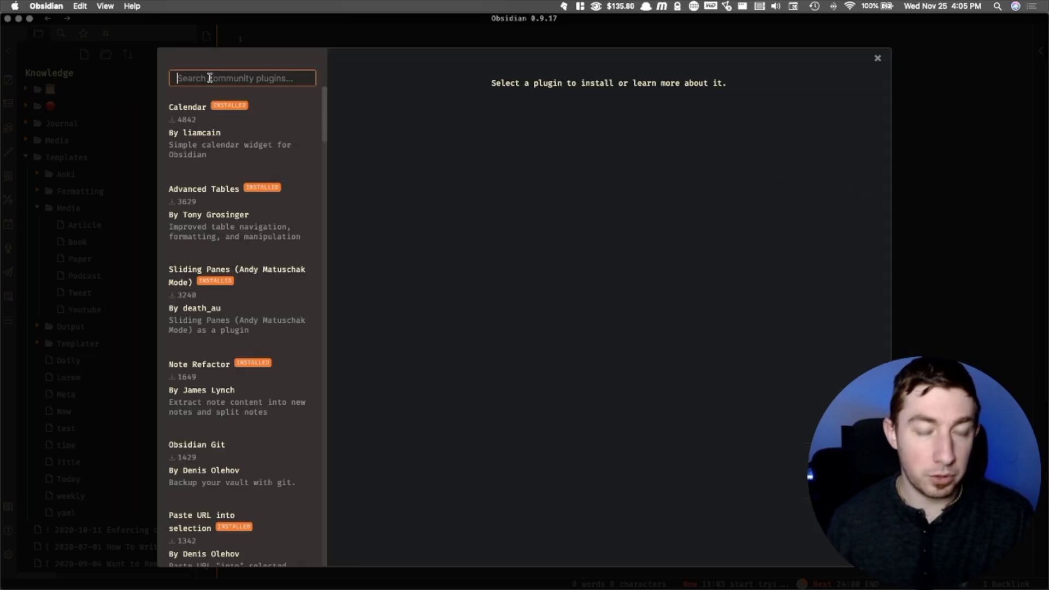
type("temp")
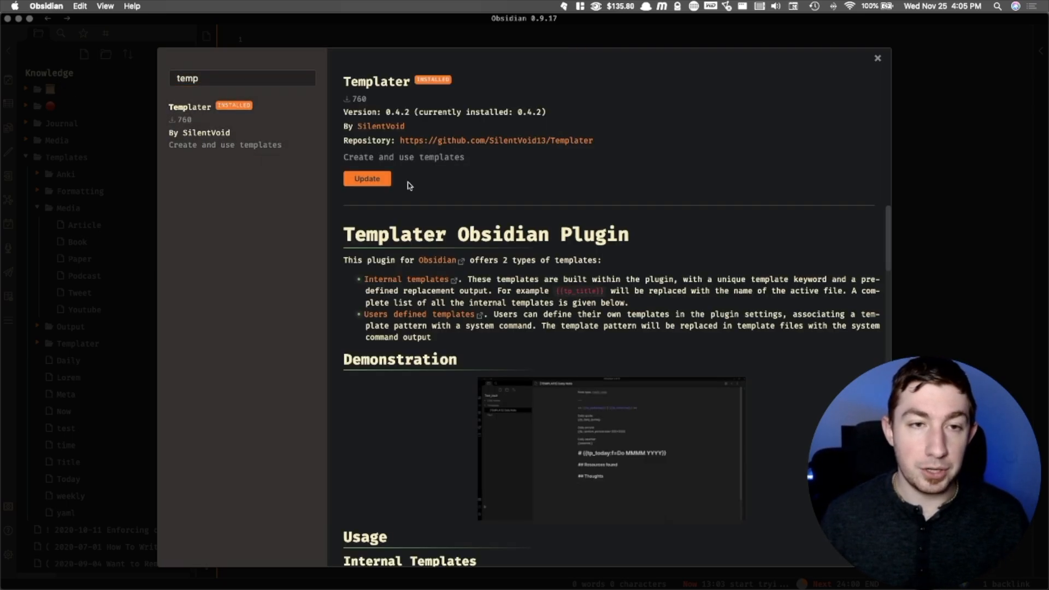
left_click(878, 58)
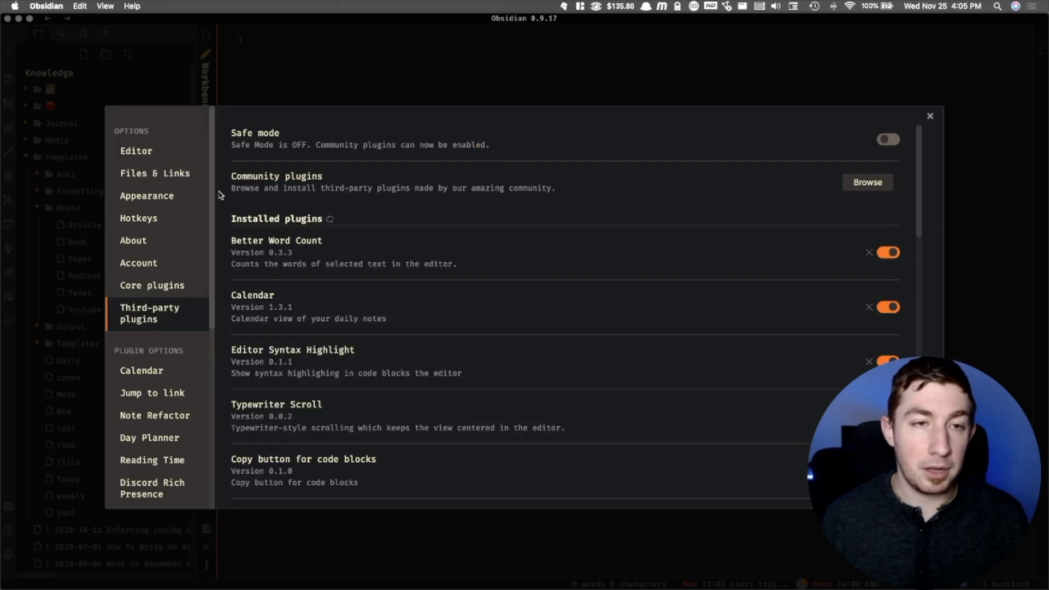
scroll("down", 3)
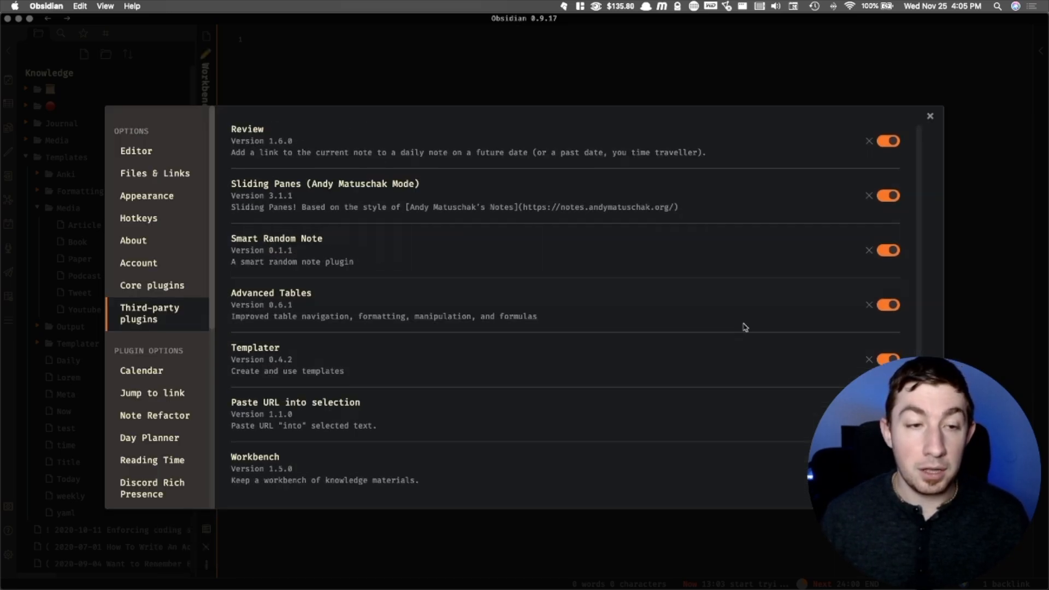
mouse_move(149, 299)
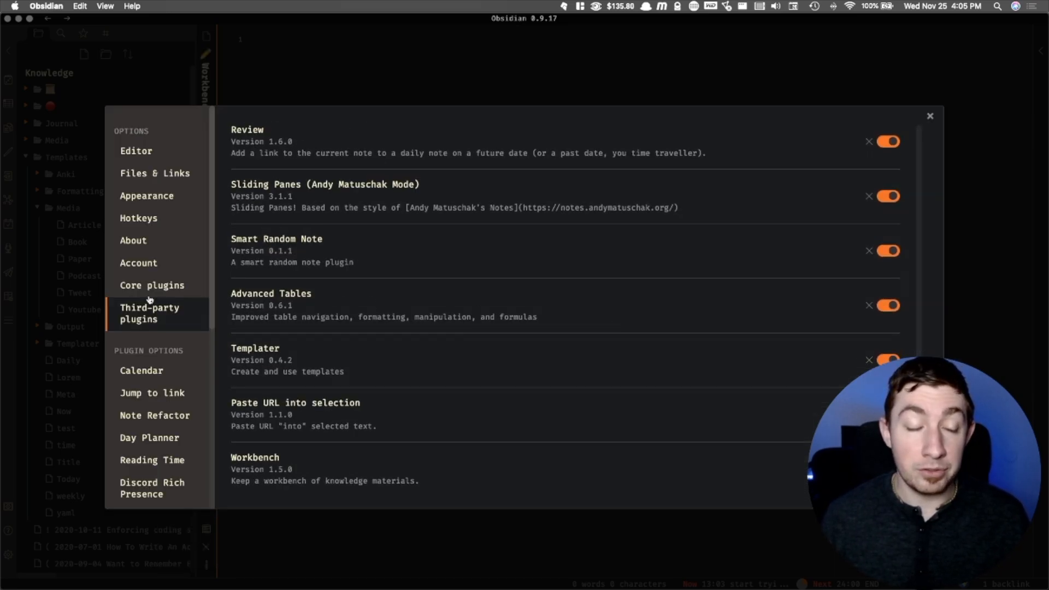
scroll("down", 3)
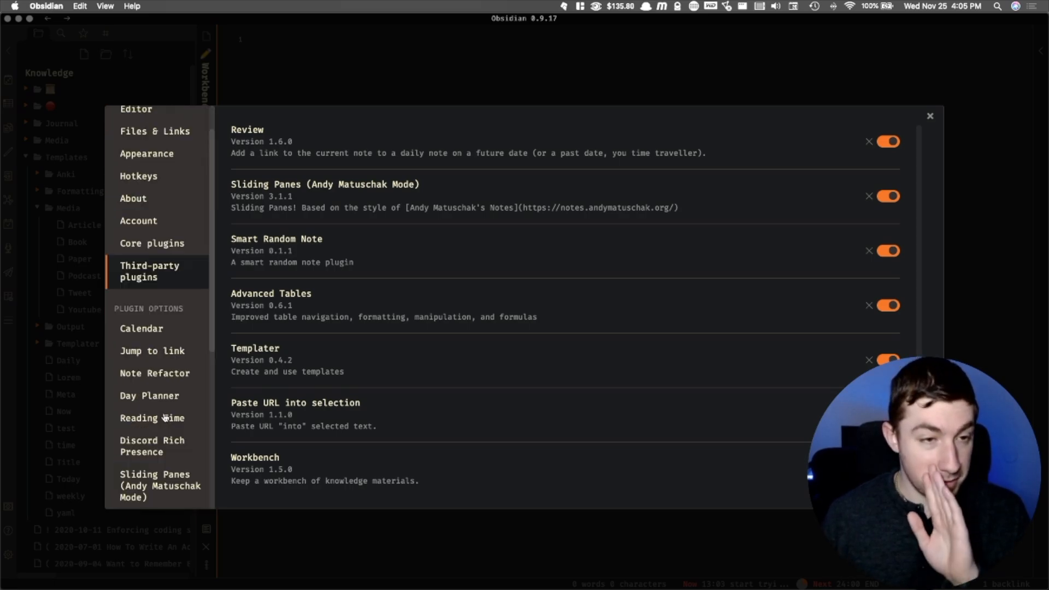
Step: Show Templater's settings: Templates folder, 5-second timeout and the {{test}} pattern running echo $(( 7 + 7 ))
scroll("down", 3)
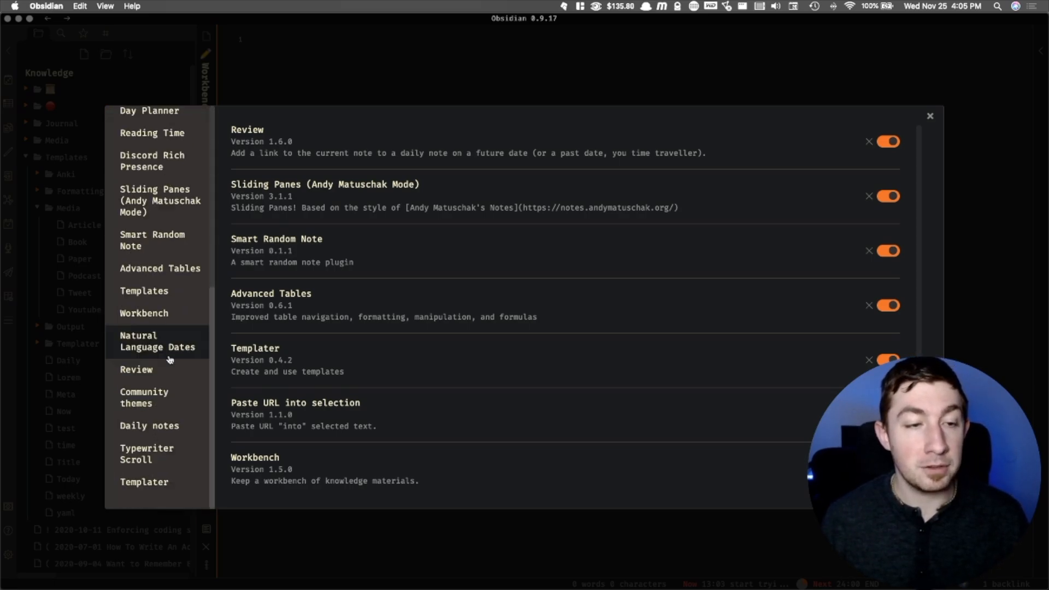
left_click(144, 482)
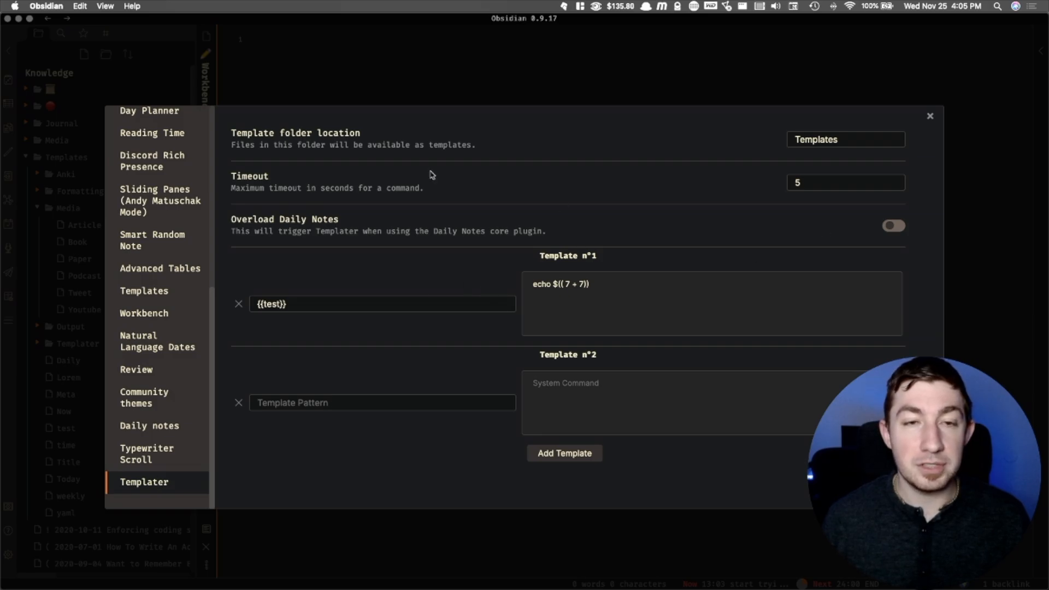
mouse_move(667, 208)
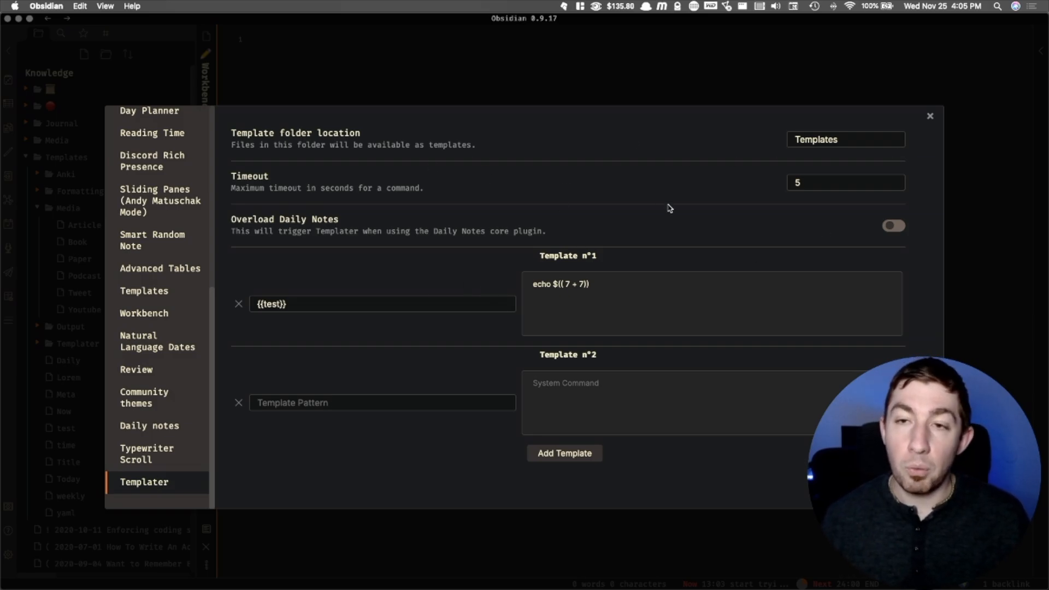
mouse_move(868, 136)
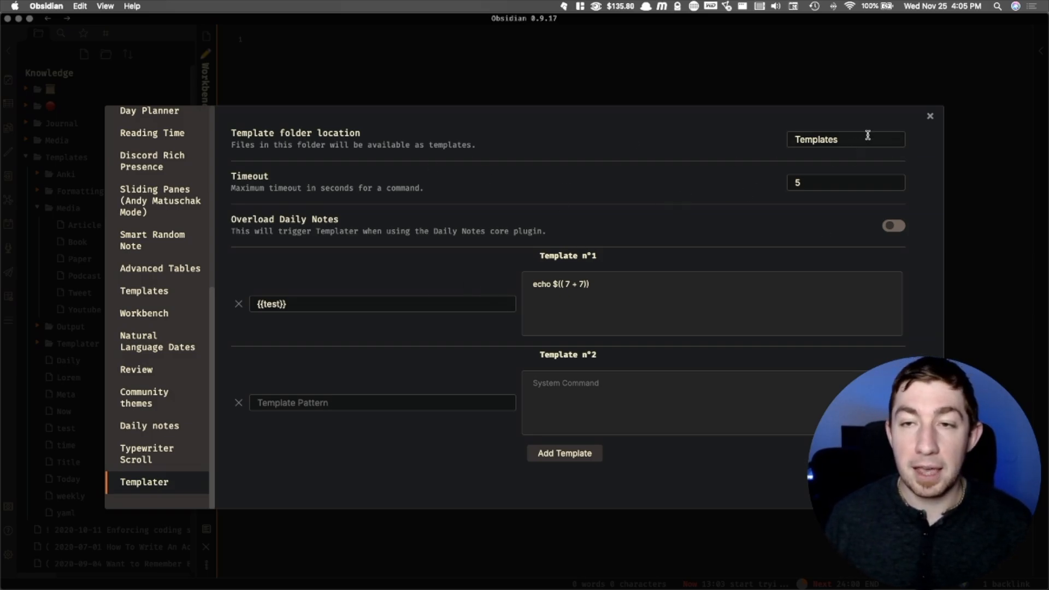
left_click(844, 139)
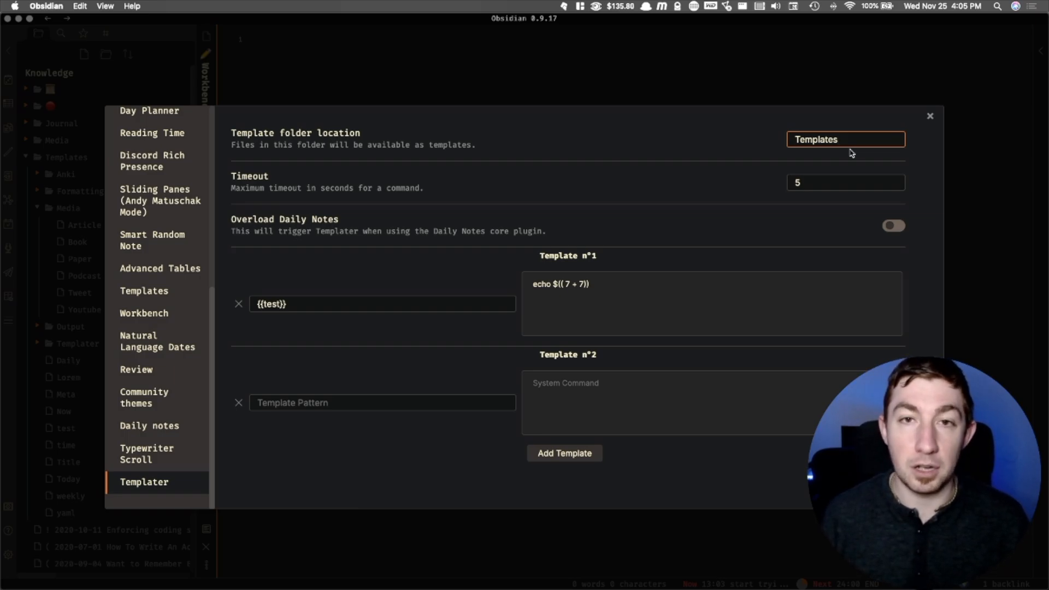
mouse_move(699, 196)
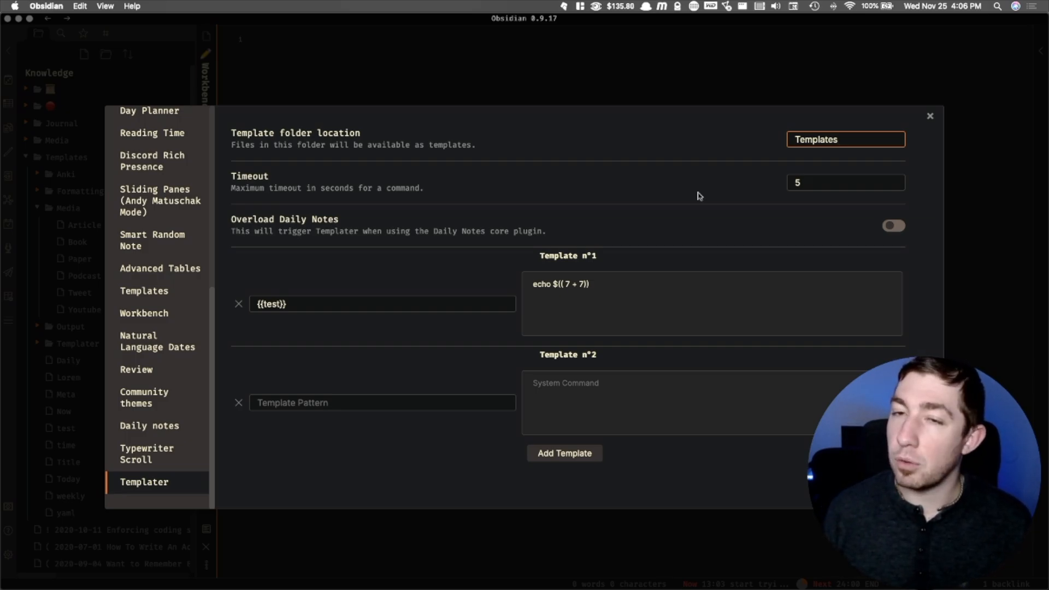
mouse_move(748, 111)
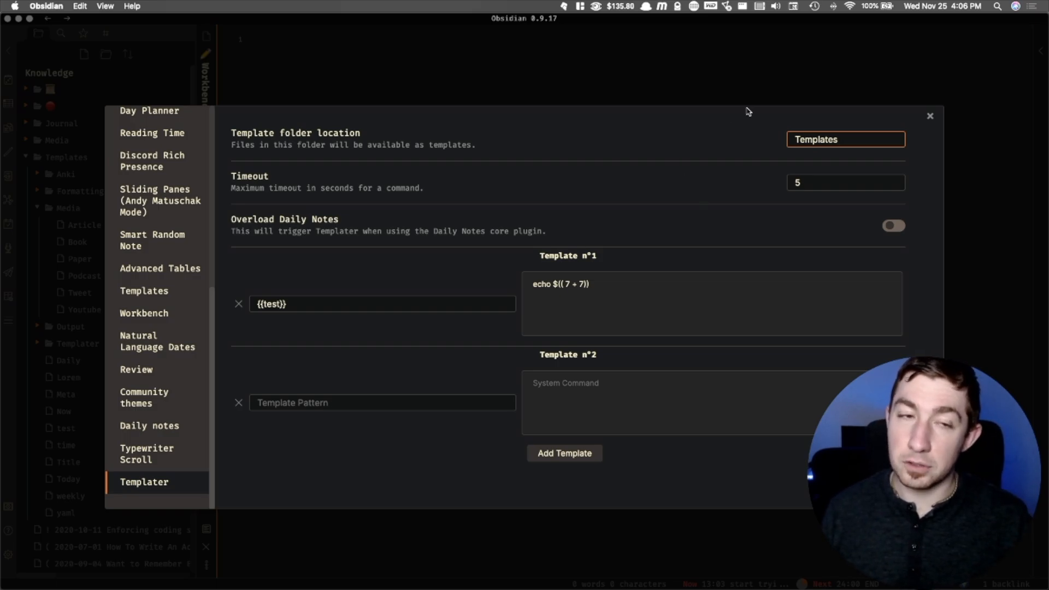
mouse_move(648, 150)
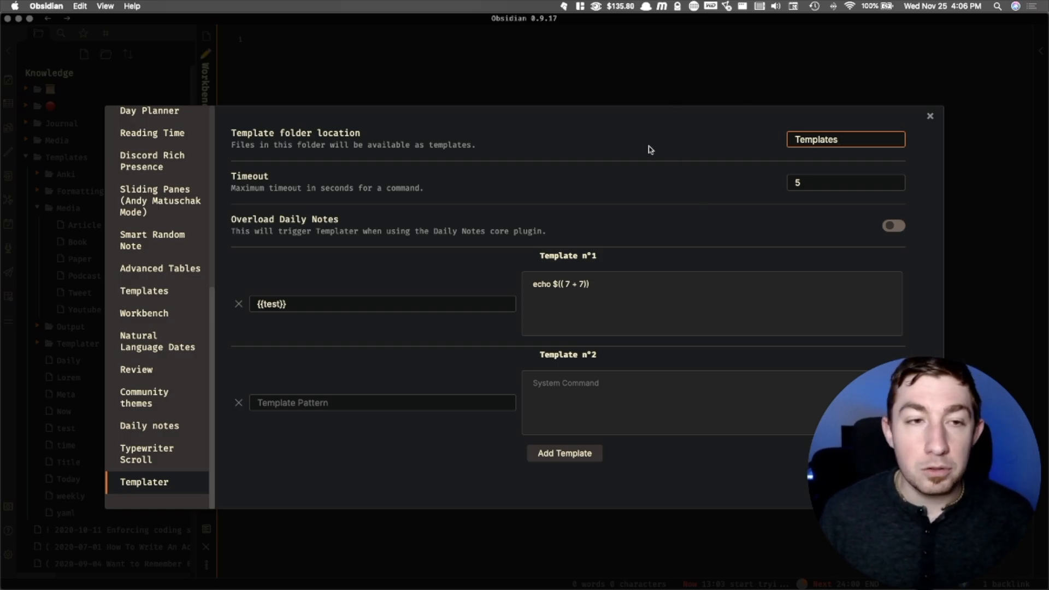
mouse_move(672, 181)
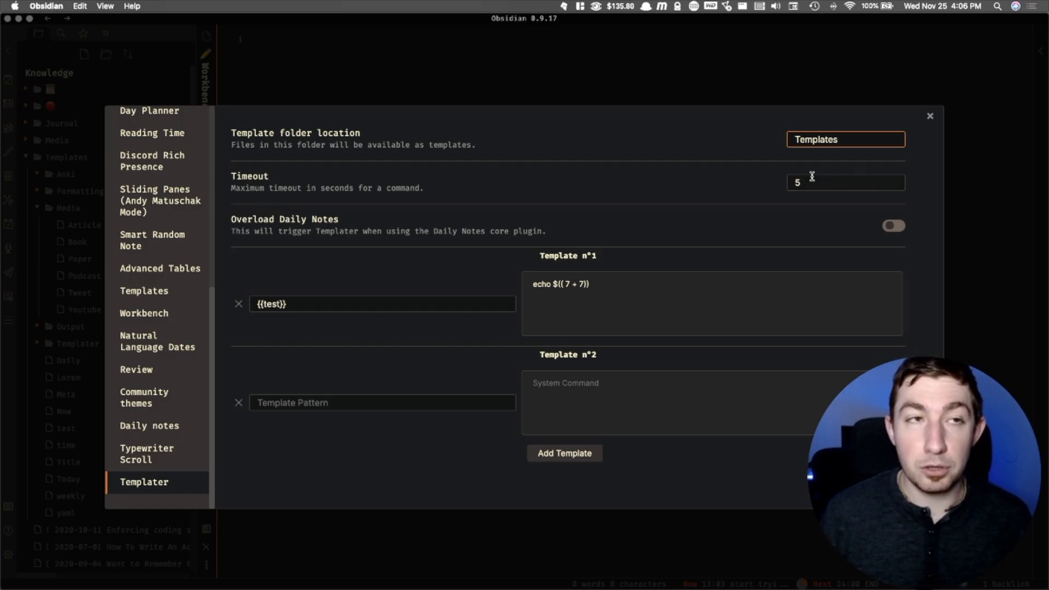
mouse_move(679, 187)
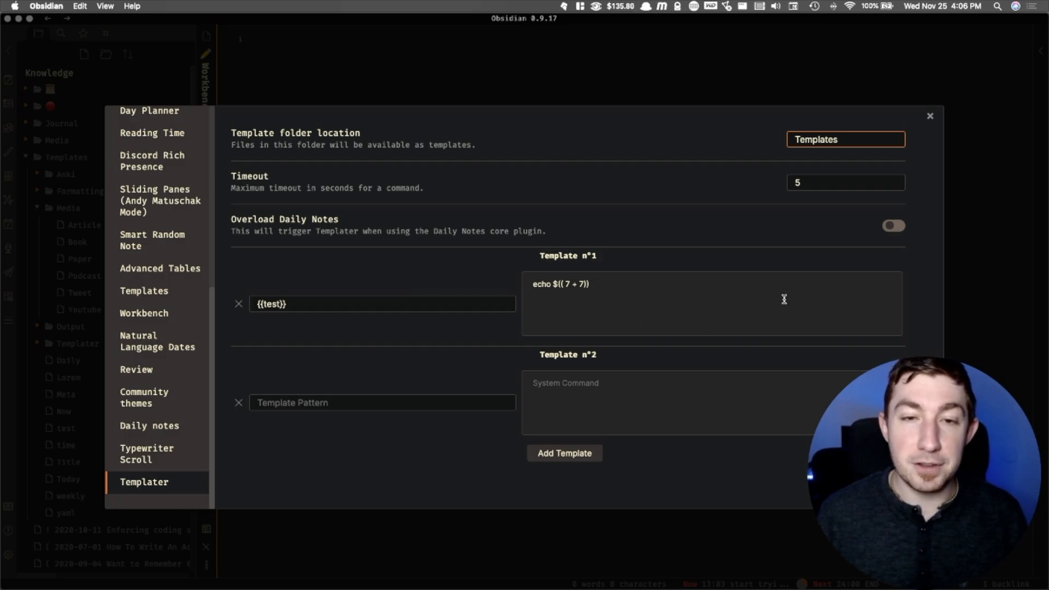
mouse_move(492, 297)
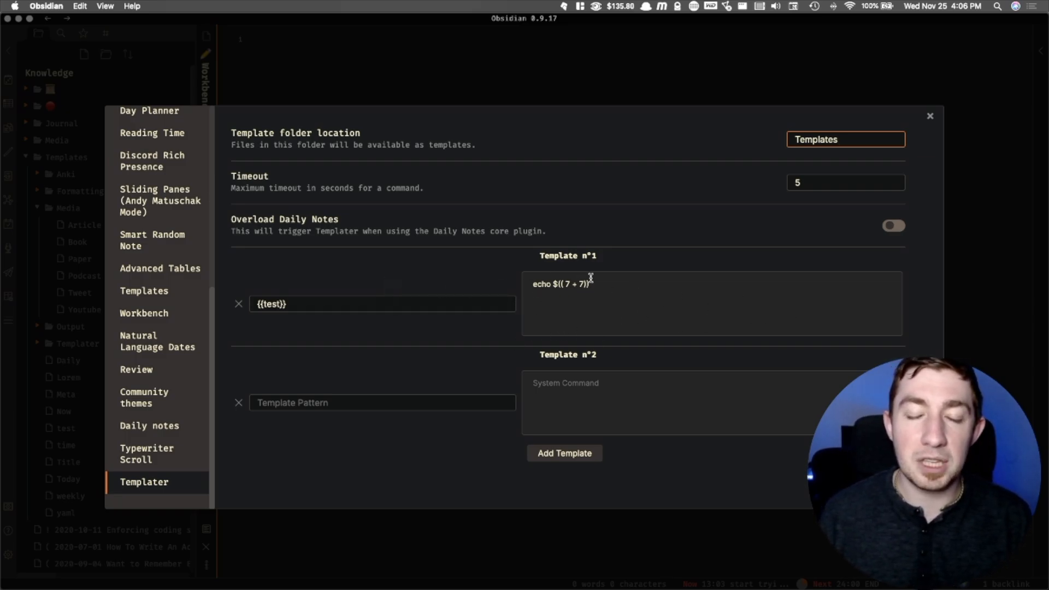
mouse_move(468, 340)
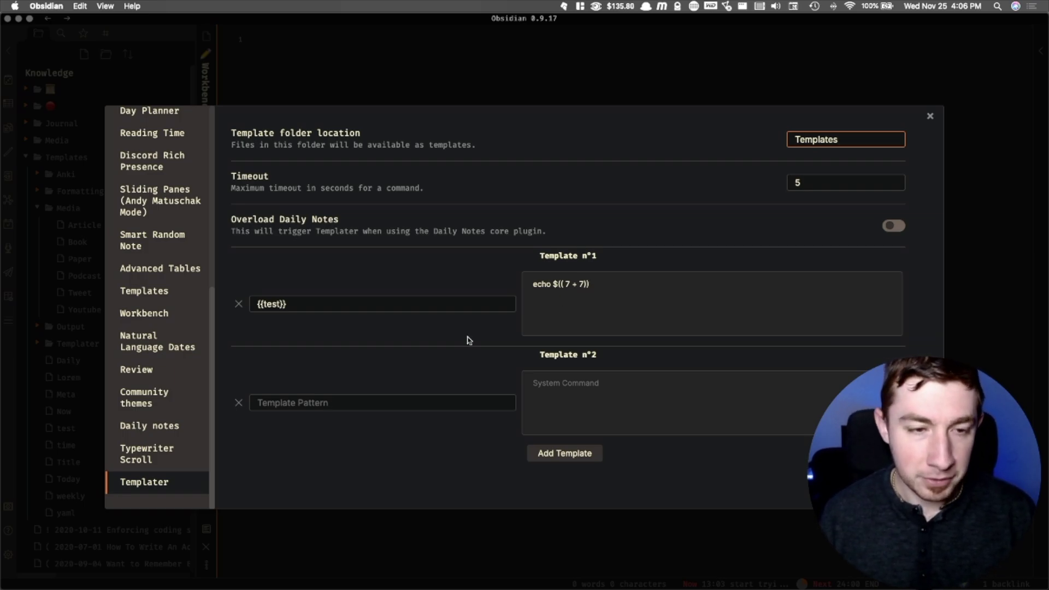
mouse_move(360, 407)
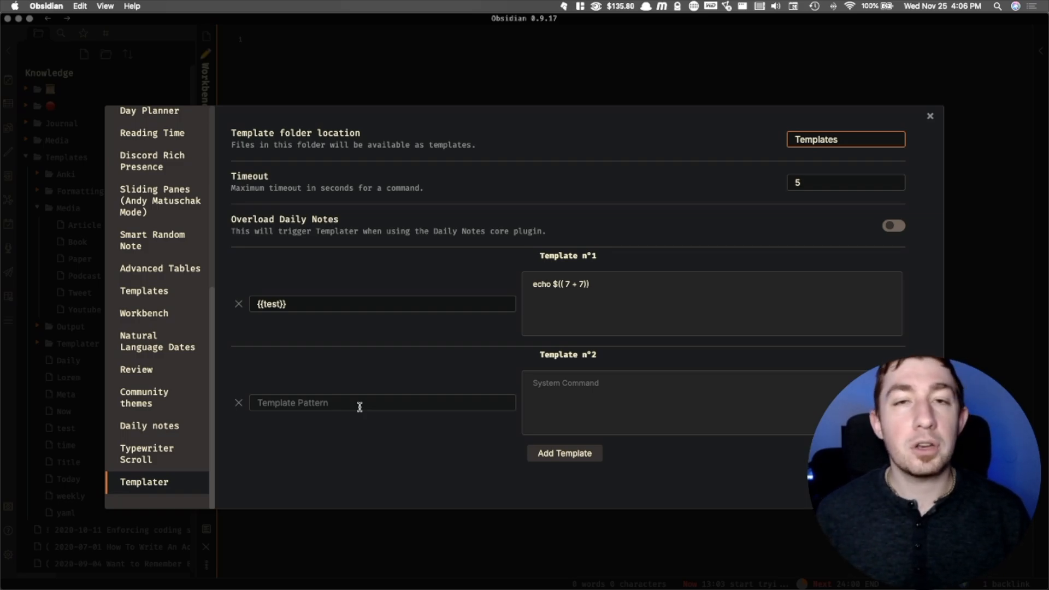
Step: Enter {{youtube}} as the pattern of Templater's Template n°2
left_click(381, 402)
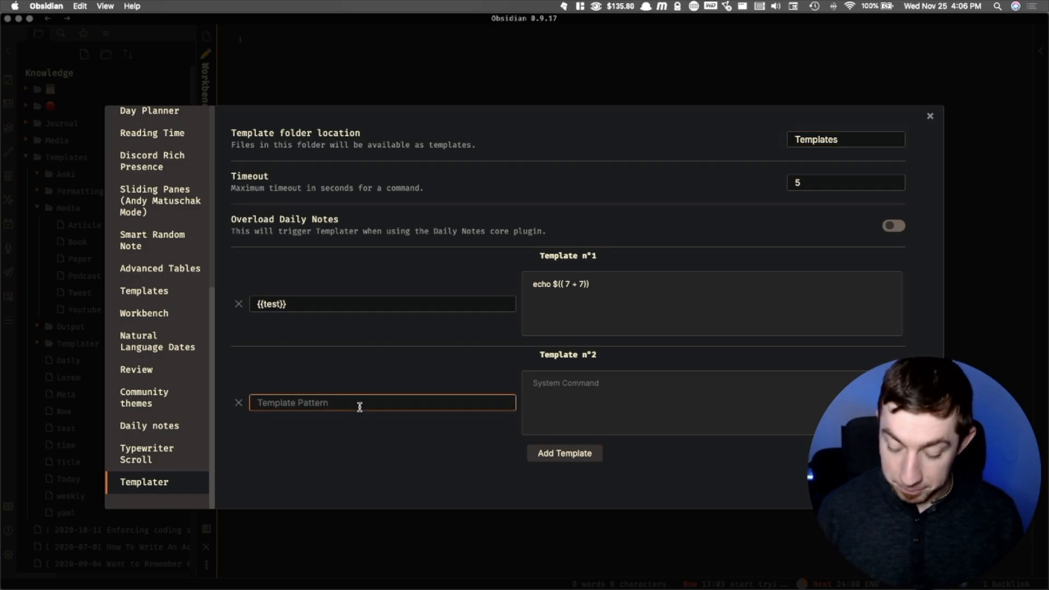
type("{{Yo")
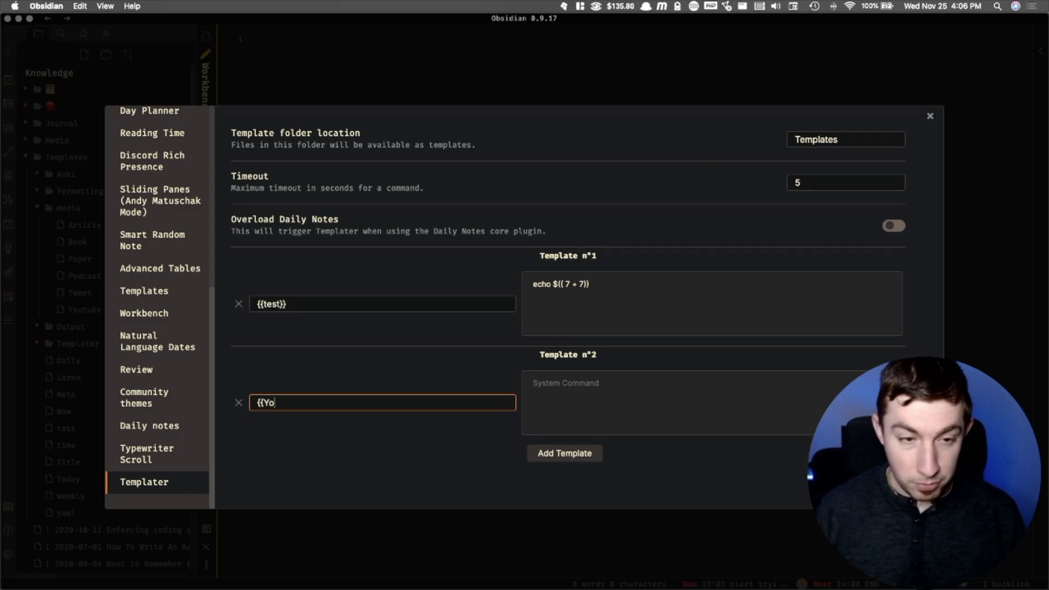
type("utube}}")
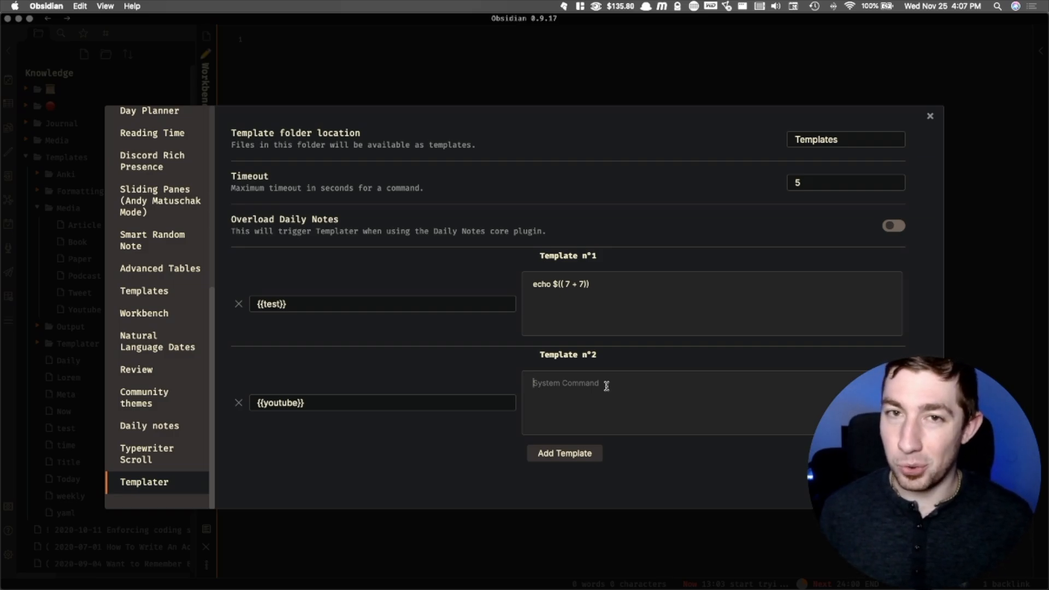
mouse_move(558, 151)
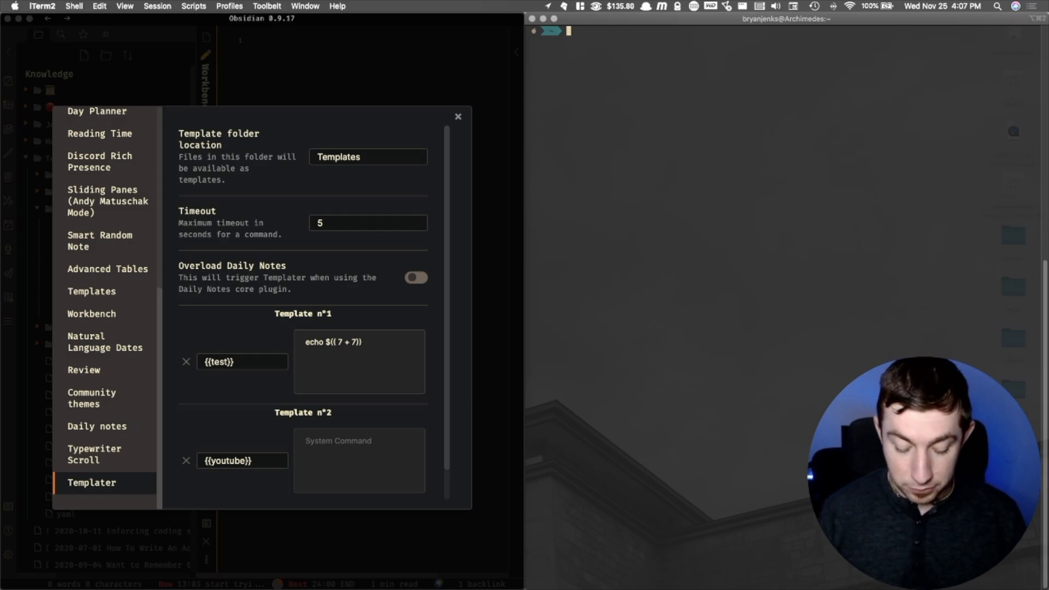
Step: In ~/.local/bin, create youtube.sh and make it executable
type("cd .local/bin")
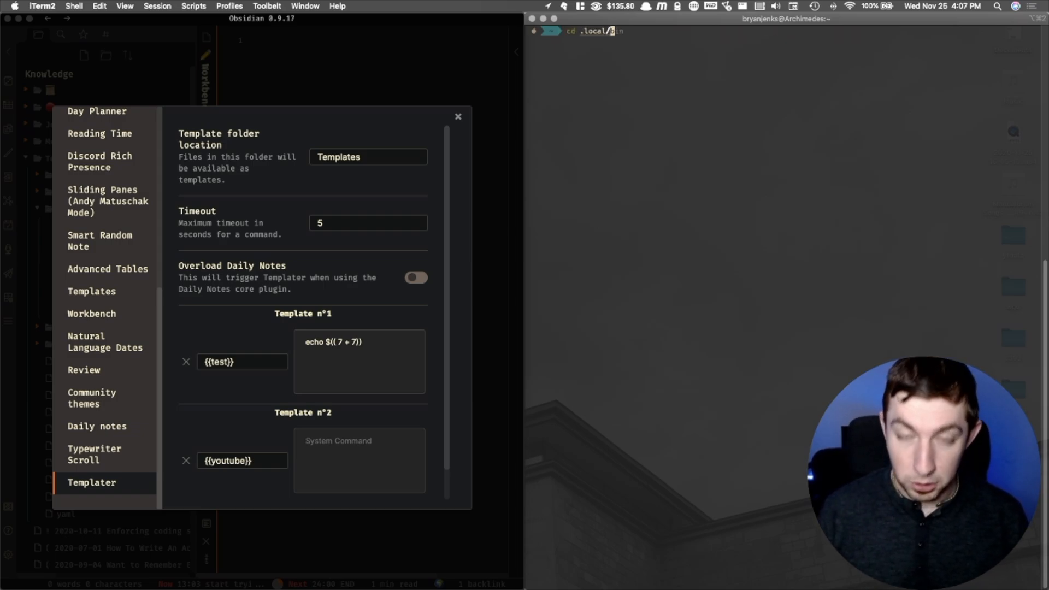
key("Return")
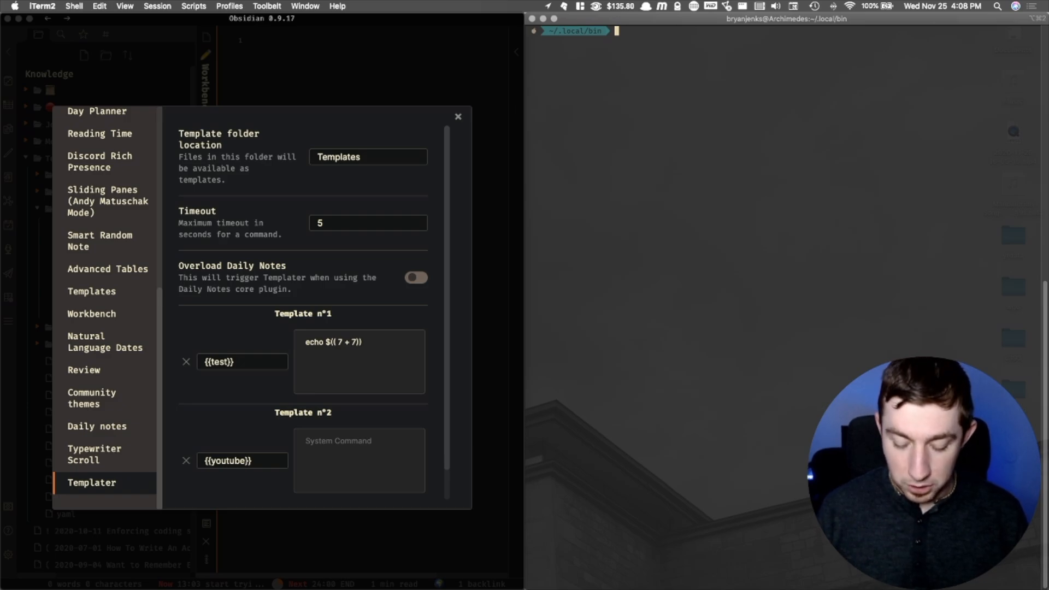
type("touch count.py")
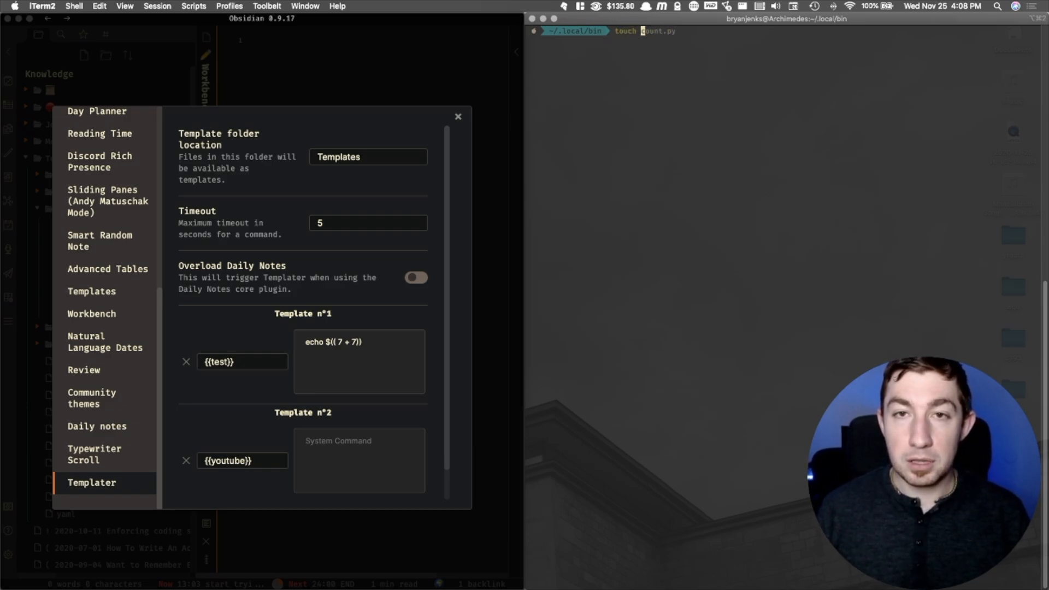
type("youtube.sh")
type("chmod +x you")
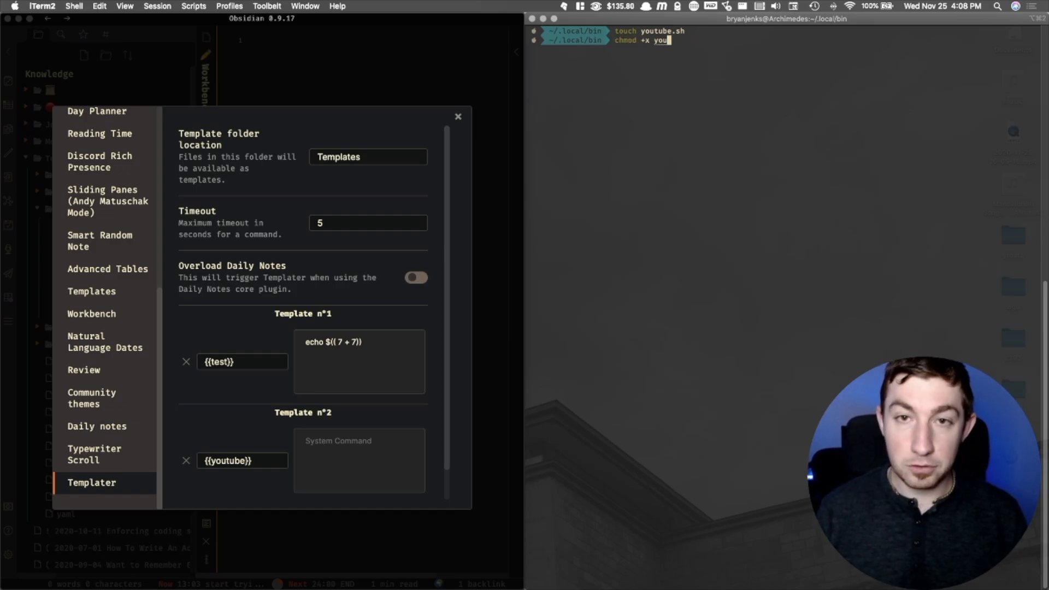
key("Return")
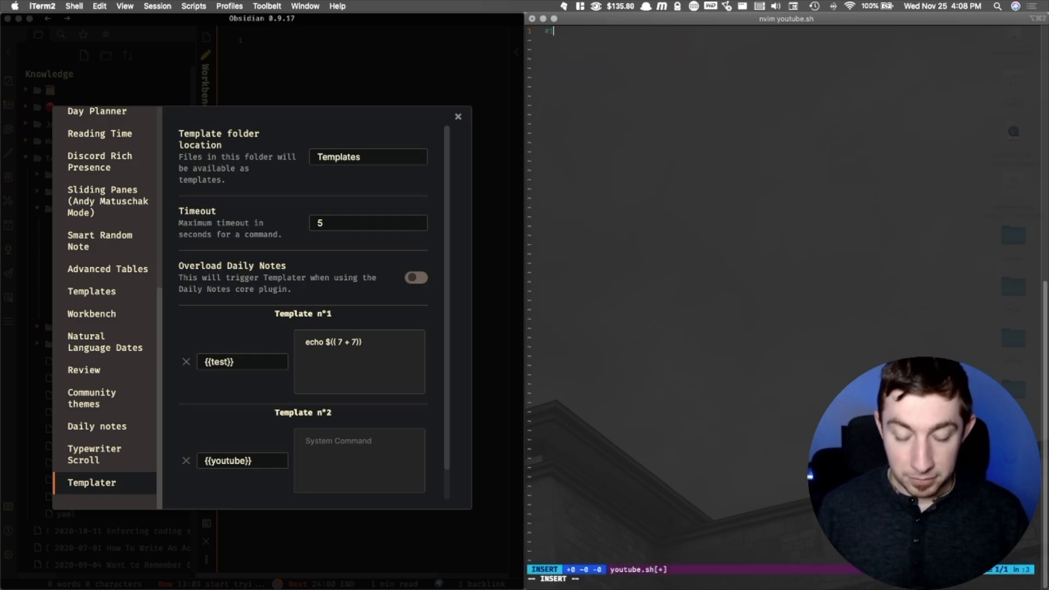
Step: Write youtube.sh with #!/usr/bin/env sh and echo "hello youtube, from the command line", then save it
type("#!/usr/bin/env sh")
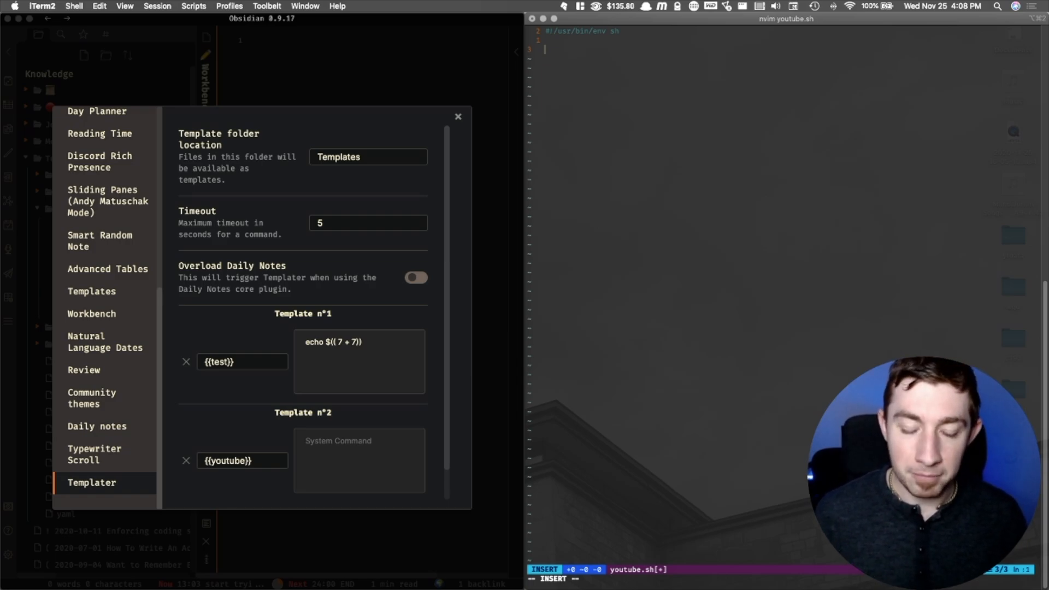
type("echo '")
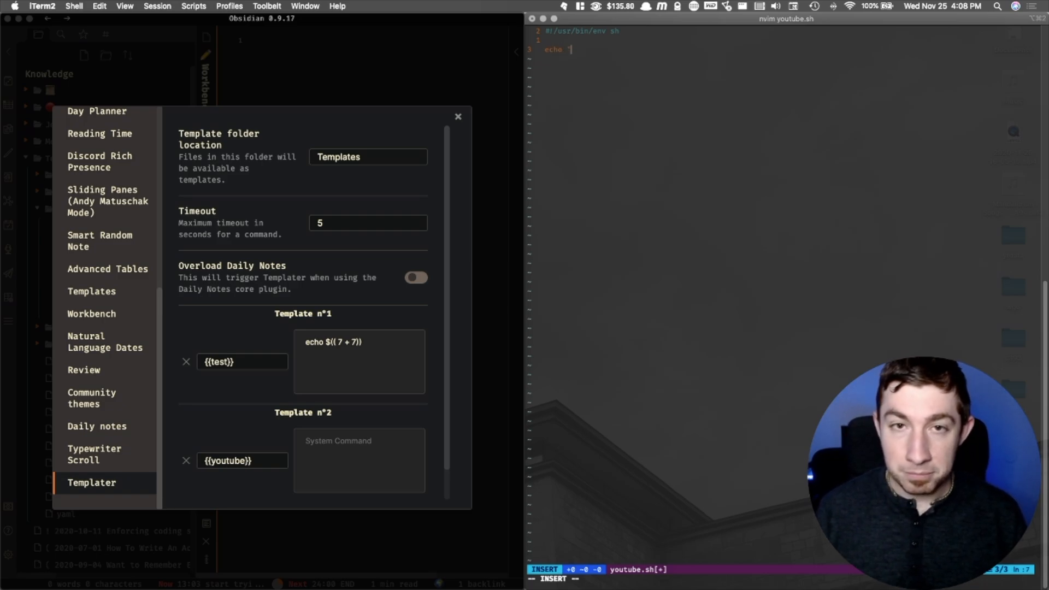
type("hello,")
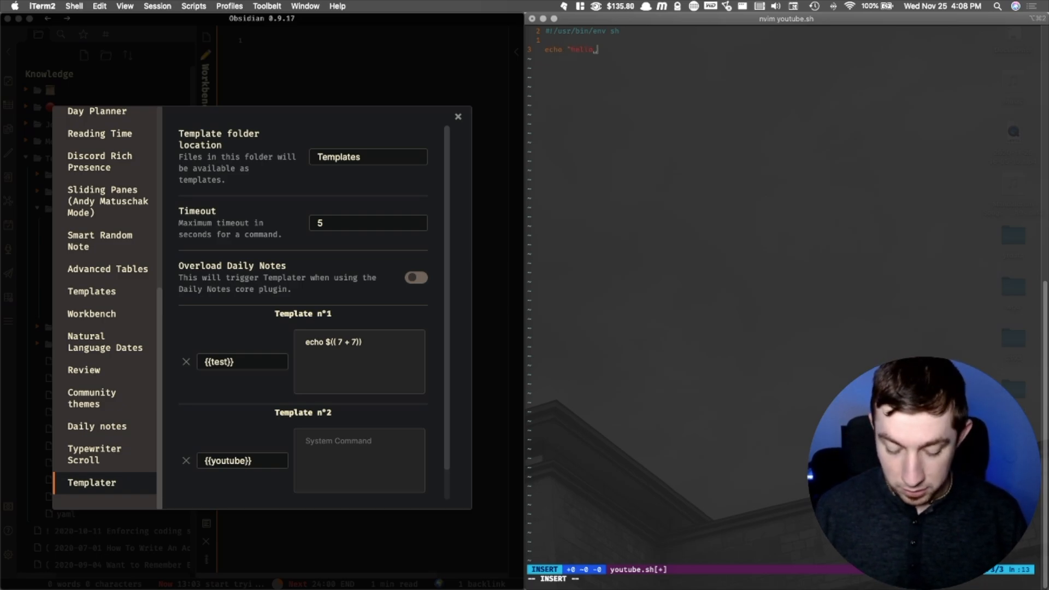
type("youtube, from the command line")
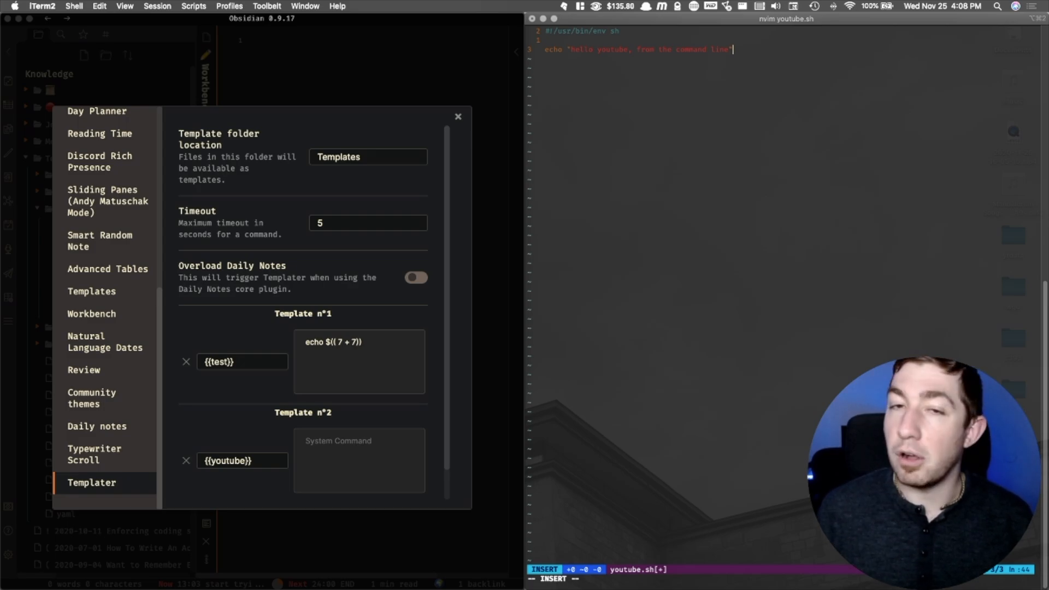
key("Escape")
type("youtube.s")
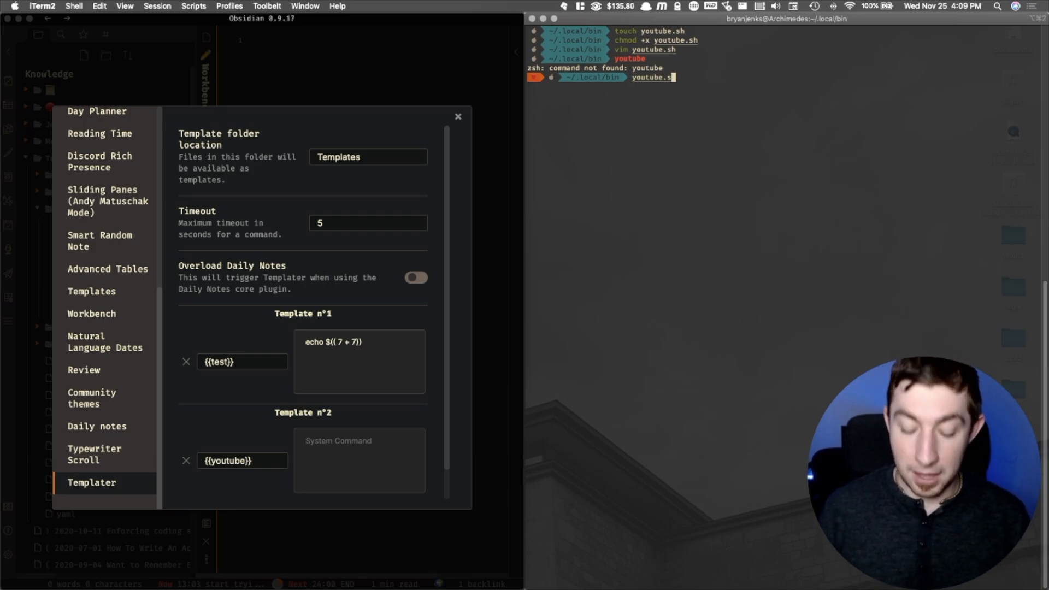
Step: Run youtube.sh, which prints hello youtube, from the command line
key("Return")
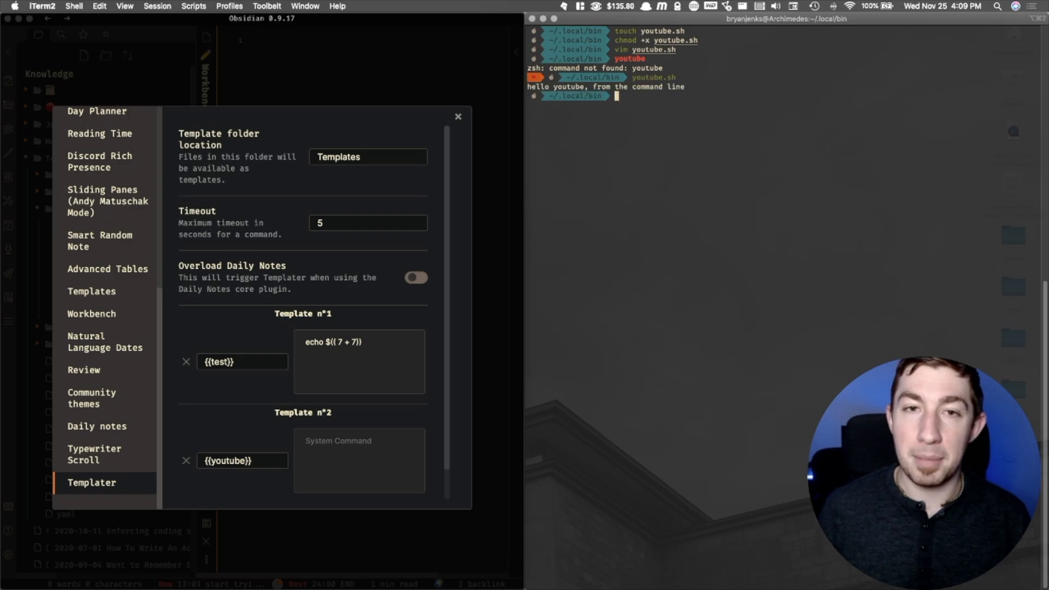
mouse_move(704, 39)
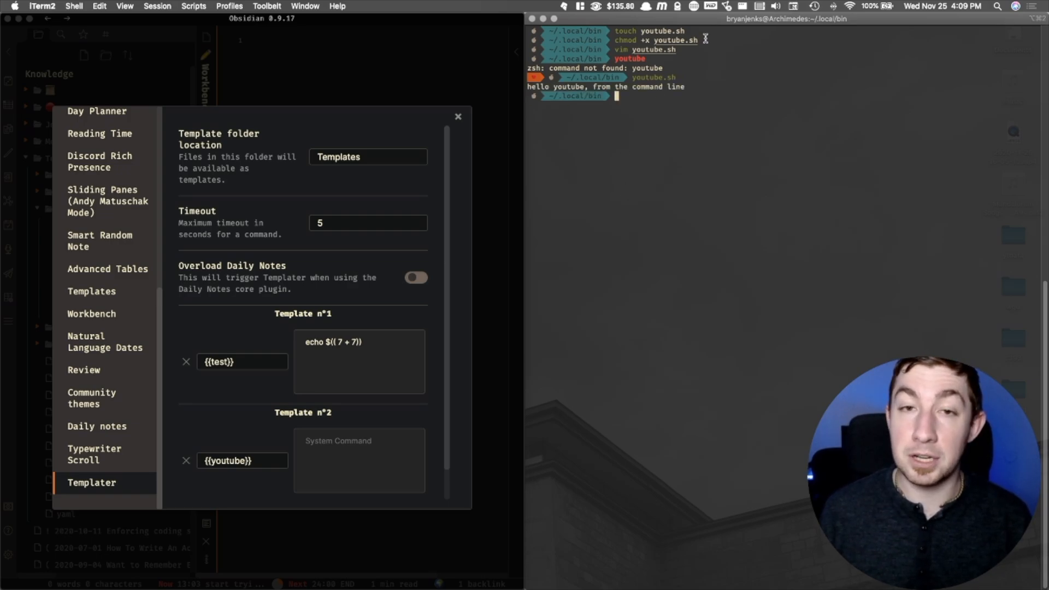
mouse_move(406, 338)
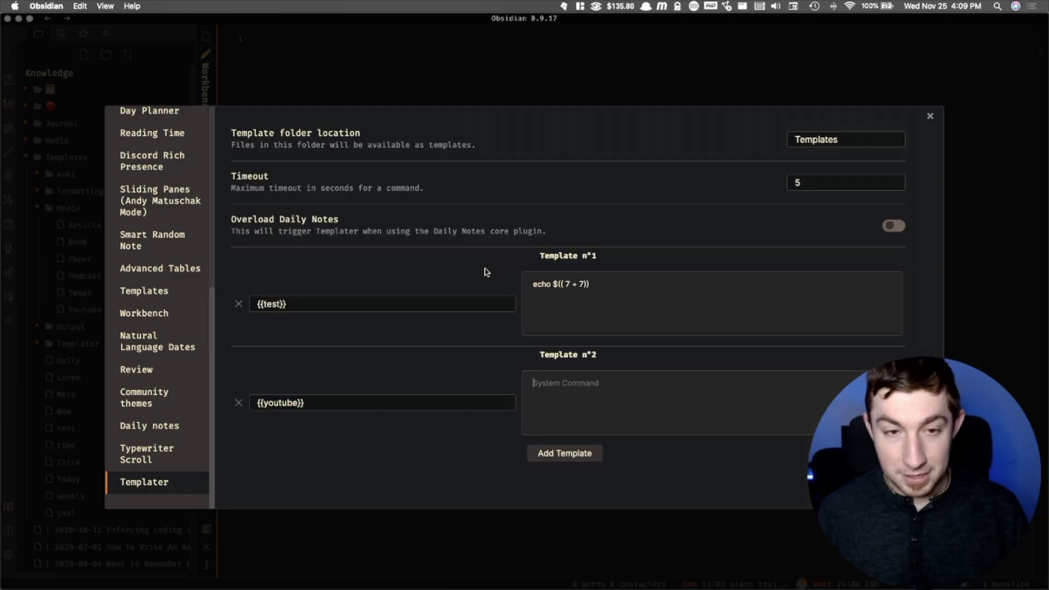
mouse_move(635, 404)
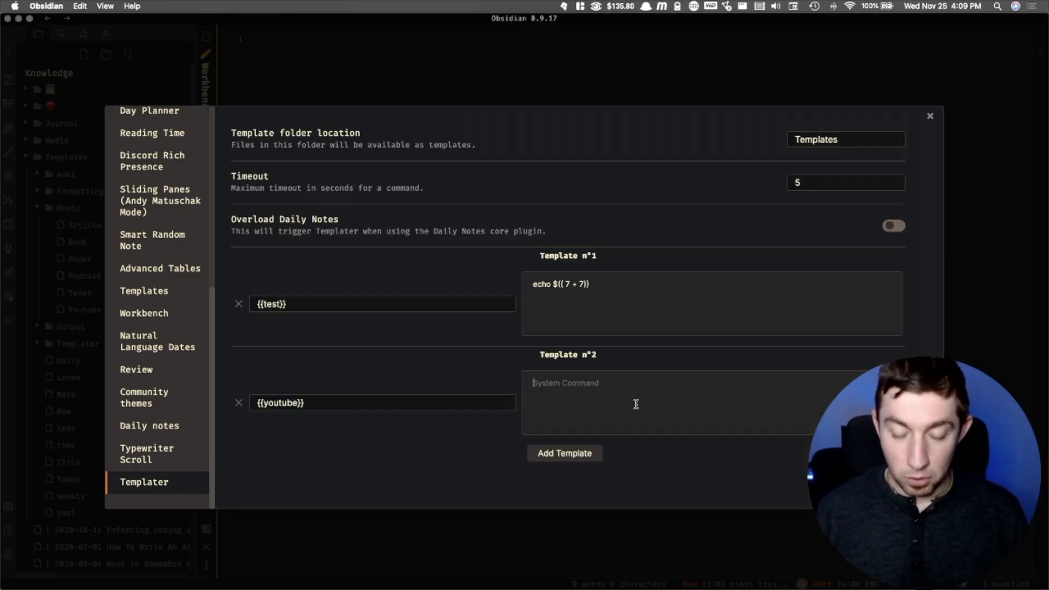
Step: Set youtube.sh as the {{youtube}} pattern's system command and add an empty third template entry
type("youtube.sh")
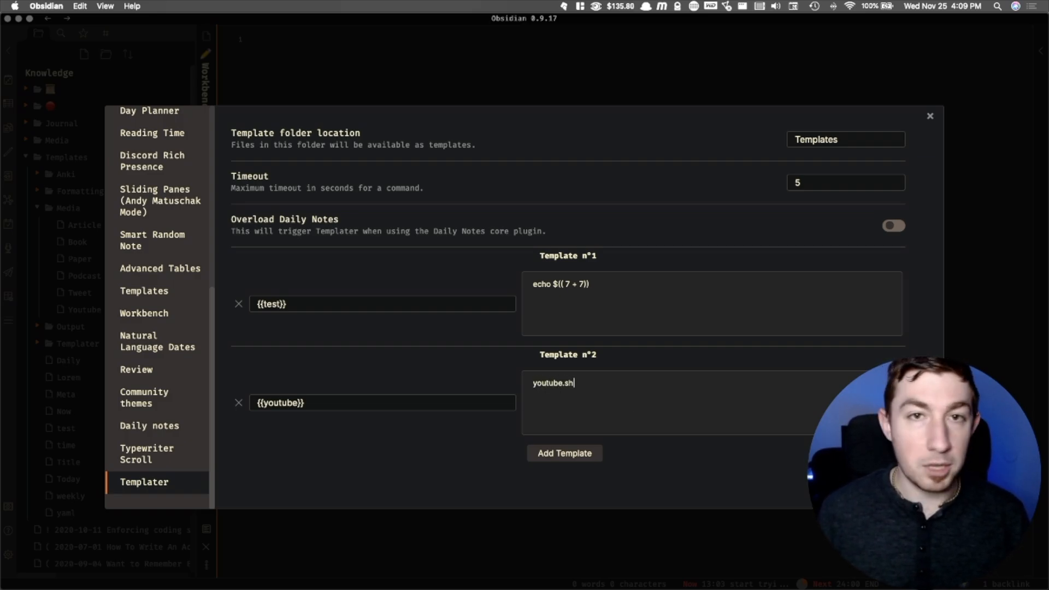
mouse_move(635, 405)
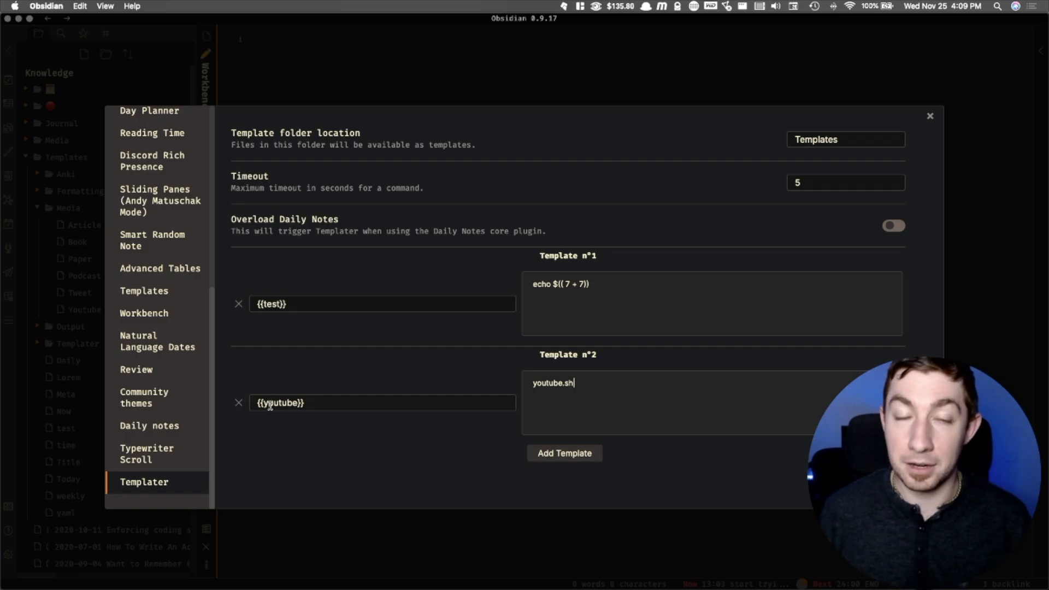
mouse_move(552, 526)
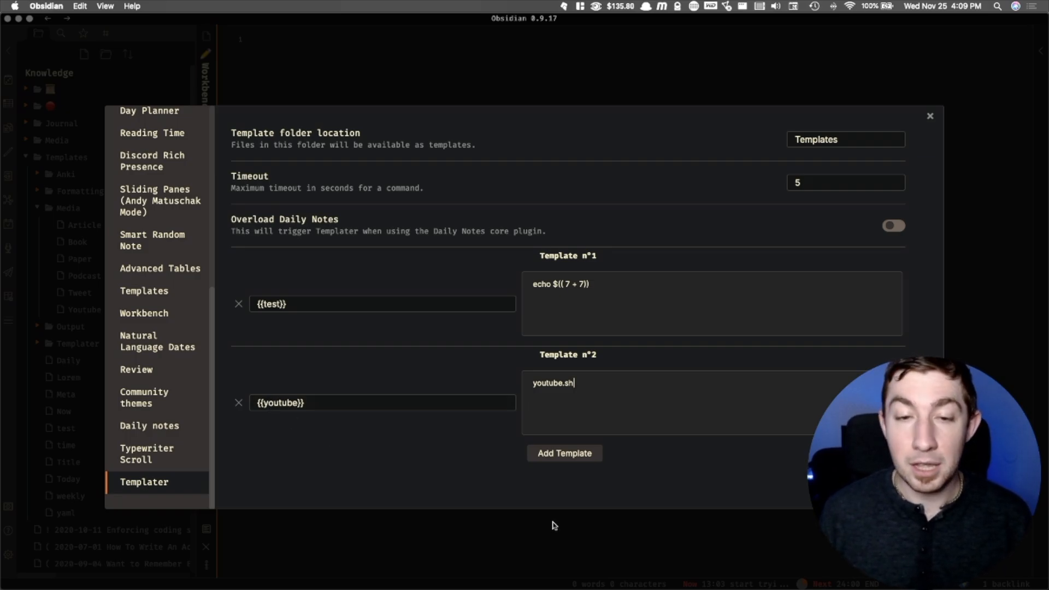
left_click(564, 453)
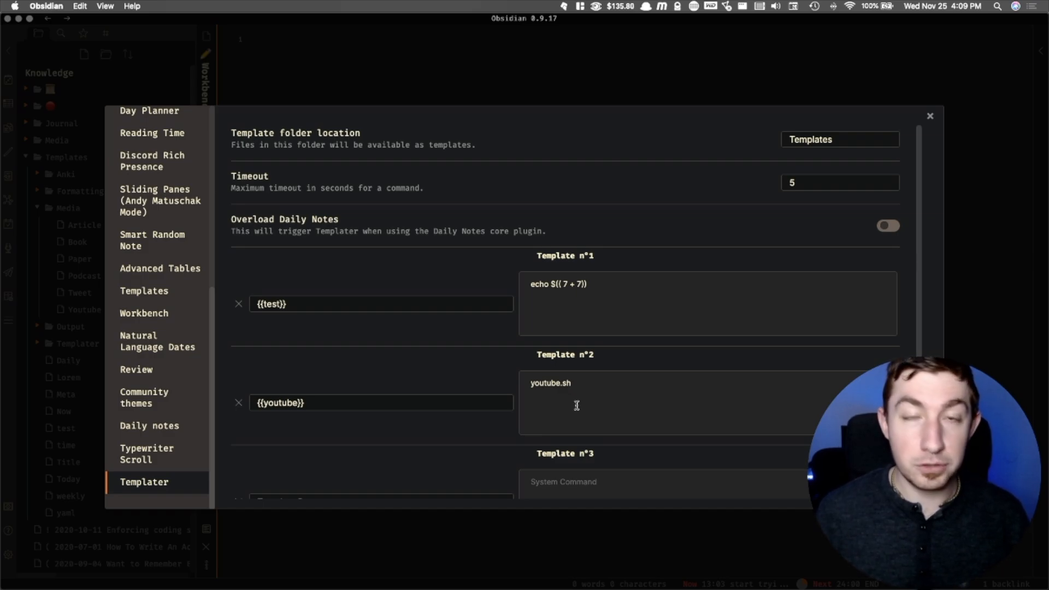
mouse_move(998, 302)
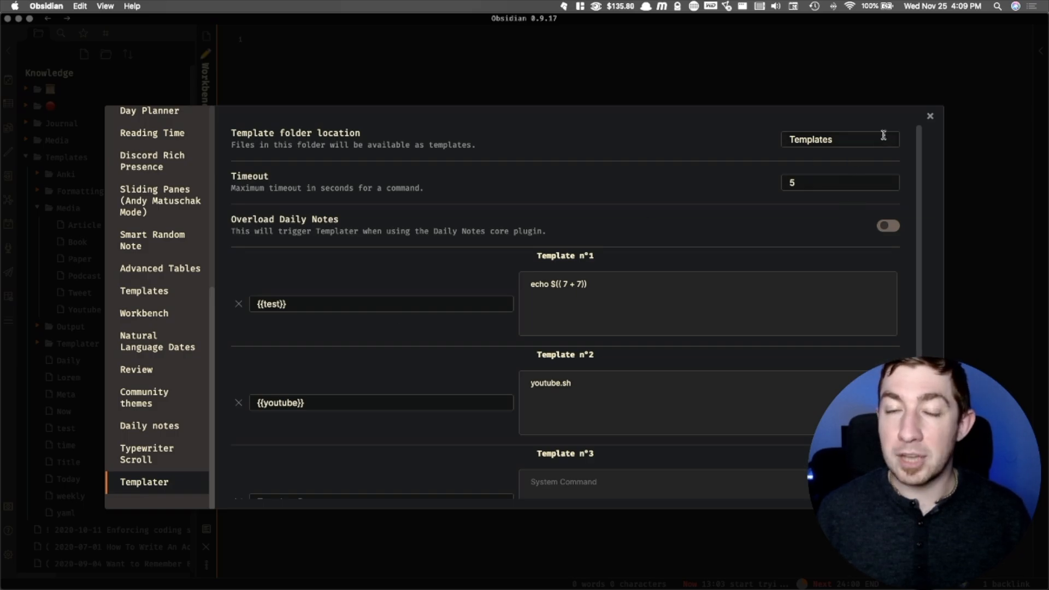
Step: Close settings and put a {{youtube}} placeholder into the Workbench note
left_click(929, 115)
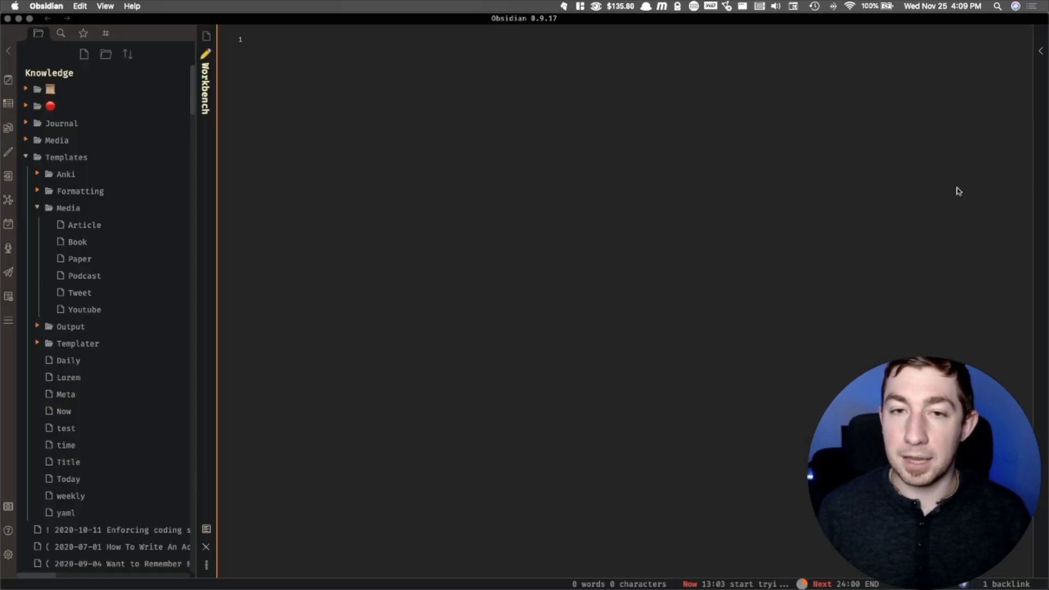
left_click(68, 208)
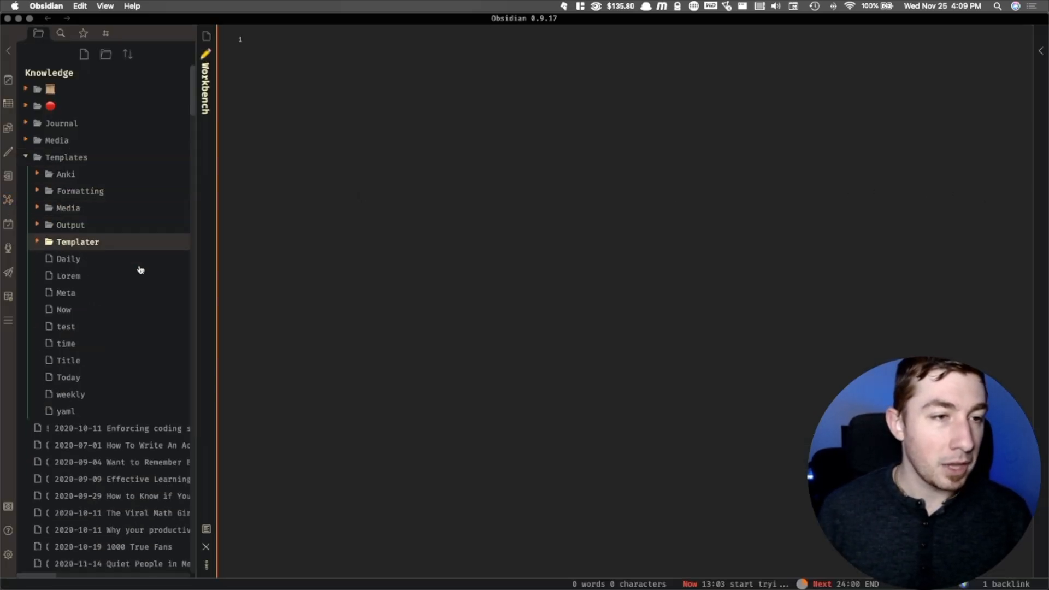
left_click(66, 326)
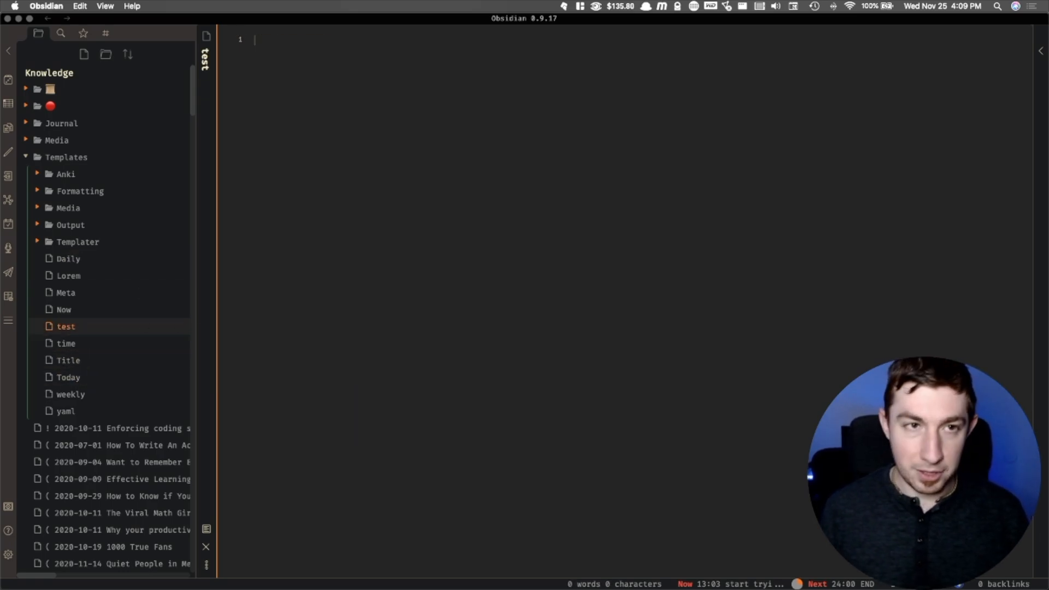
type("{{y}}")
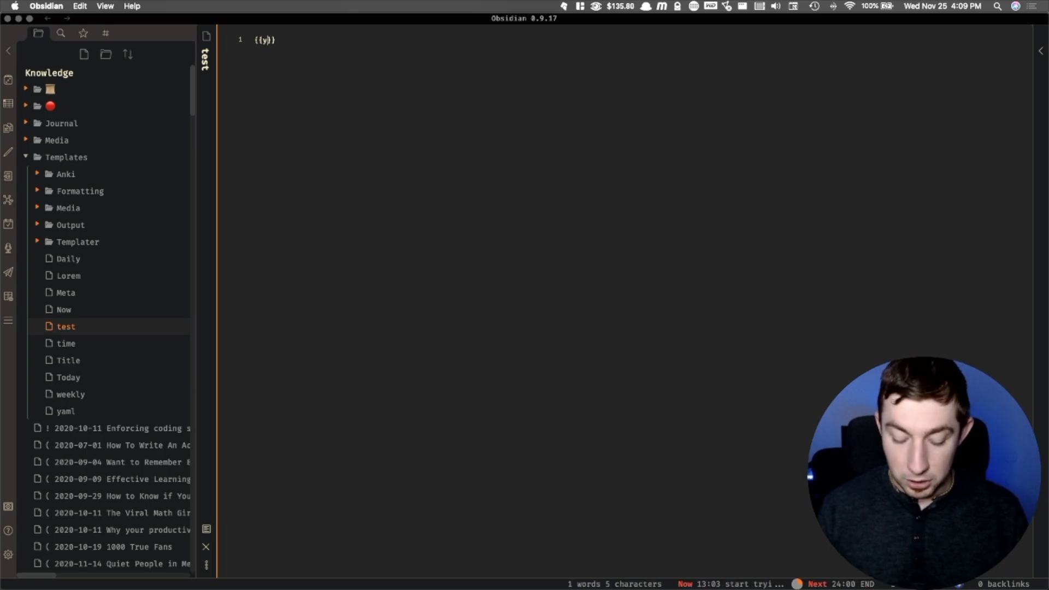
type("outube")
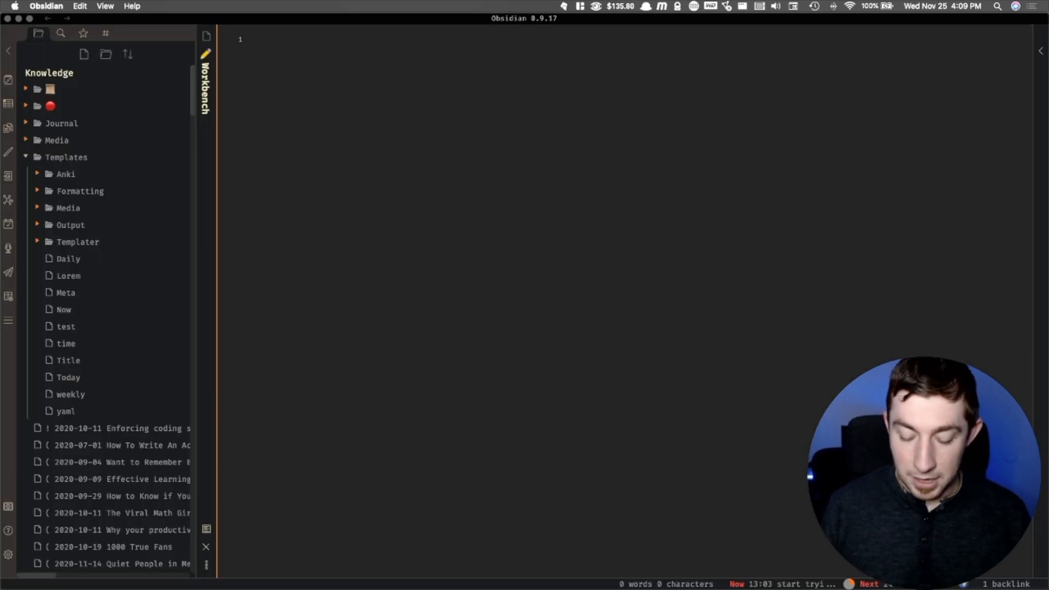
type("test")
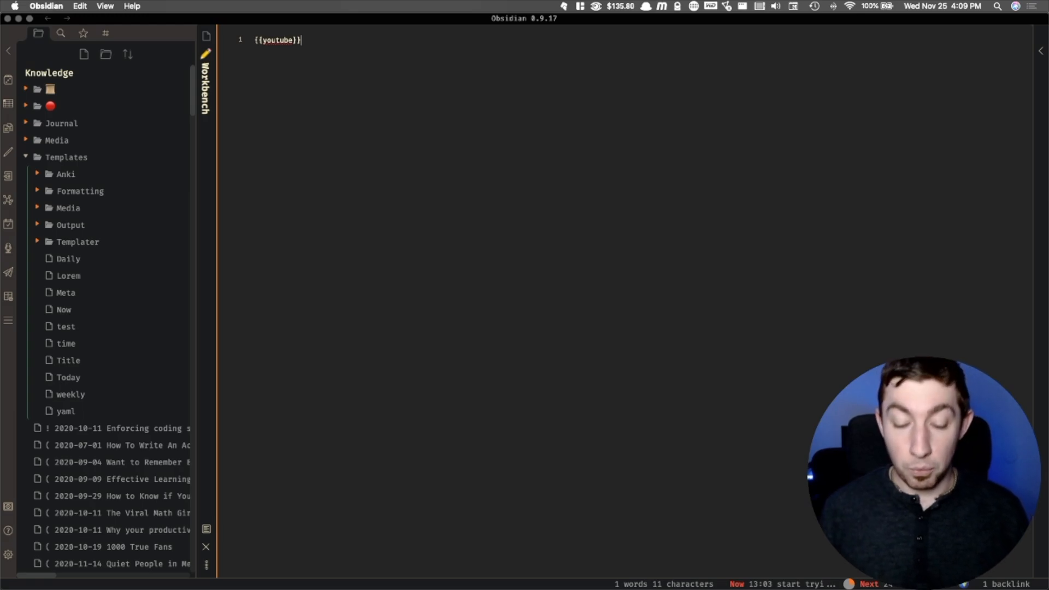
Step: Switch notes in the sidebar and reopen Obsidian's settings on the Hotkeys list
left_click(67, 360)
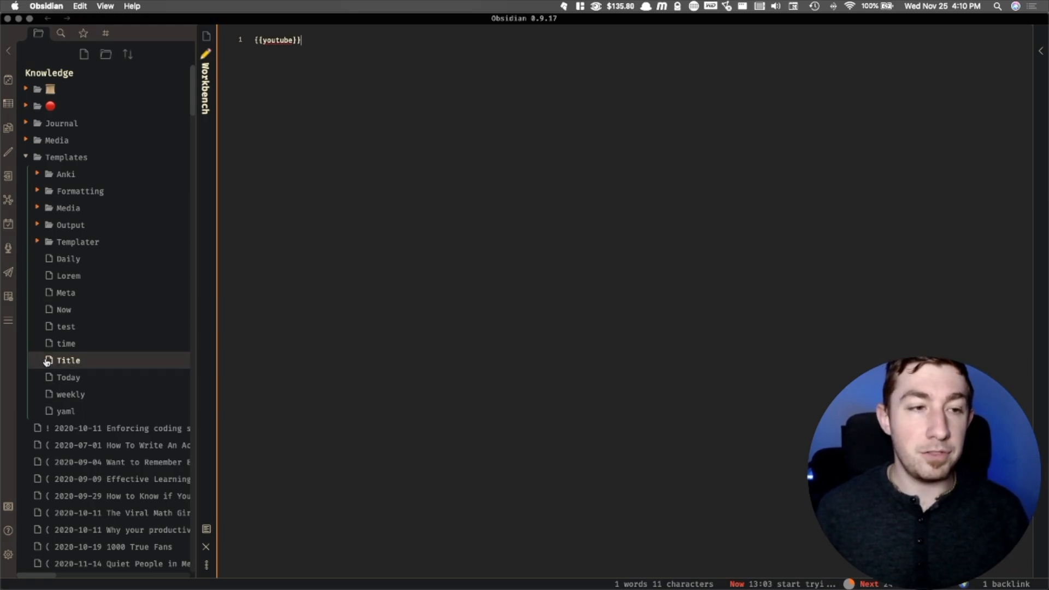
left_click(65, 327)
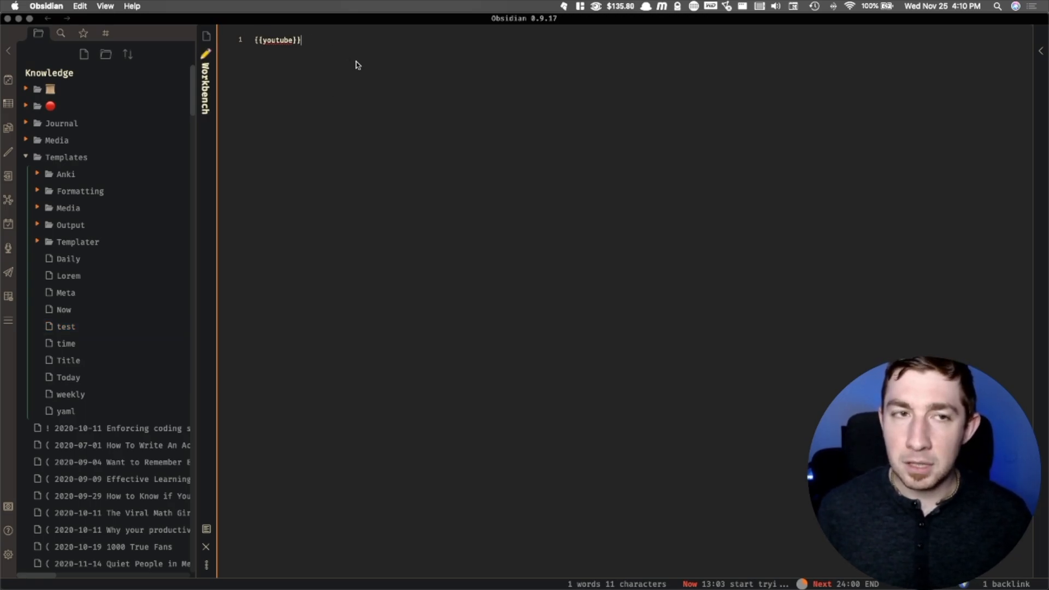
key("cmd+a")
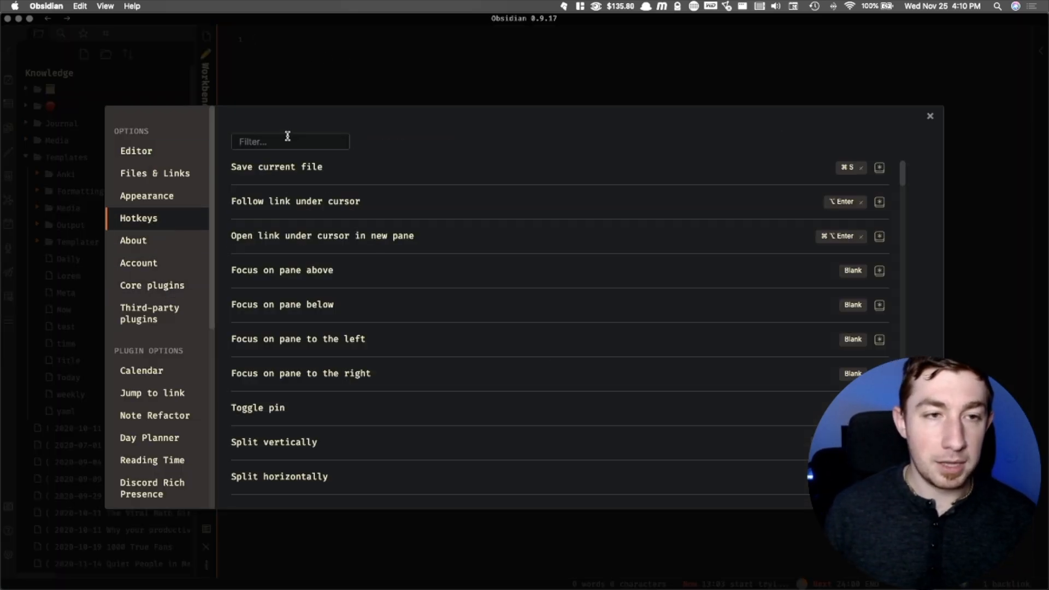
Step: Filter hotkeys for 'templ' to confirm Templater: Insert Template has a shortcut, then close settings
type("templ")
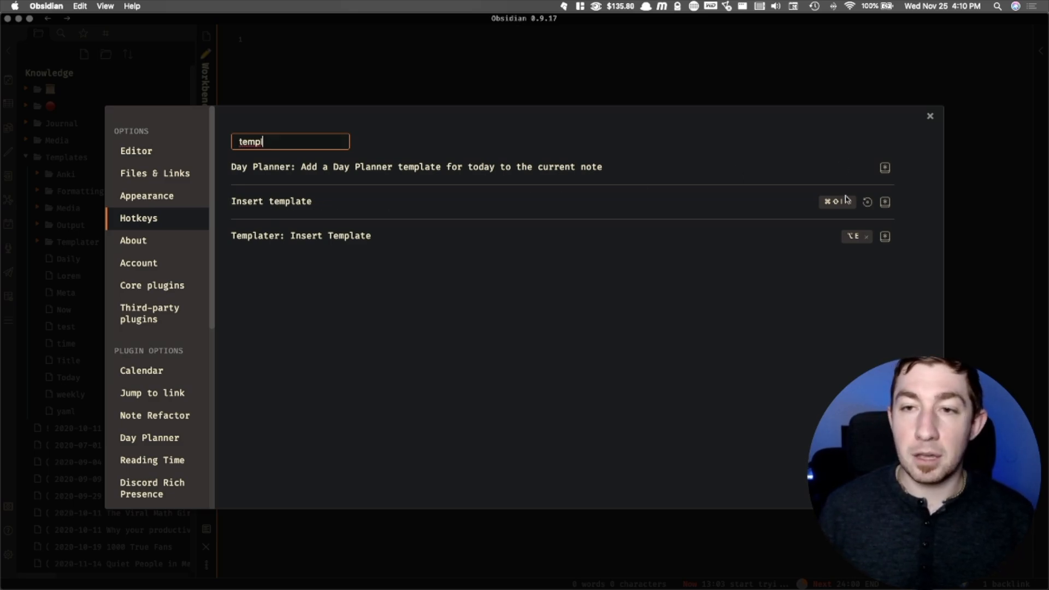
mouse_move(841, 208)
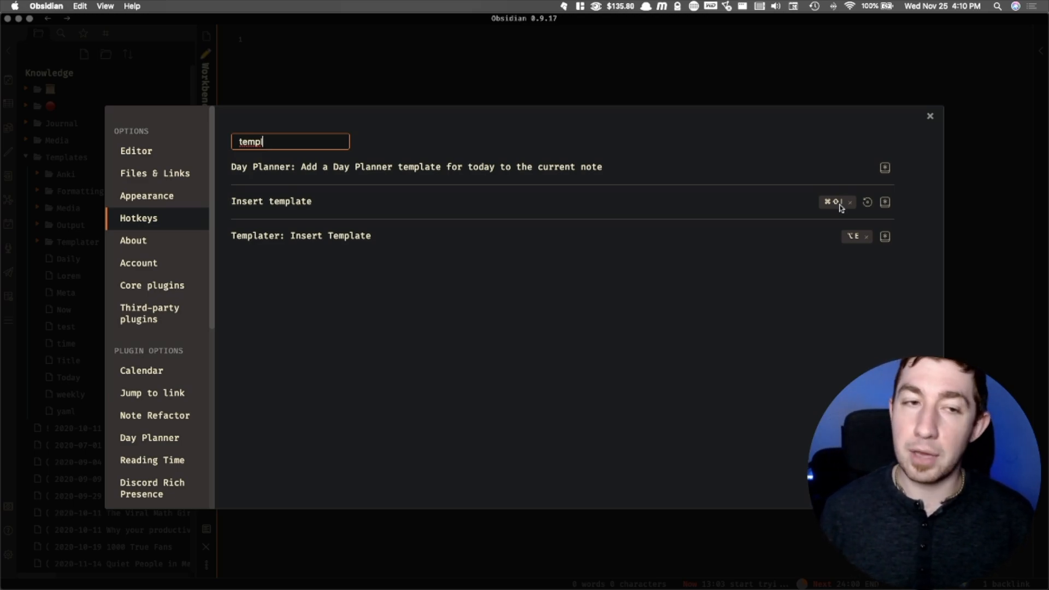
mouse_move(324, 253)
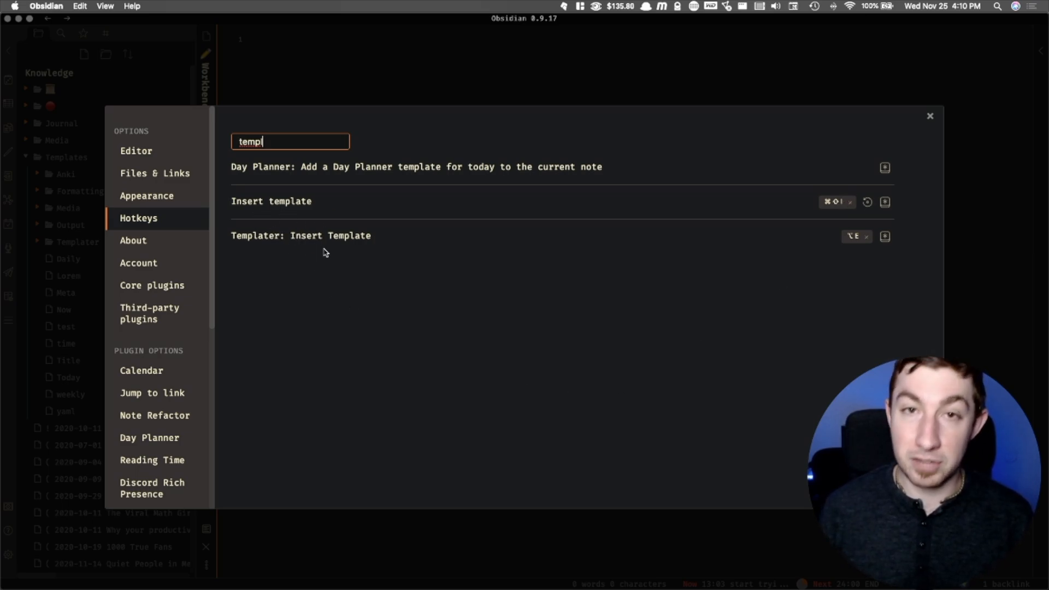
mouse_move(422, 249)
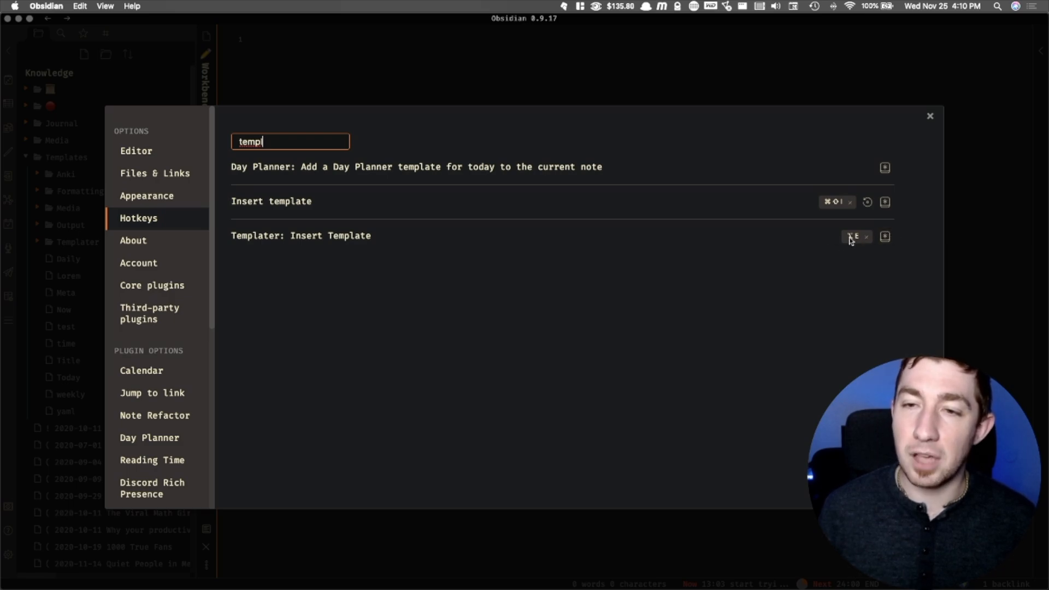
mouse_move(937, 111)
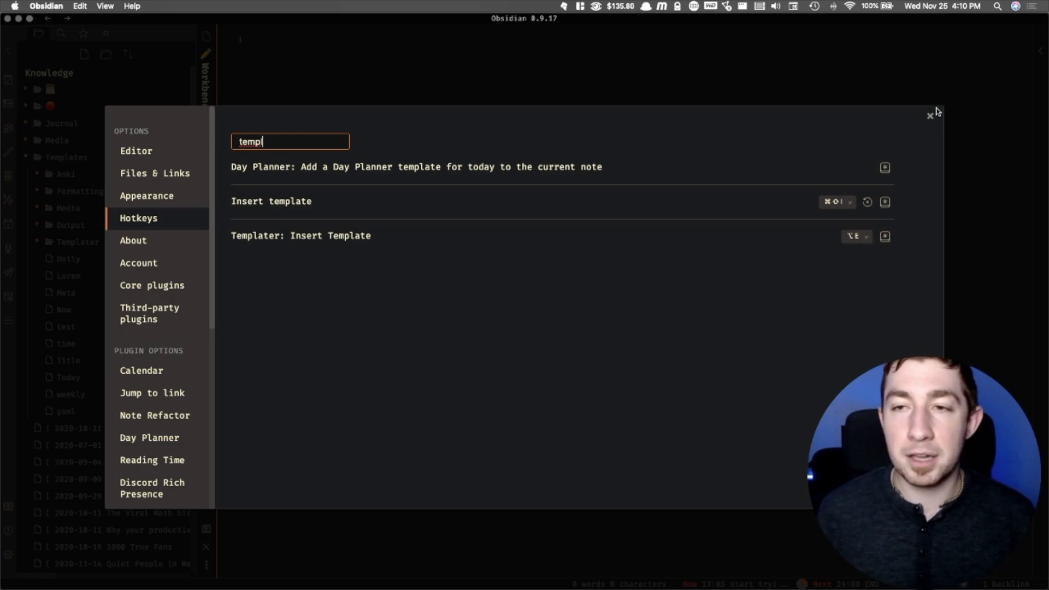
mouse_move(912, 136)
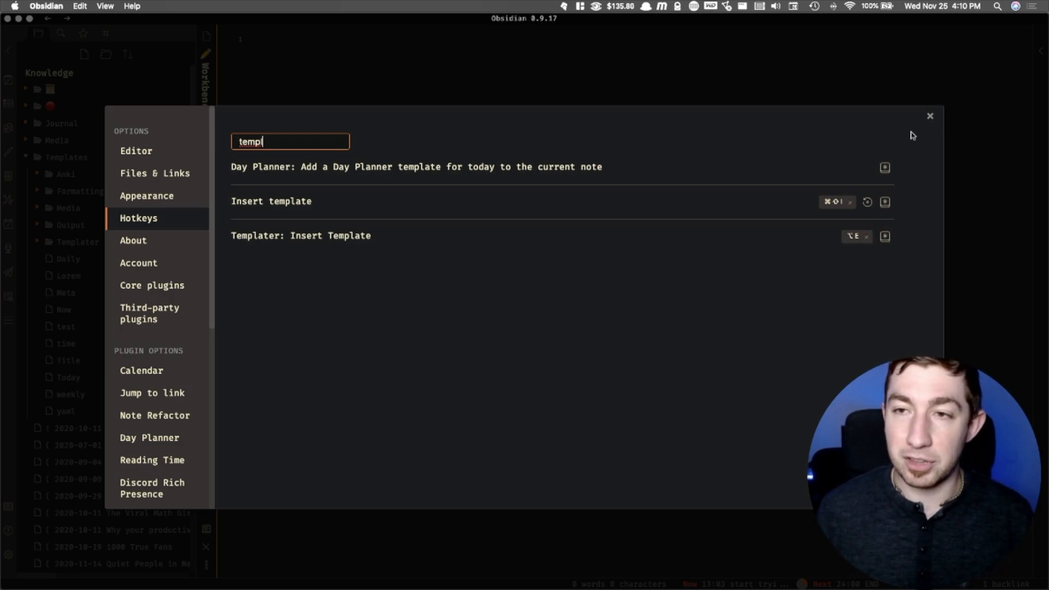
left_click(929, 116)
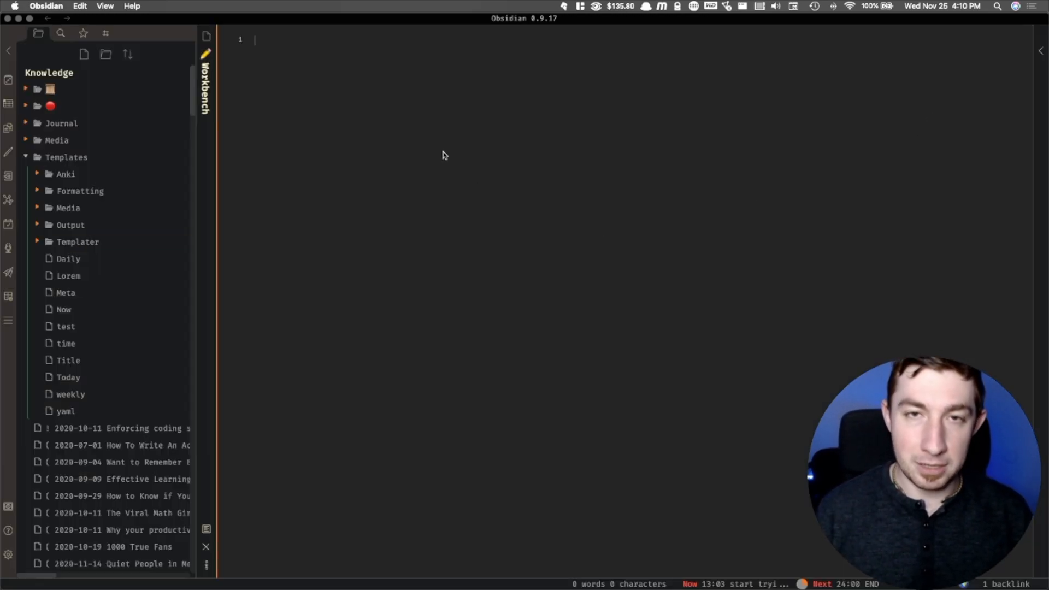
Step: Run Templater: Insert Template with the youtube template, hit the template n°2 error, then clear the note
key("cmd+p")
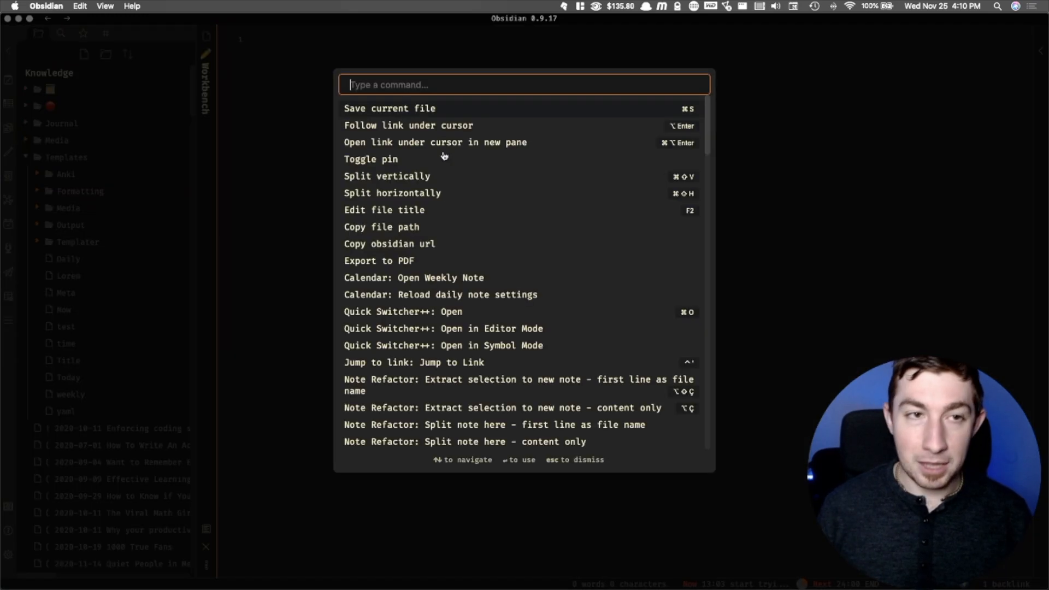
type("templ")
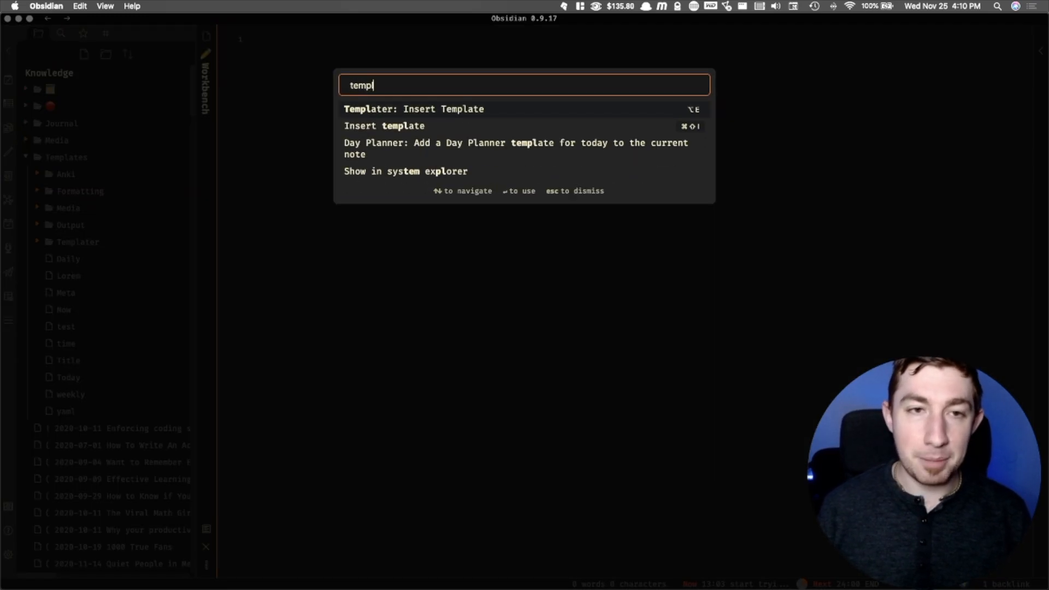
mouse_move(452, 123)
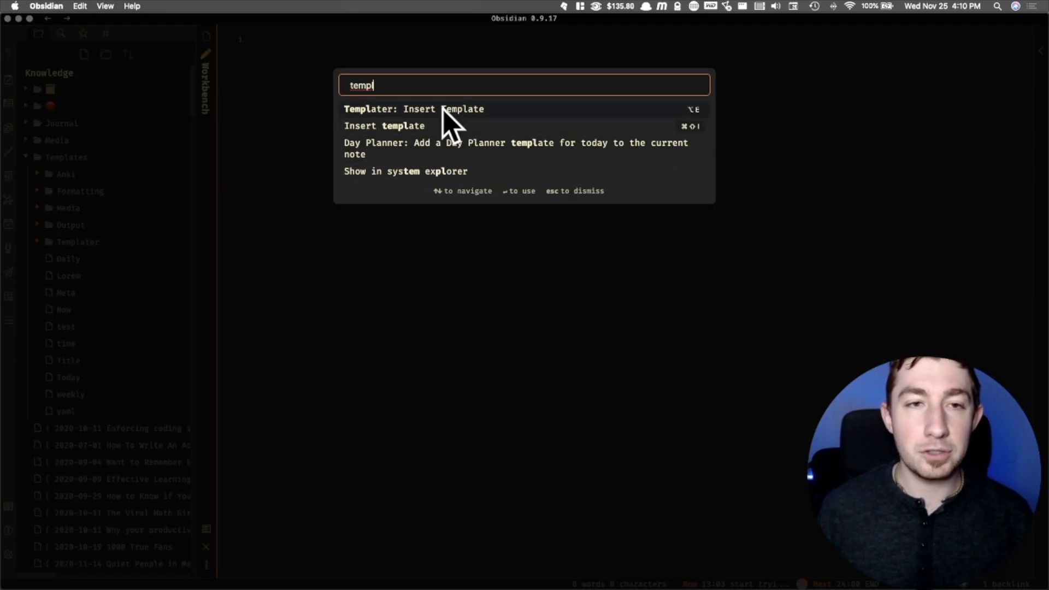
left_click(413, 108)
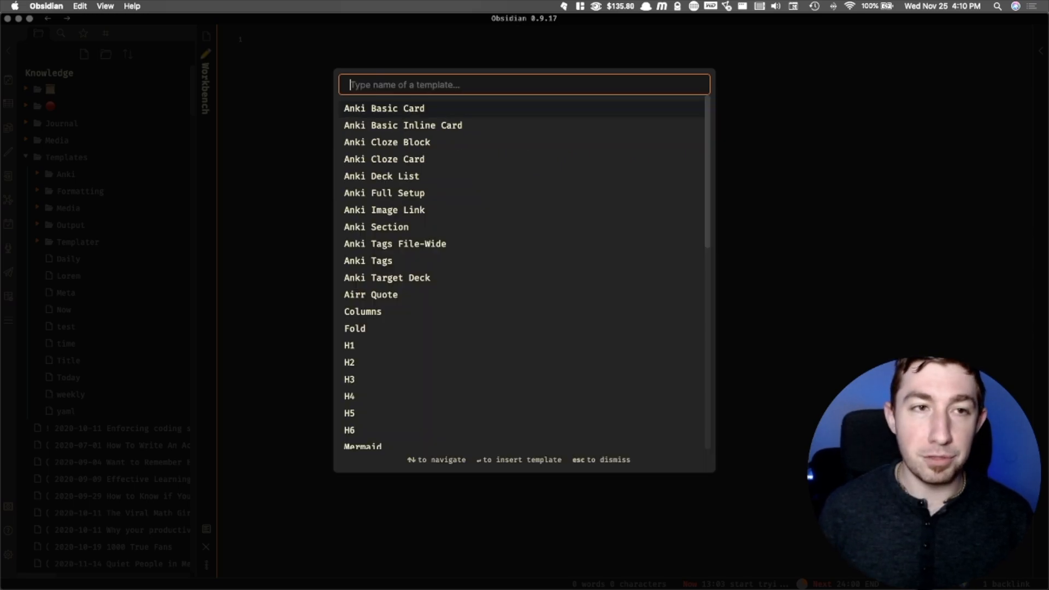
type("you")
type("t")
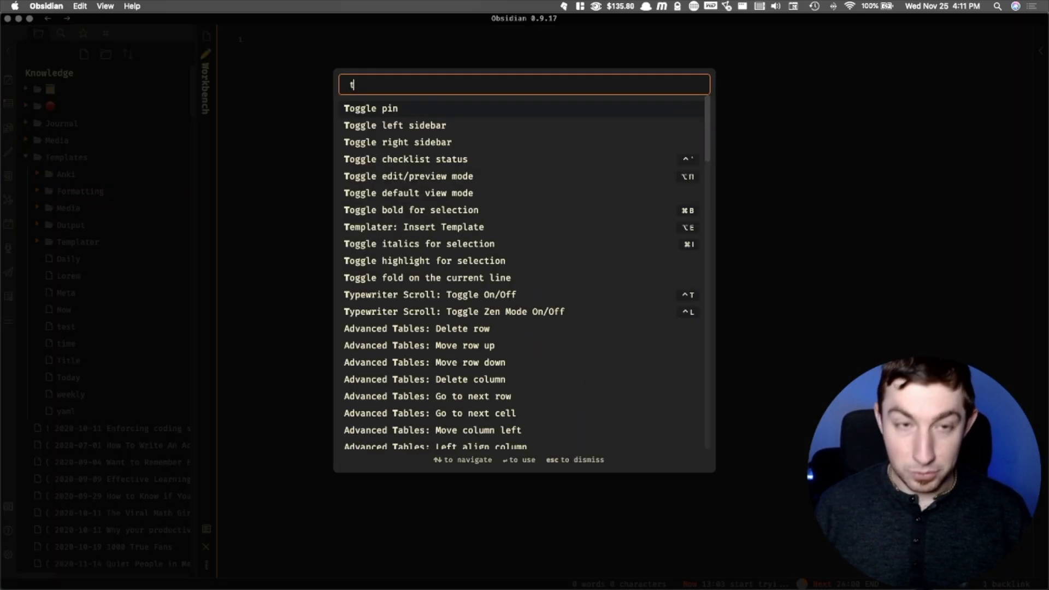
type("em")
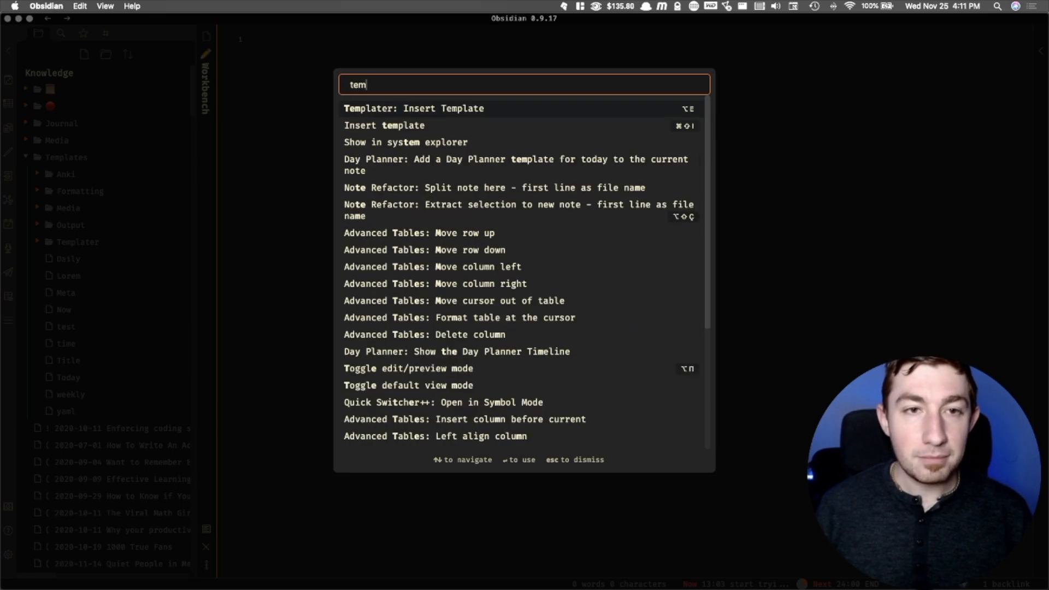
type("test")
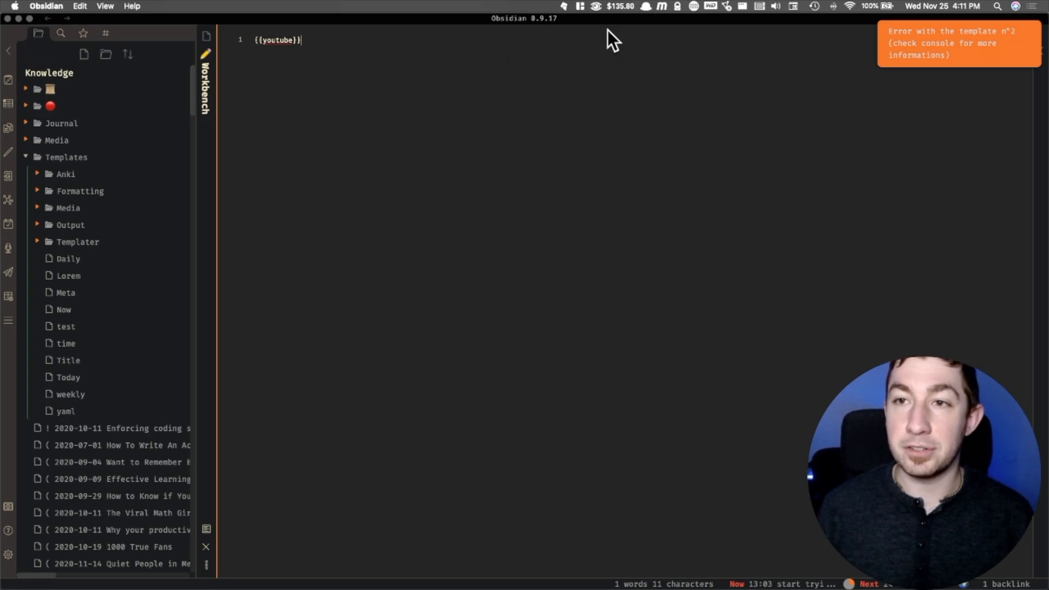
mouse_move(977, 52)
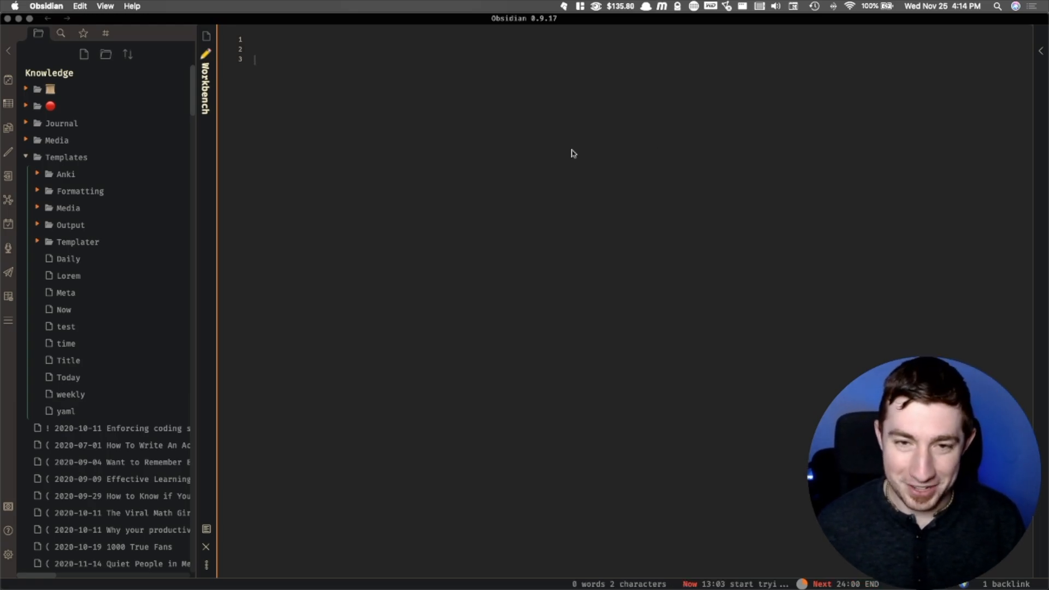
mouse_move(604, 52)
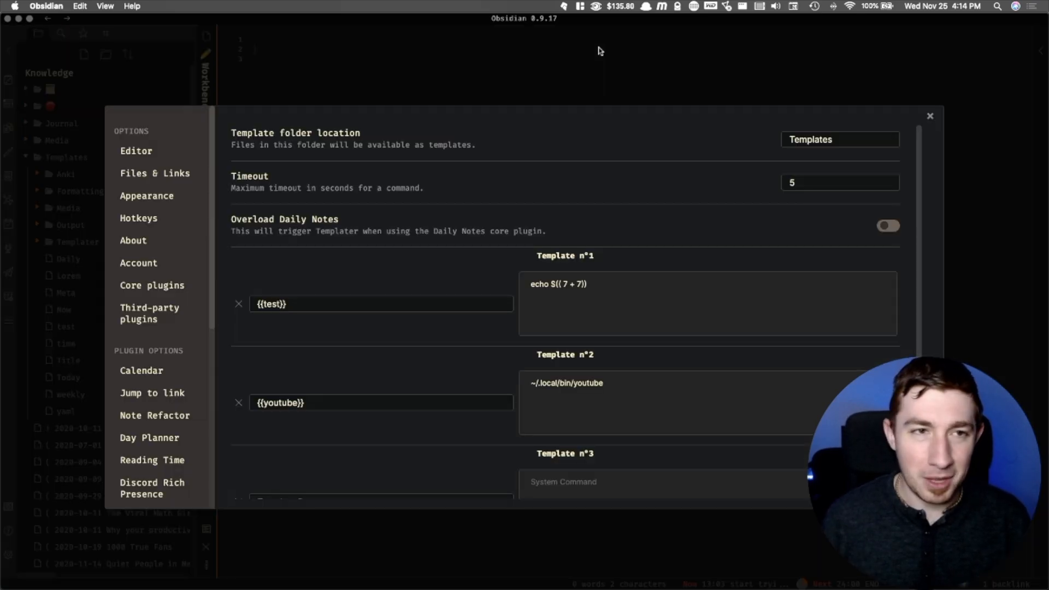
Step: Check Template n°2's command is ~/.local/bin/youtube without .sh and return to the note
scroll("down", 3)
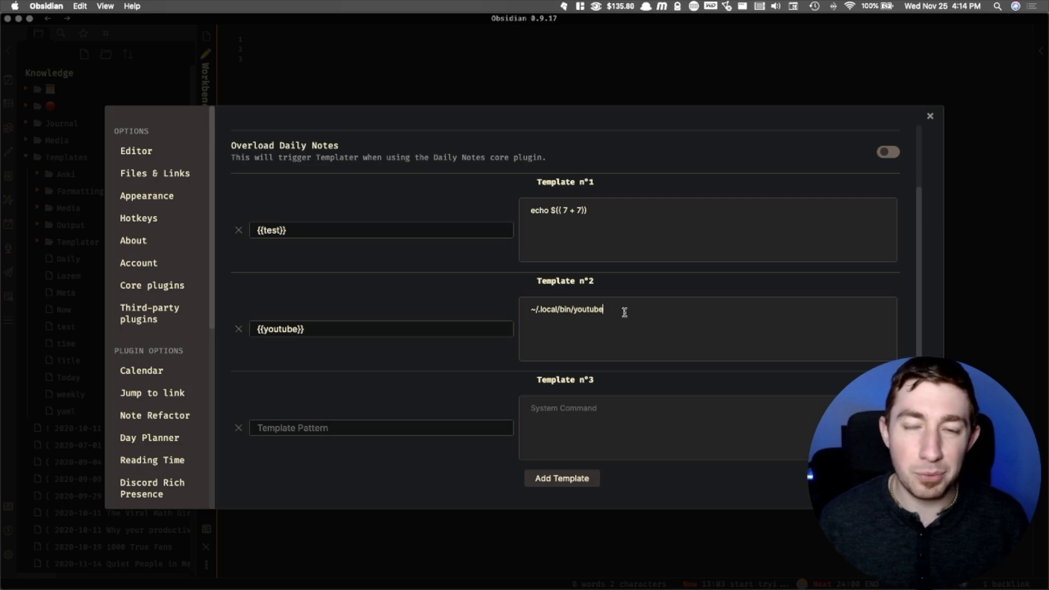
type(".s")
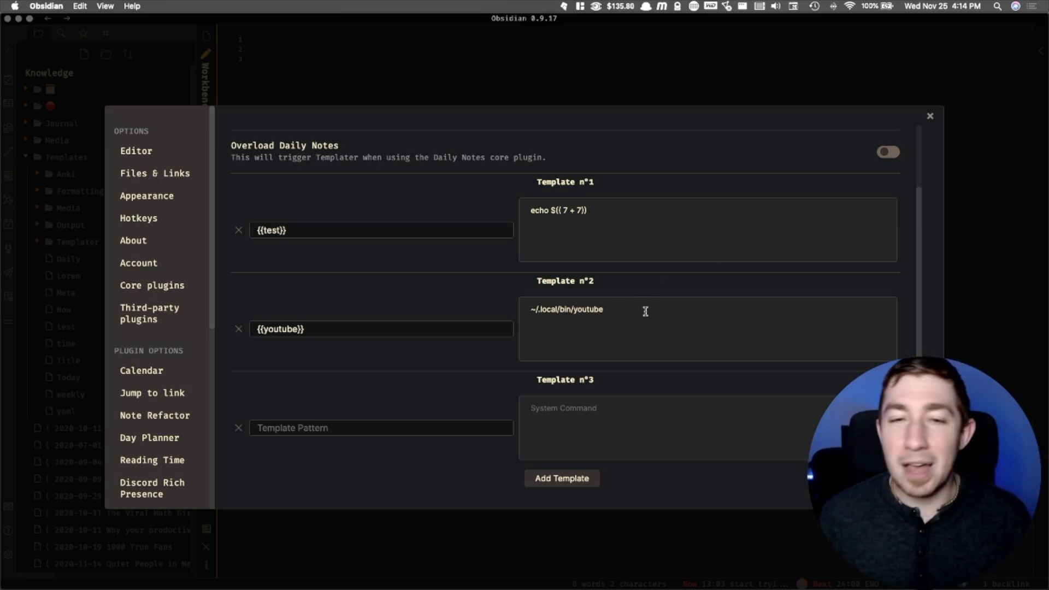
left_click(929, 115)
type("t")
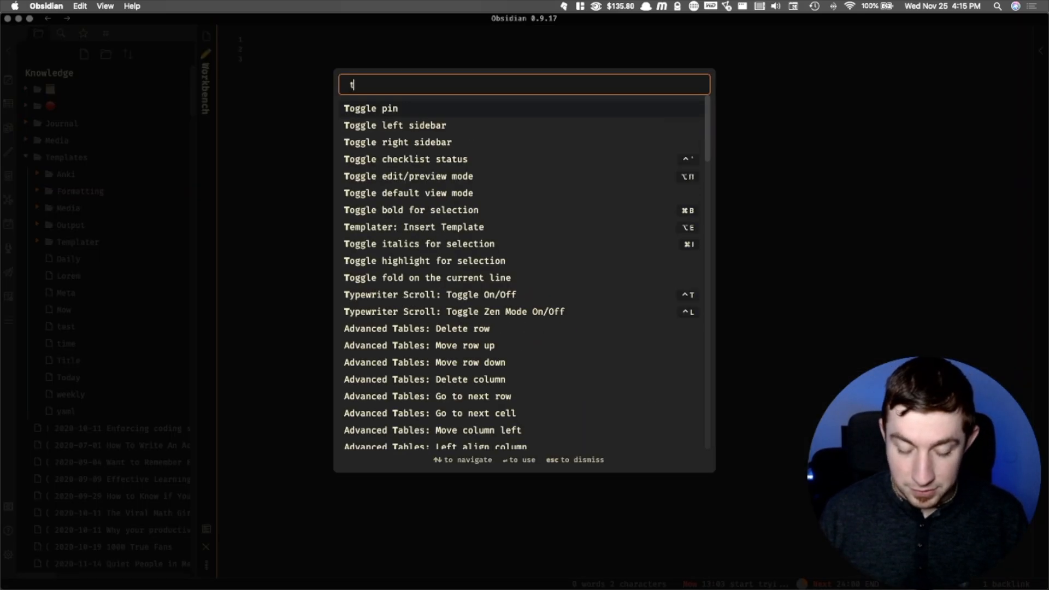
Step: Insert the youtube template so the note reads 'hello youtube, from the command line'
type("est")
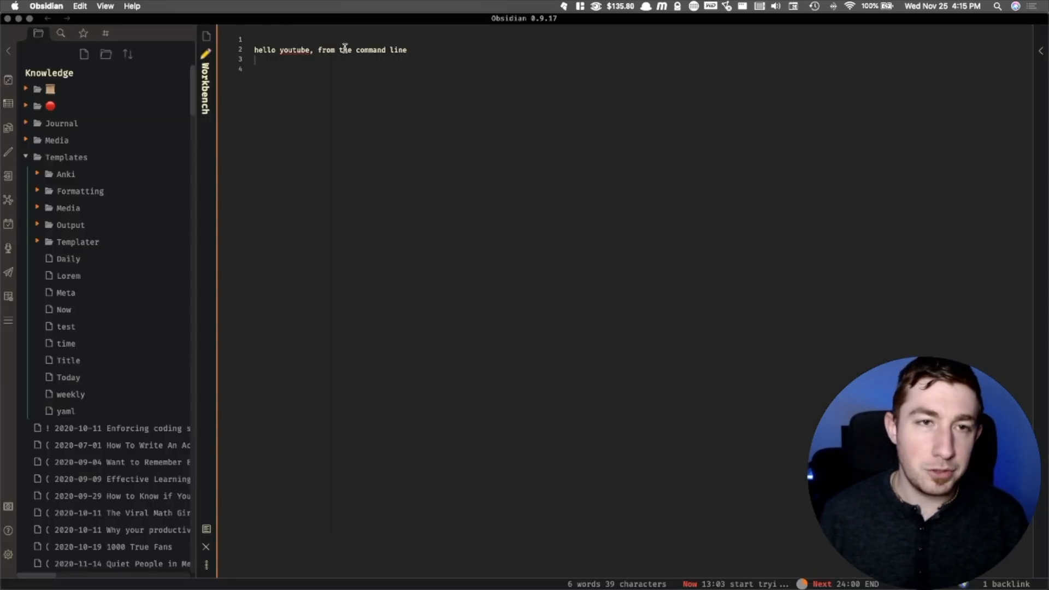
mouse_move(454, 255)
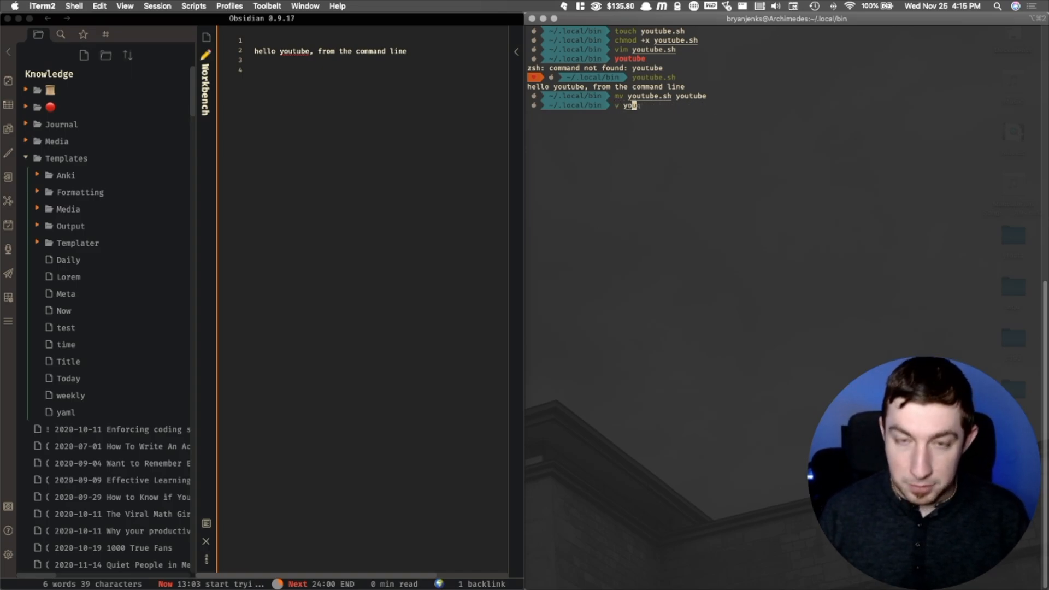
Step: View the youtube script in iTerm2 and confirm './youtube' and 'youtube' both print the greeting
type("utube")
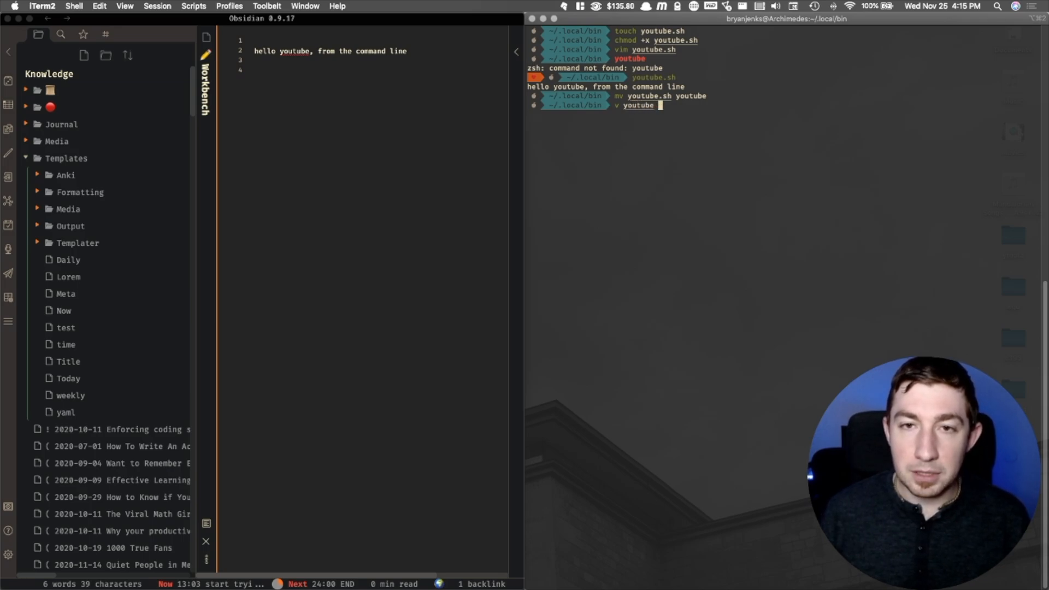
key("Return")
type("youtube")
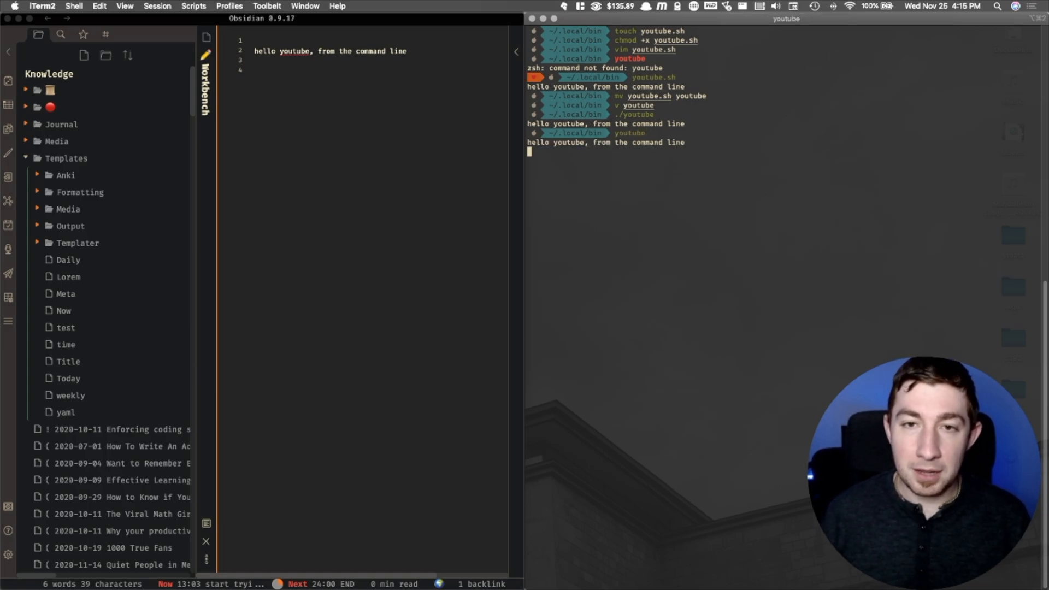
key("Return")
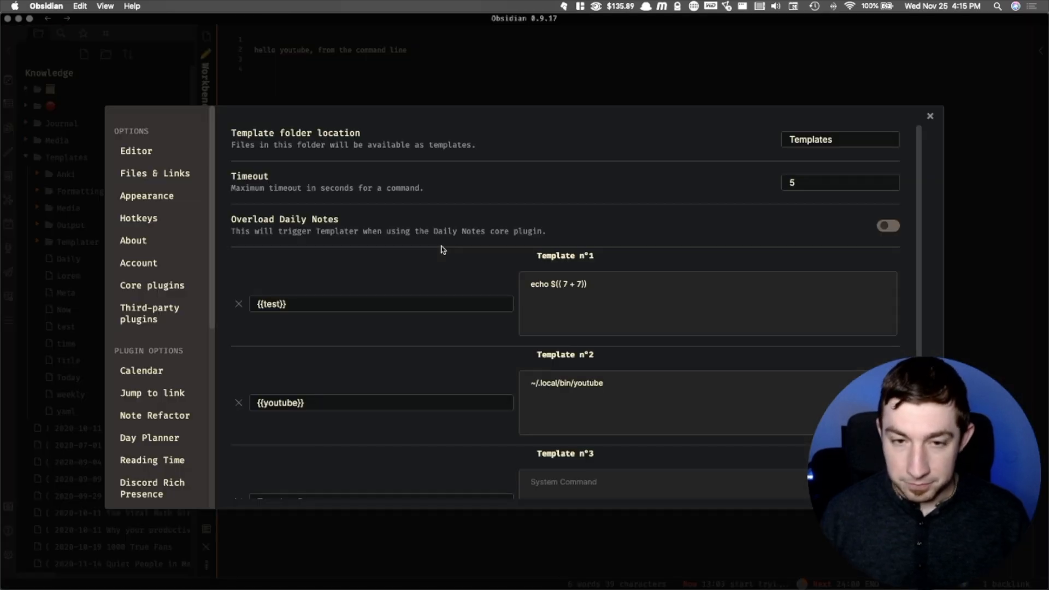
Step: Scroll through Templater's template list past the echo command example and return to the Workbench note
scroll("down", 3)
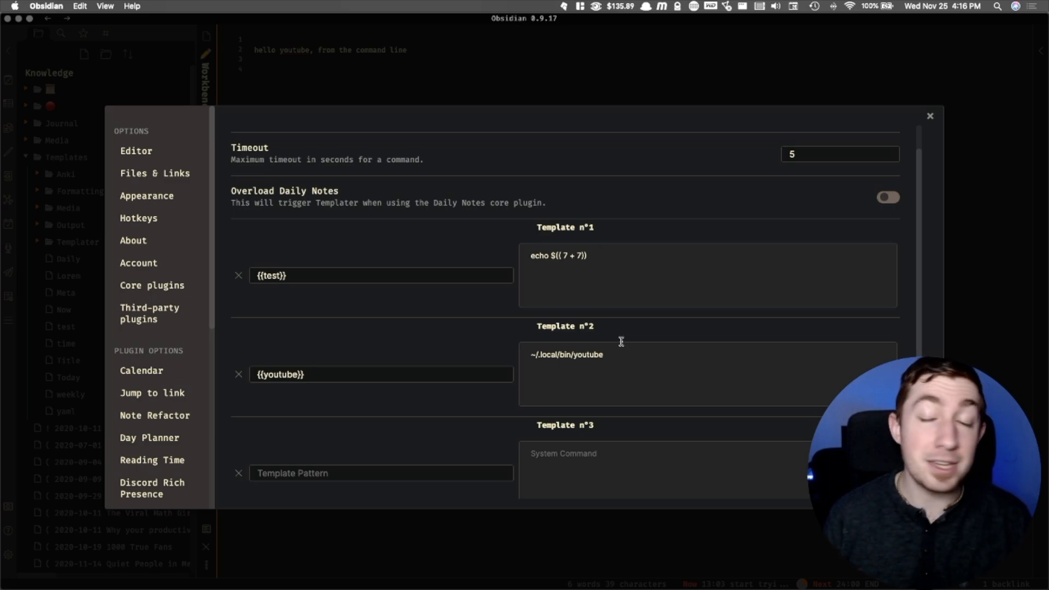
mouse_move(510, 245)
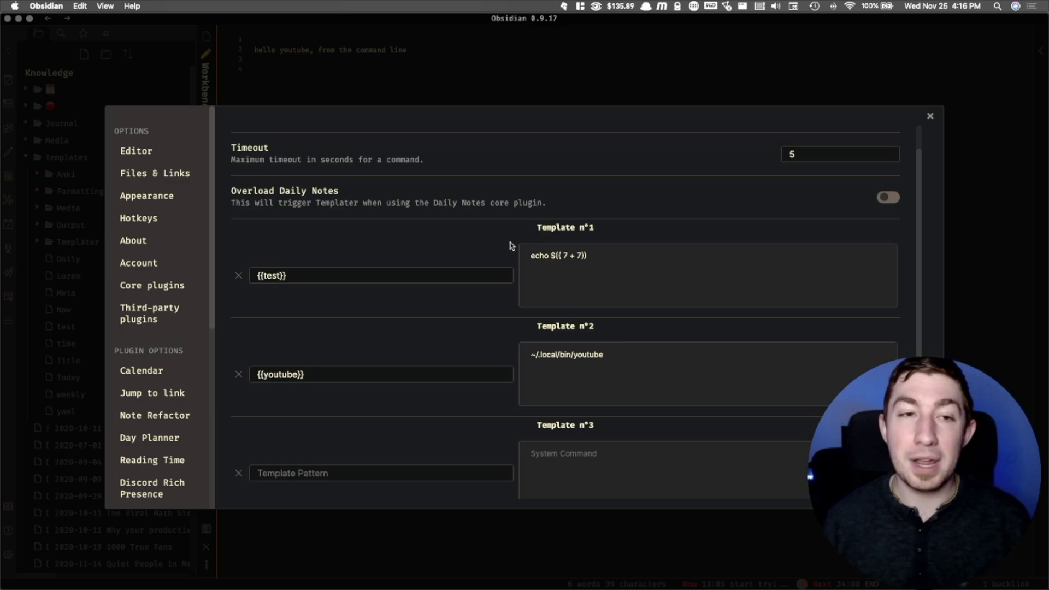
scroll("down", 3)
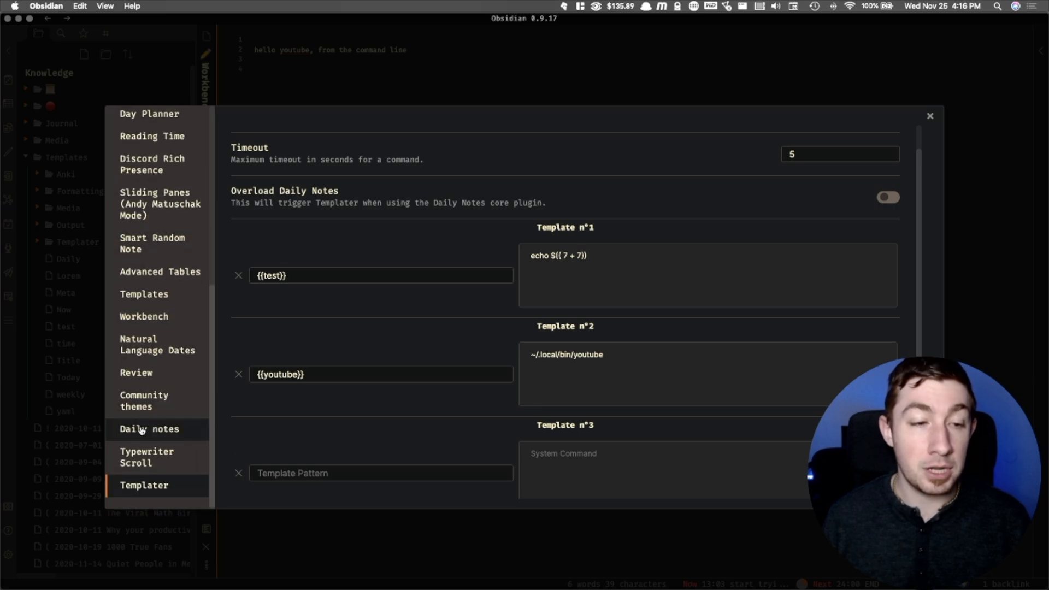
mouse_move(481, 368)
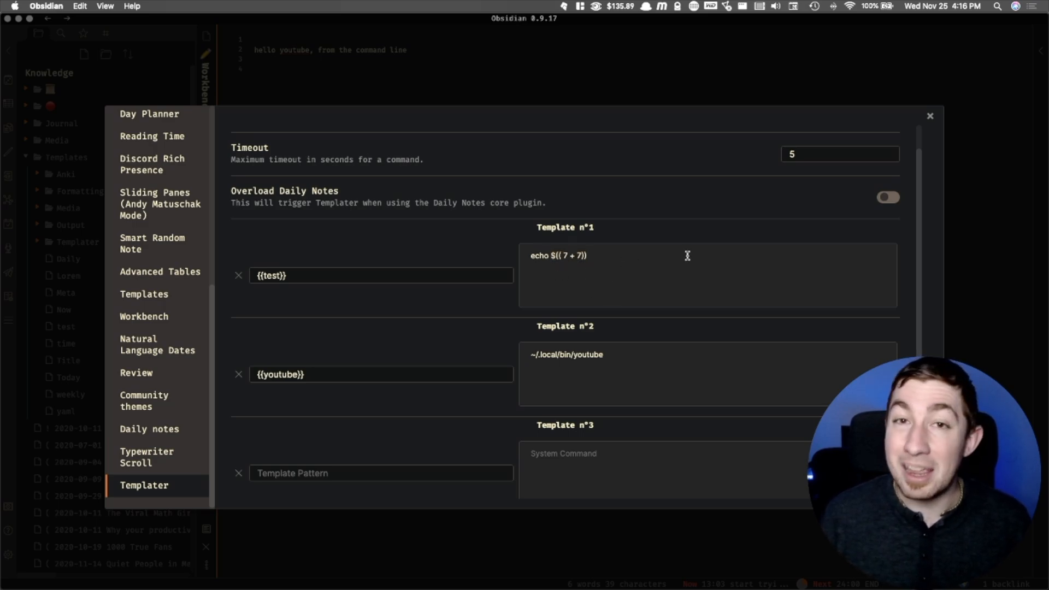
scroll("down", 3)
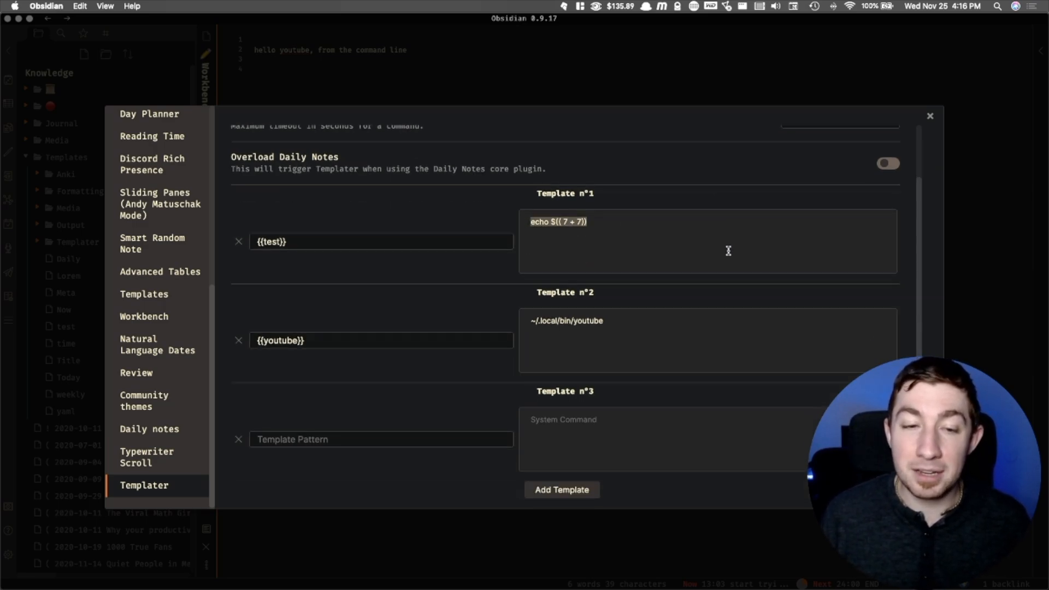
scroll("up", 3)
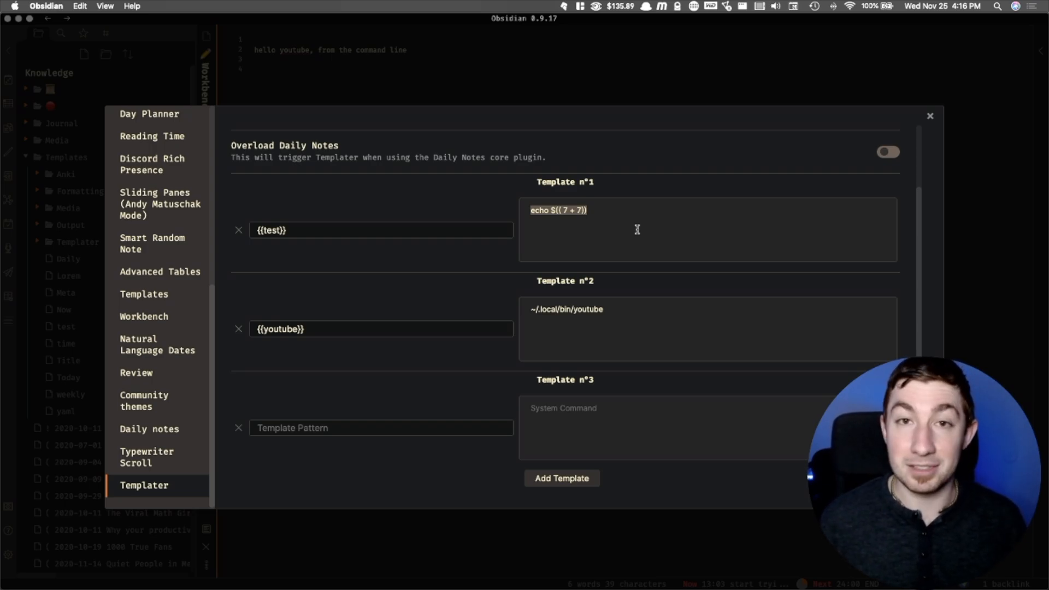
left_click(929, 115)
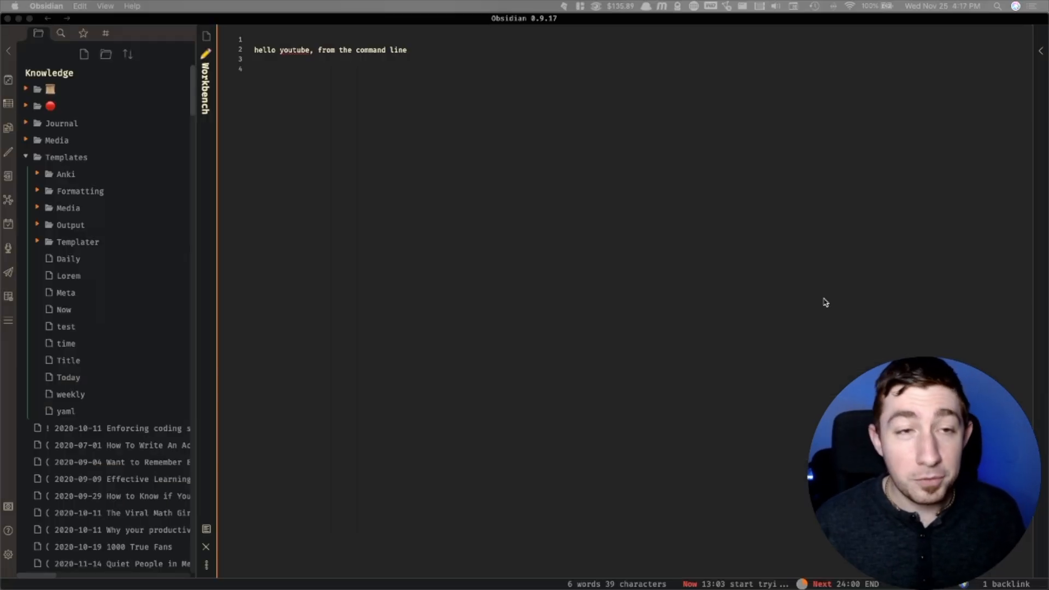
mouse_move(728, 269)
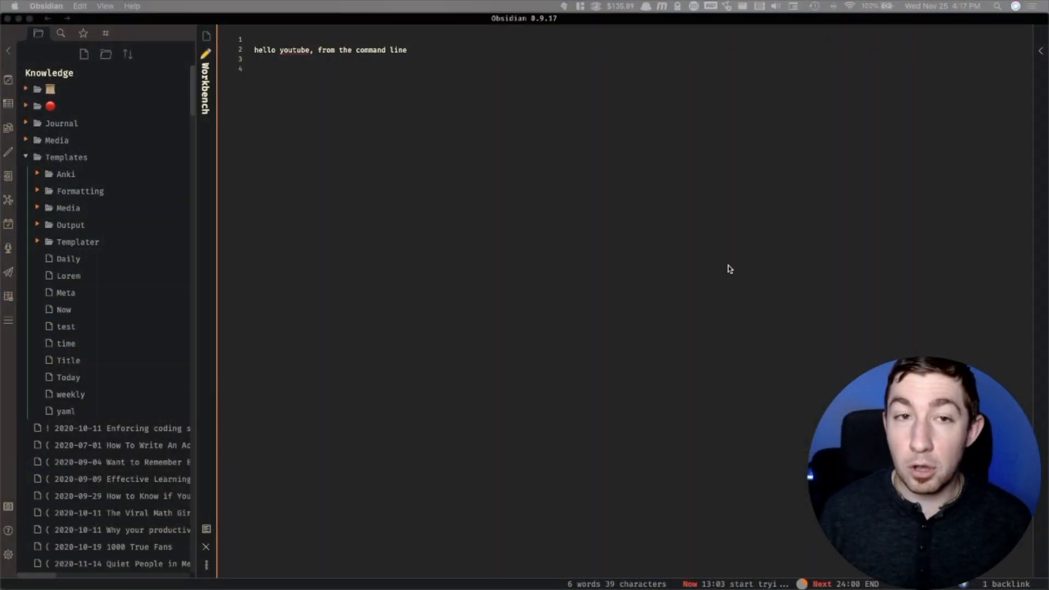
Step: Switch to the Patrons note with its name and tier table via the quick switcher
type("p")
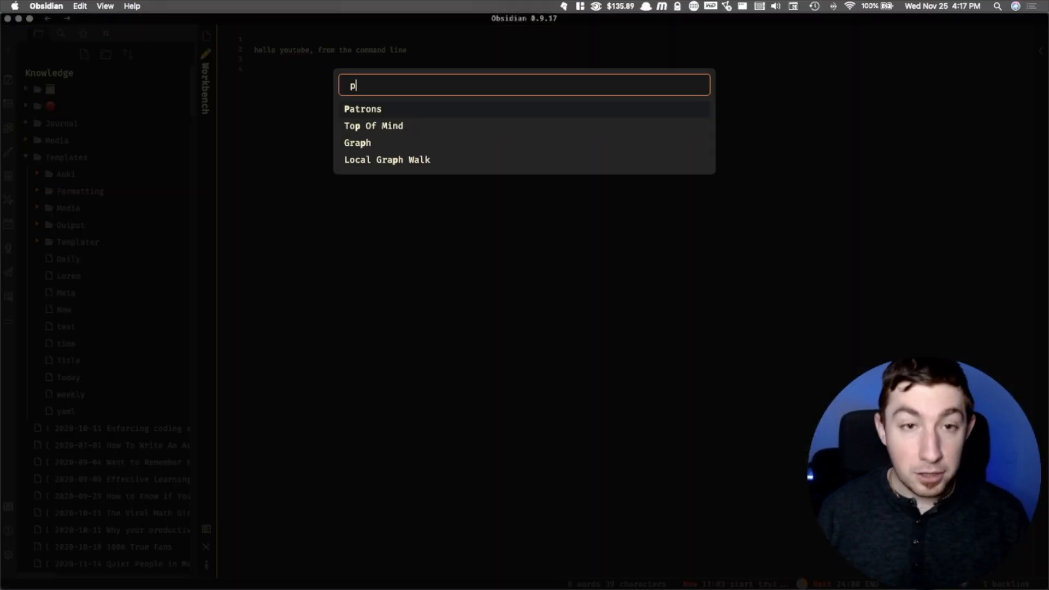
left_click(363, 108)
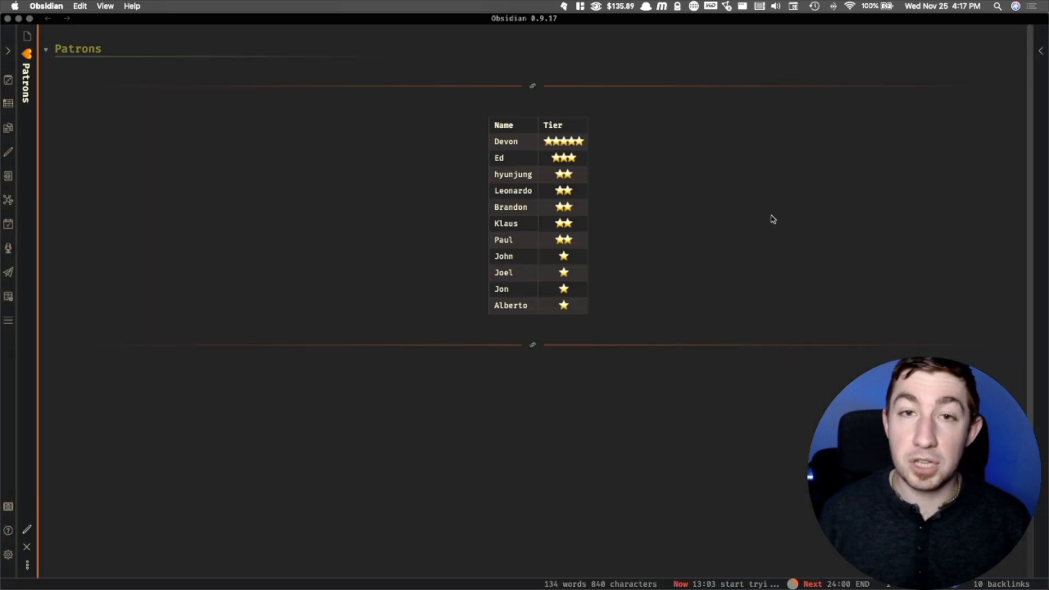